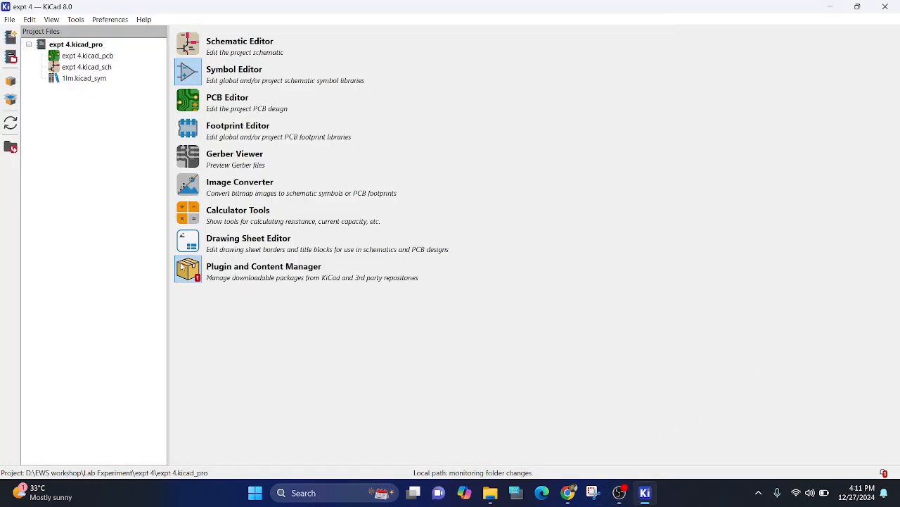
mouse_move(188, 128)
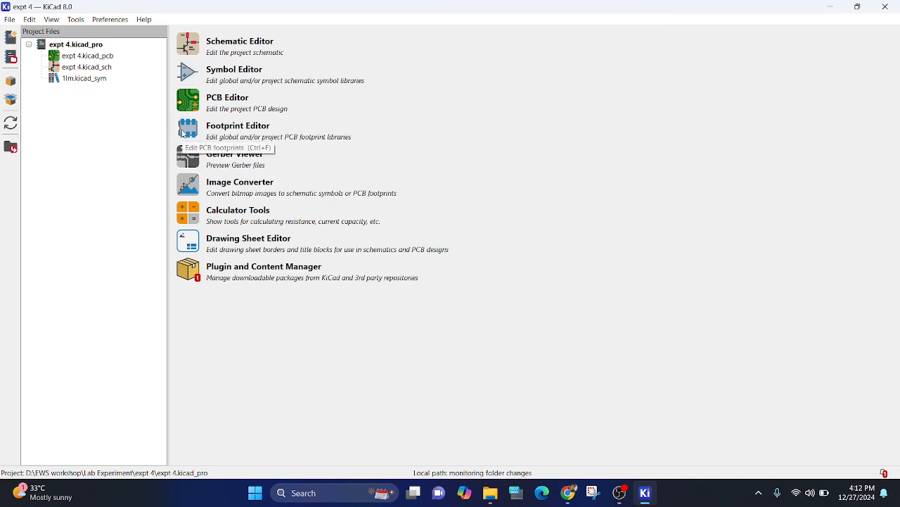
- Launch the Footprint Editor from the project manager and let its libraries load
click(238, 125)
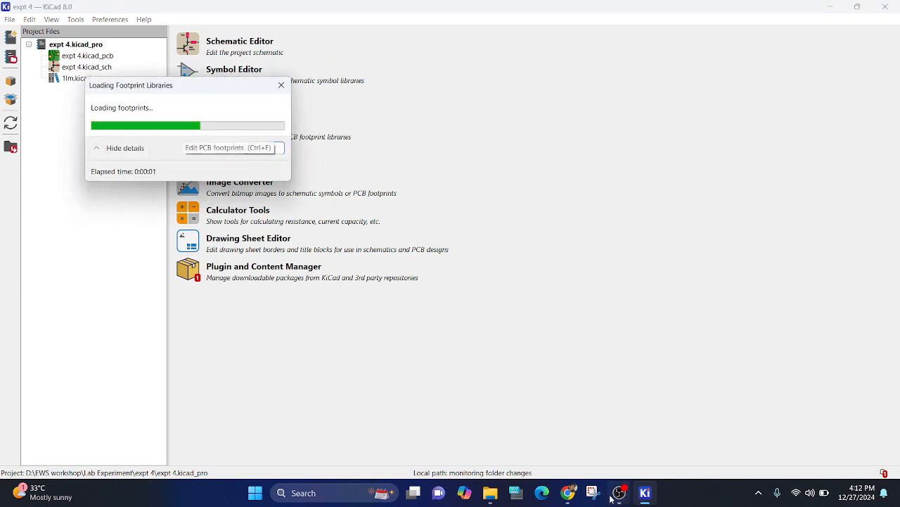
click(644, 492)
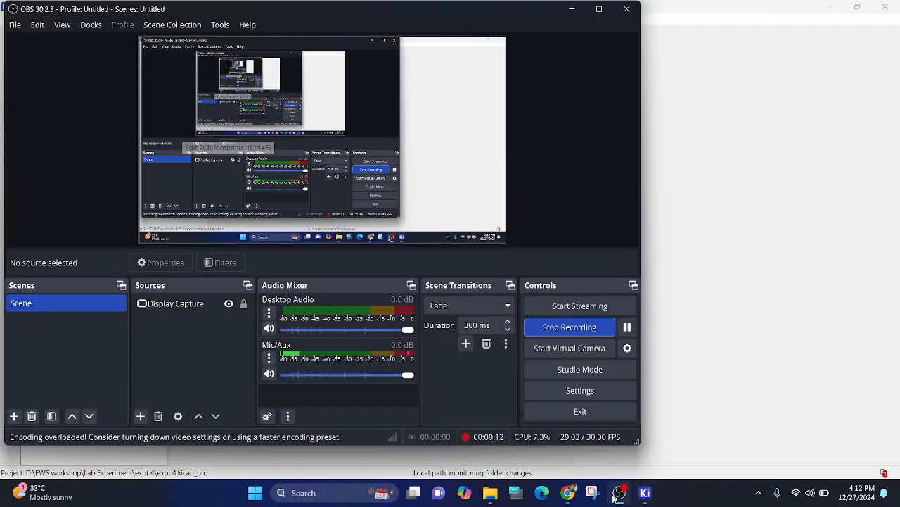
click(644, 492)
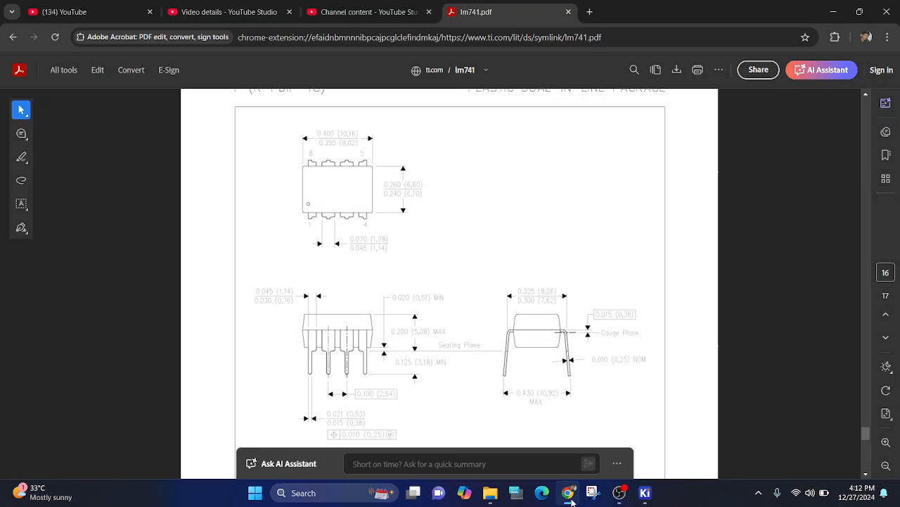
mouse_move(270, 197)
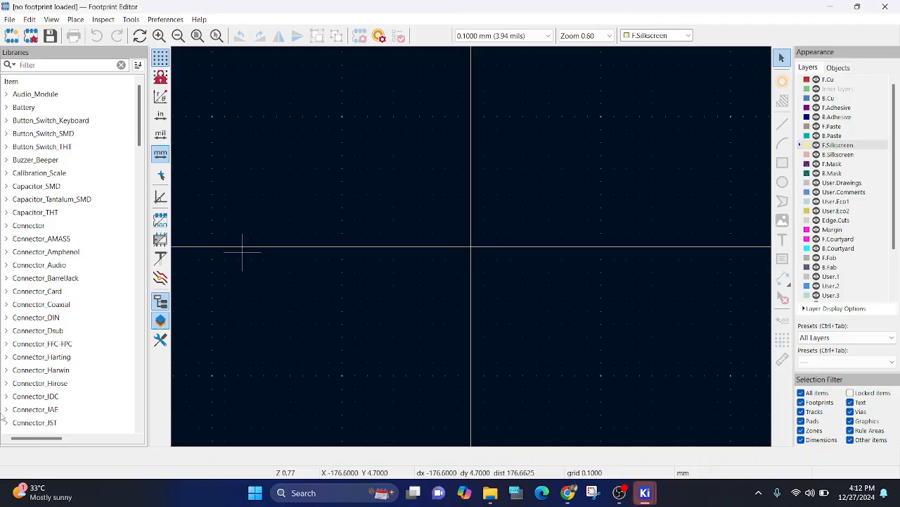
- Add a footprint library named 1LM to the library table, saved in the expt 4 folder
click(13, 19)
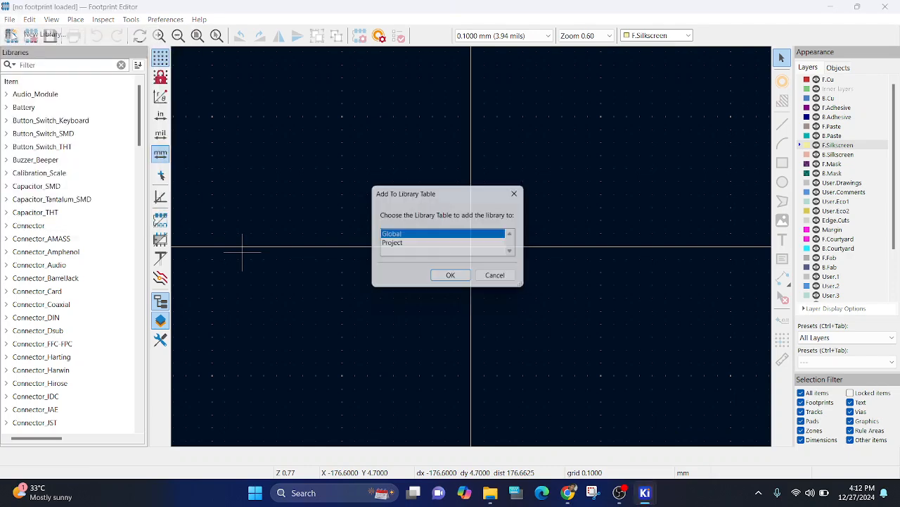
click(392, 243)
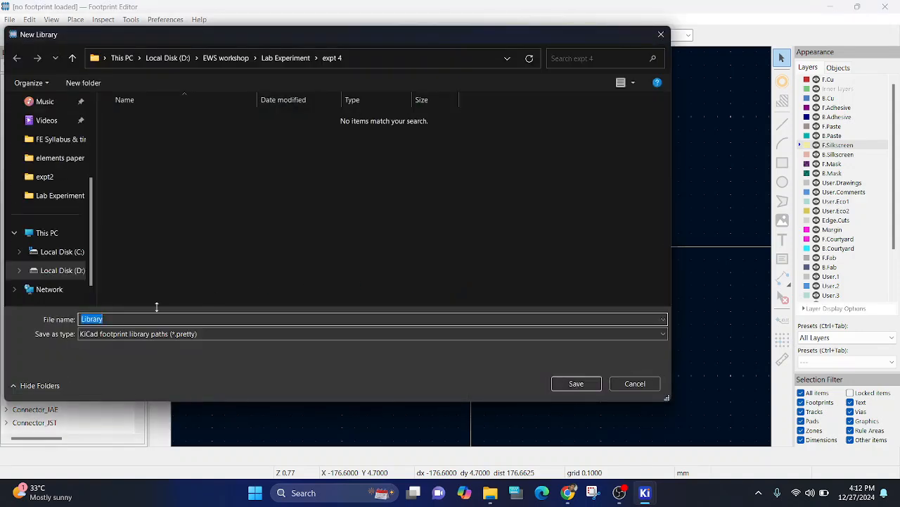
text(1LM)
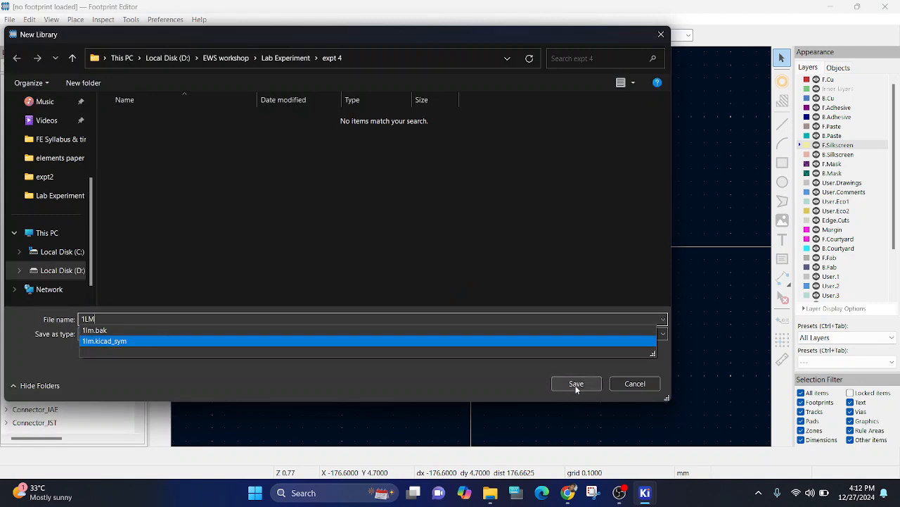
click(576, 383)
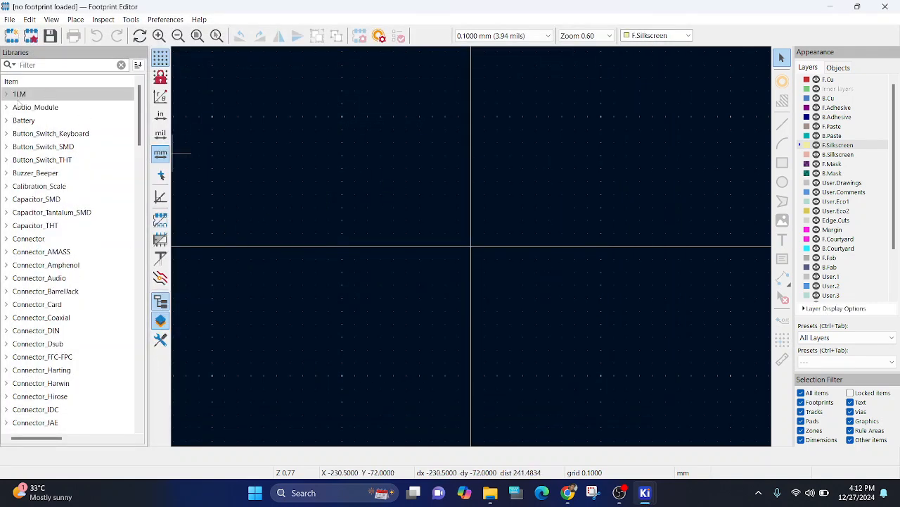
- Create the footprint 1LM741 with footprint type Through hole
click(19, 93)
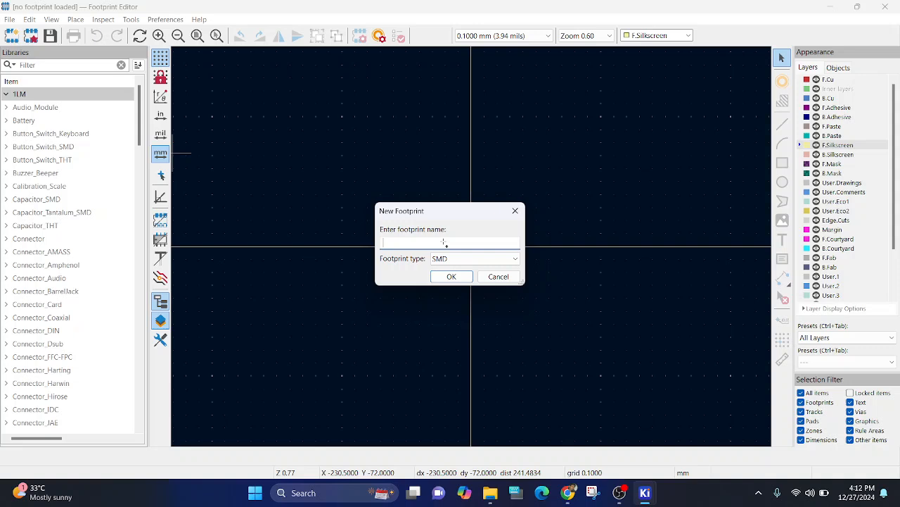
text(1LM741)
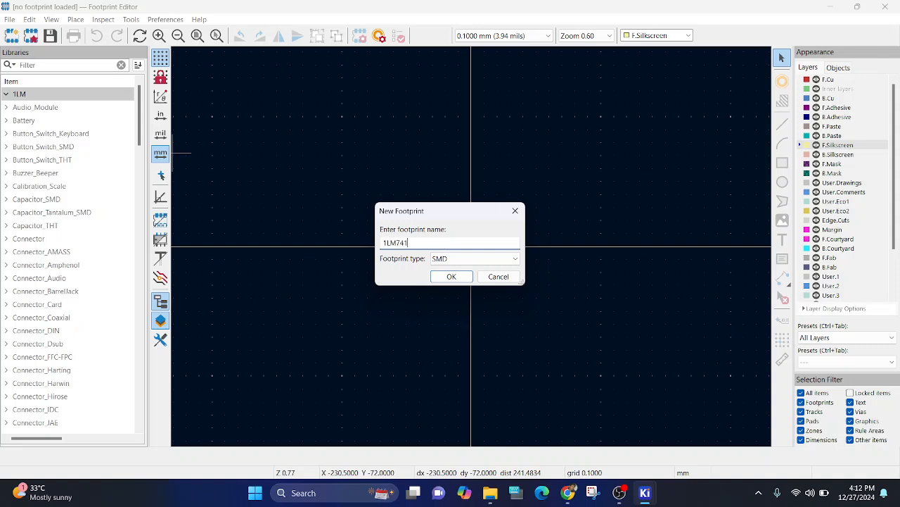
click(474, 258)
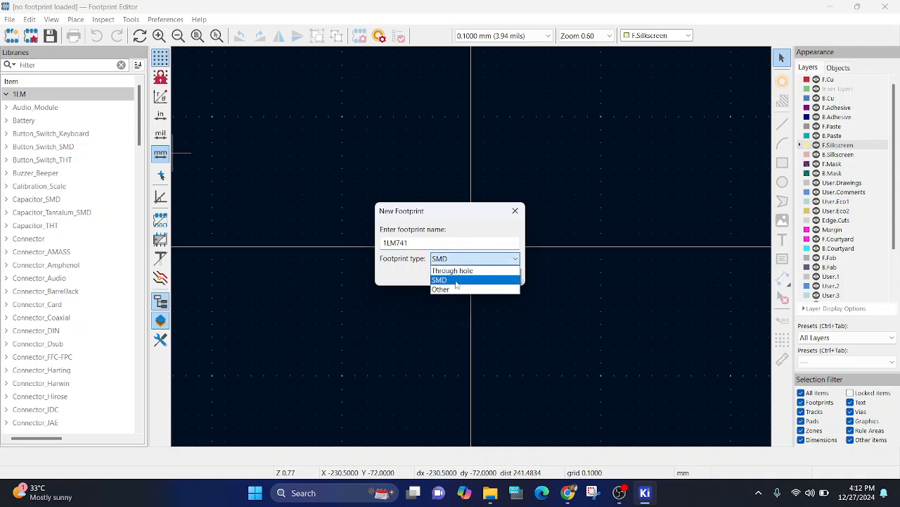
click(452, 270)
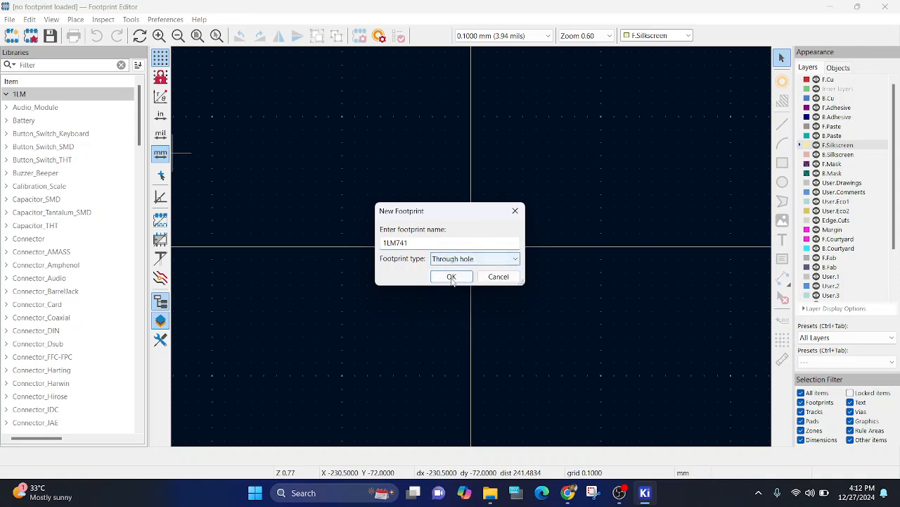
click(451, 276)
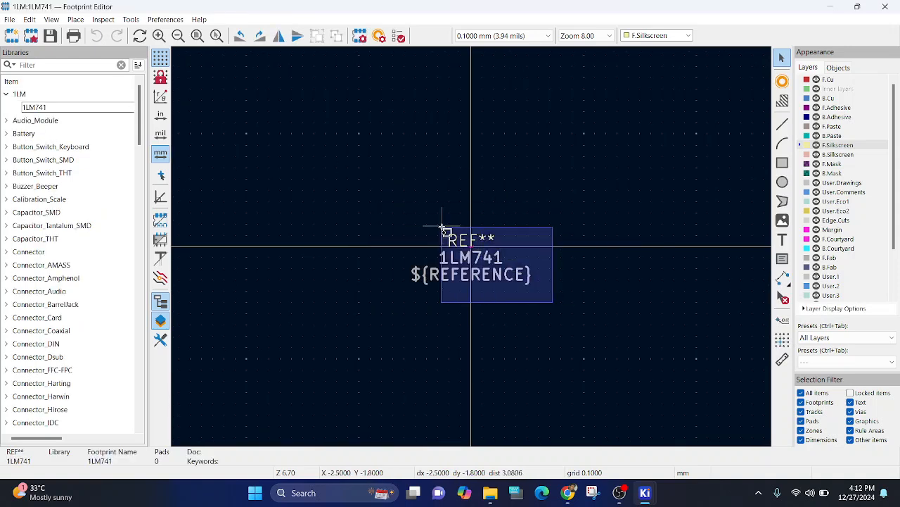
- Drag the REF** and 1LM741 labels from the origin to the upper right
drag(471, 264, 633, 78)
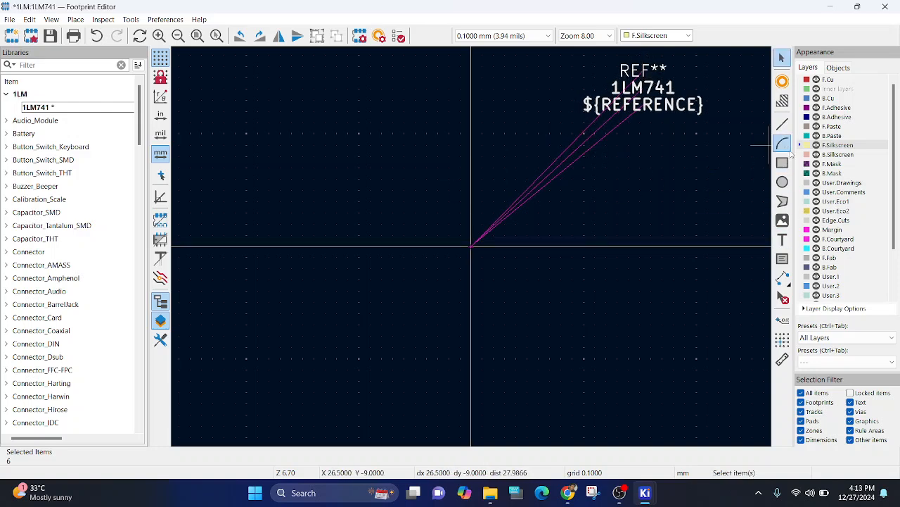
click(783, 162)
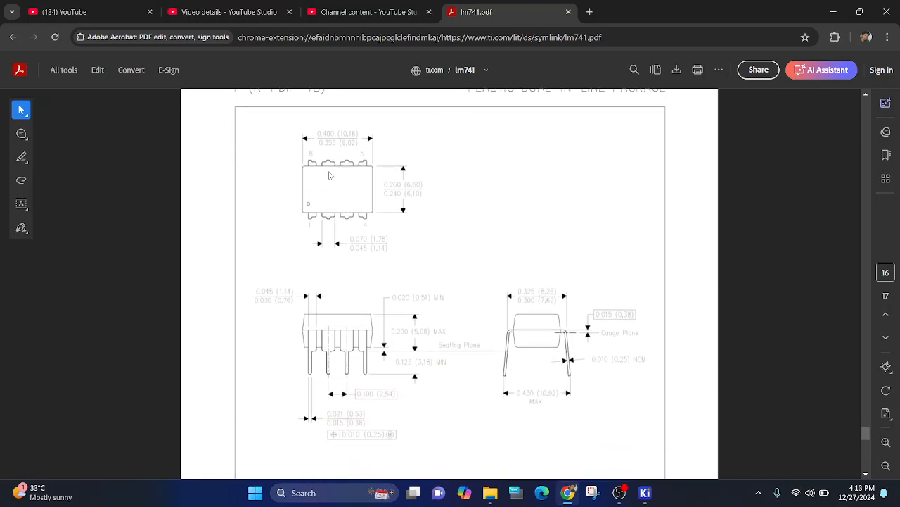
mouse_move(346, 141)
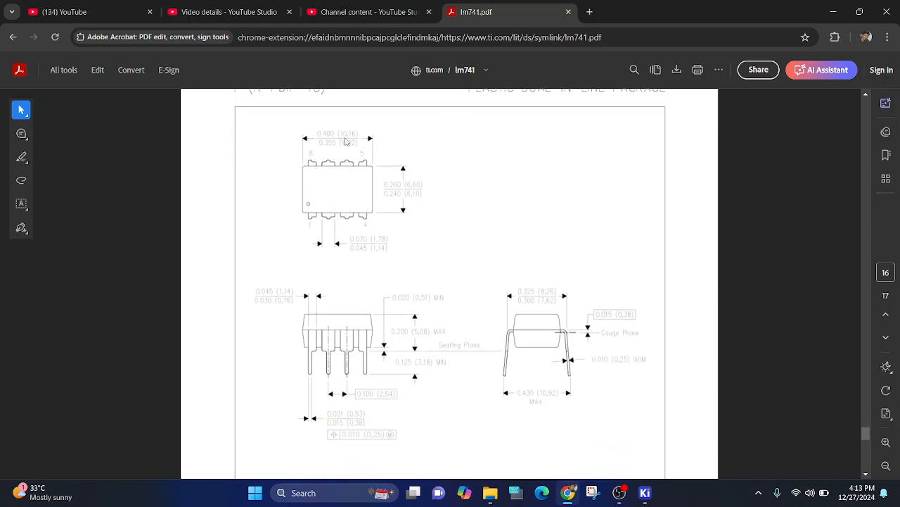
mouse_move(410, 236)
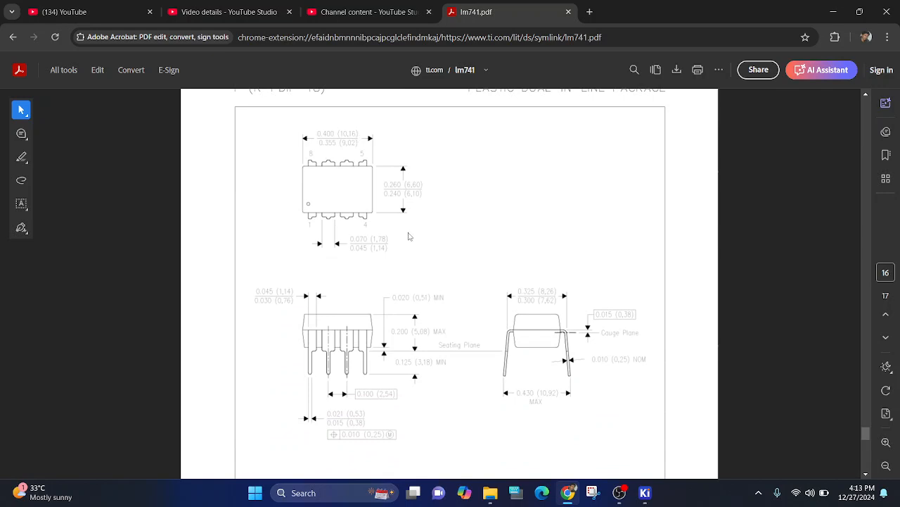
mouse_move(407, 221)
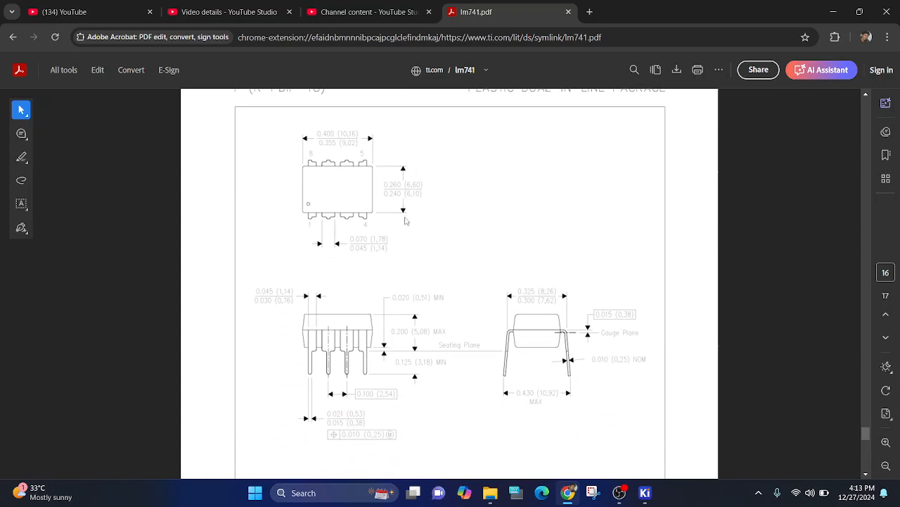
mouse_move(421, 193)
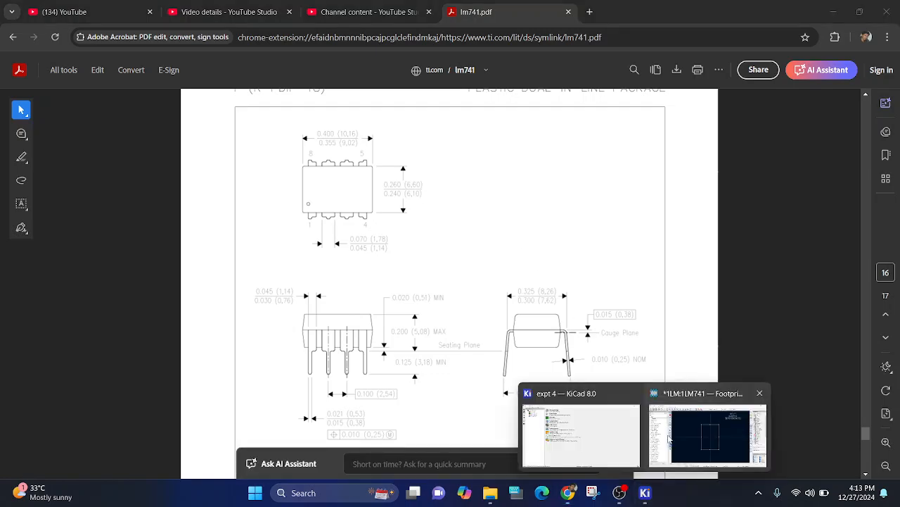
- Switch back to the Footprint Editor window showing the 1LM741 footprint
click(708, 432)
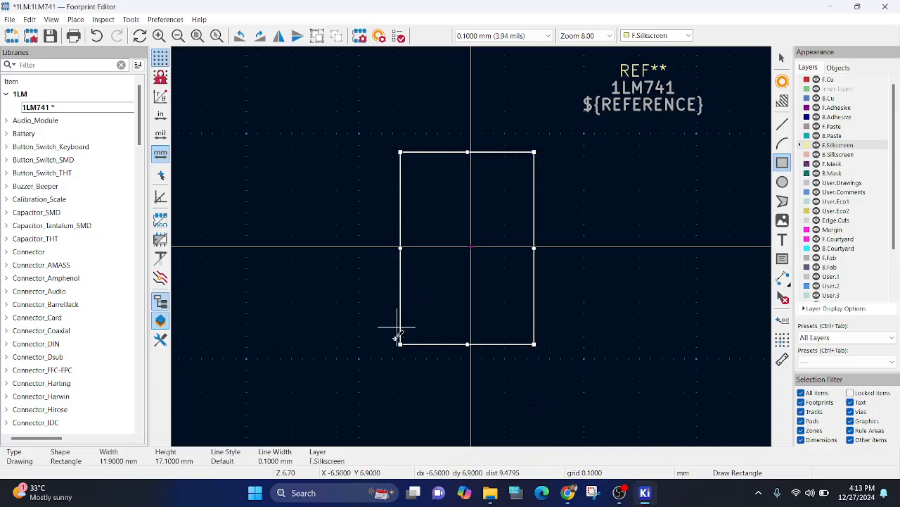
mouse_move(400, 343)
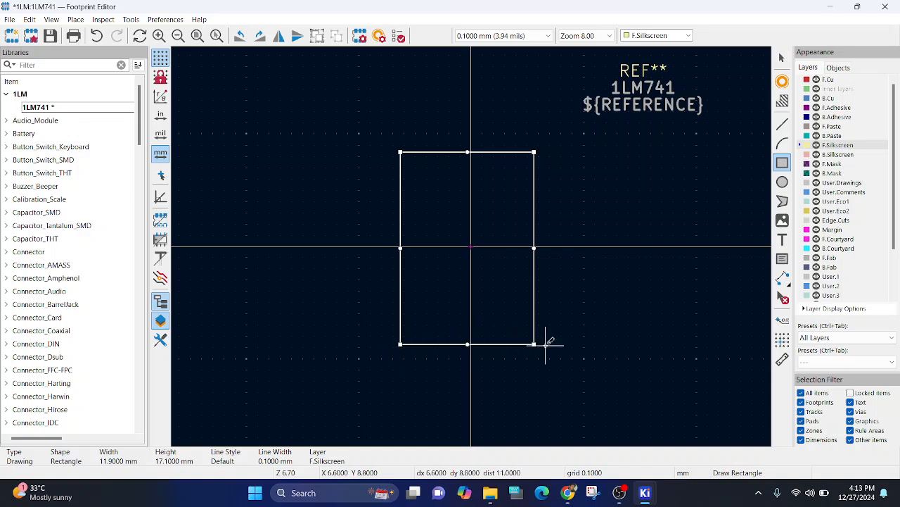
mouse_move(401, 152)
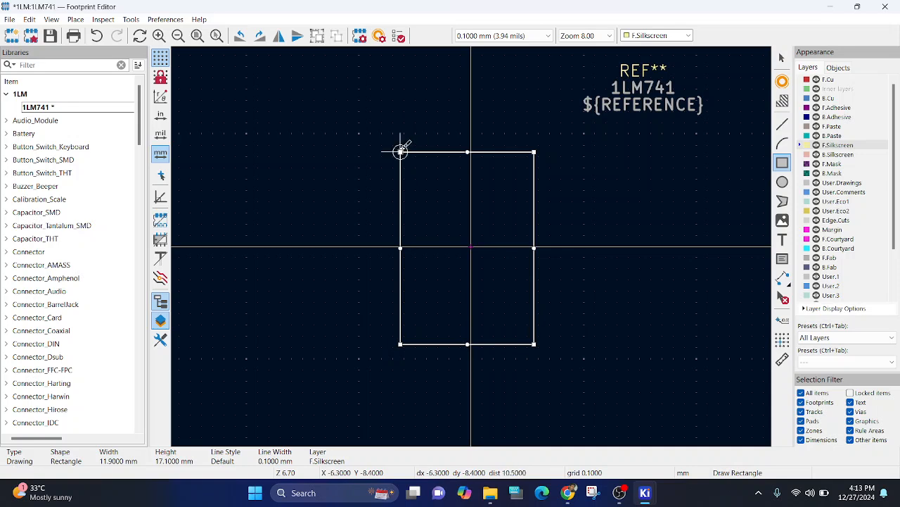
mouse_move(468, 153)
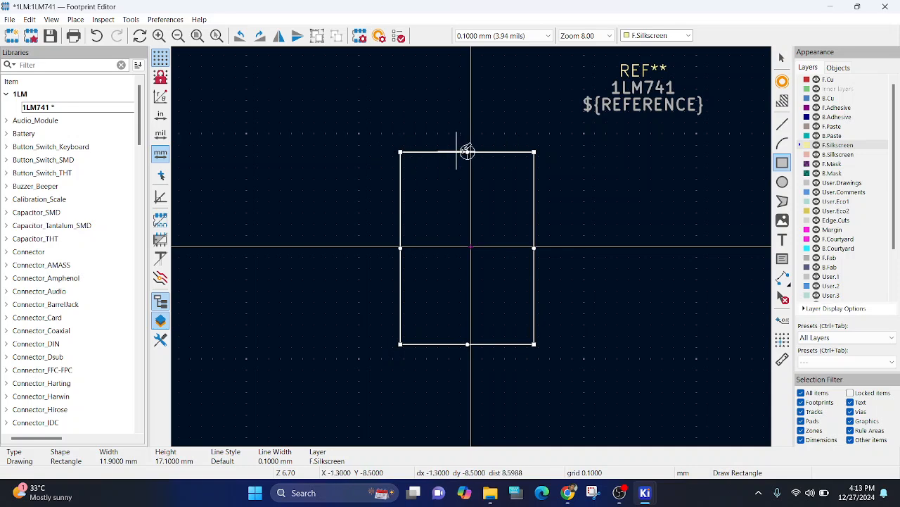
mouse_move(468, 148)
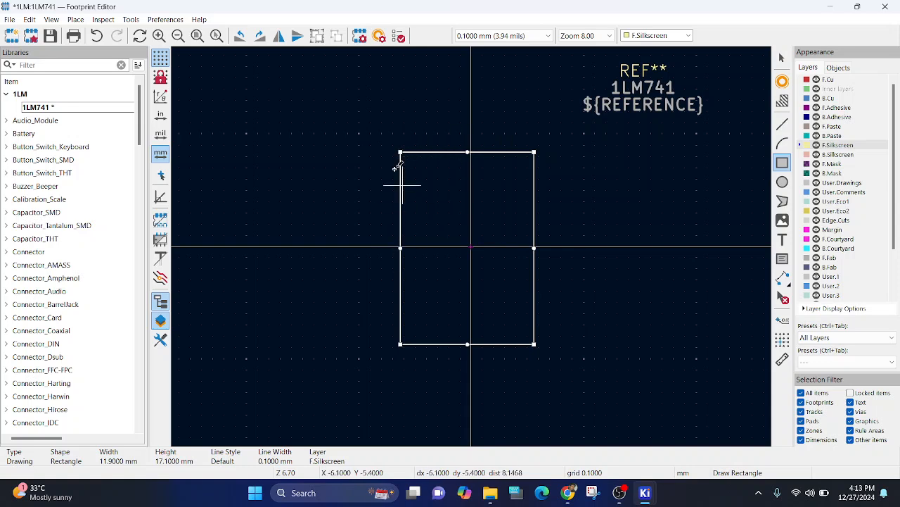
mouse_move(401, 246)
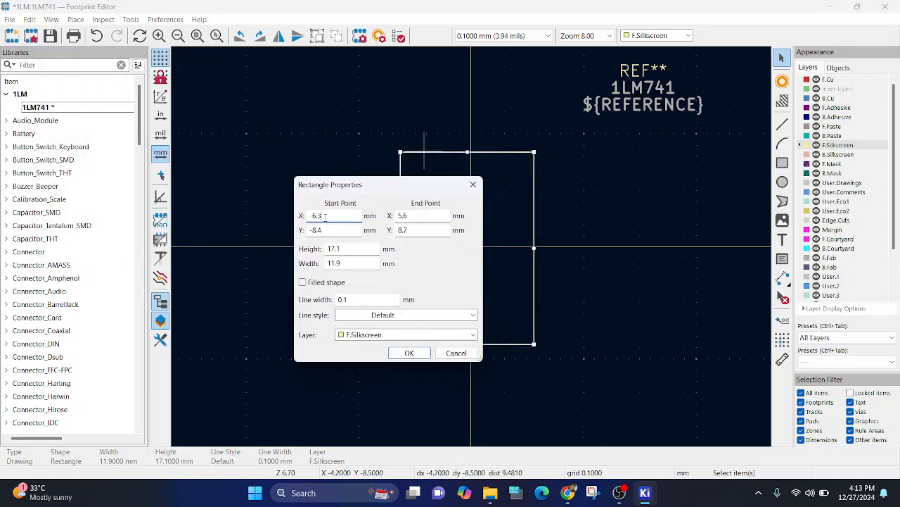
- Set the rectangle's End X to 3.3, Start Y to -5.08 and End Y to 5.08
text(5)
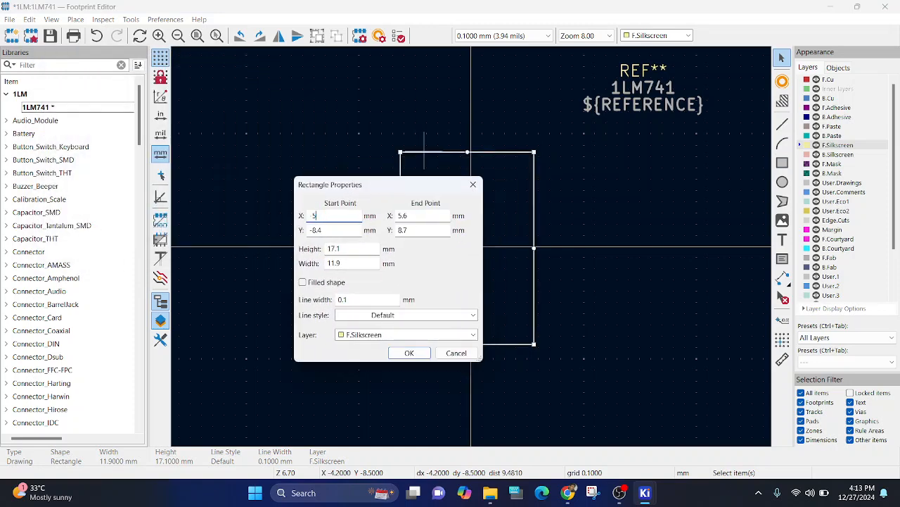
text(5.08)
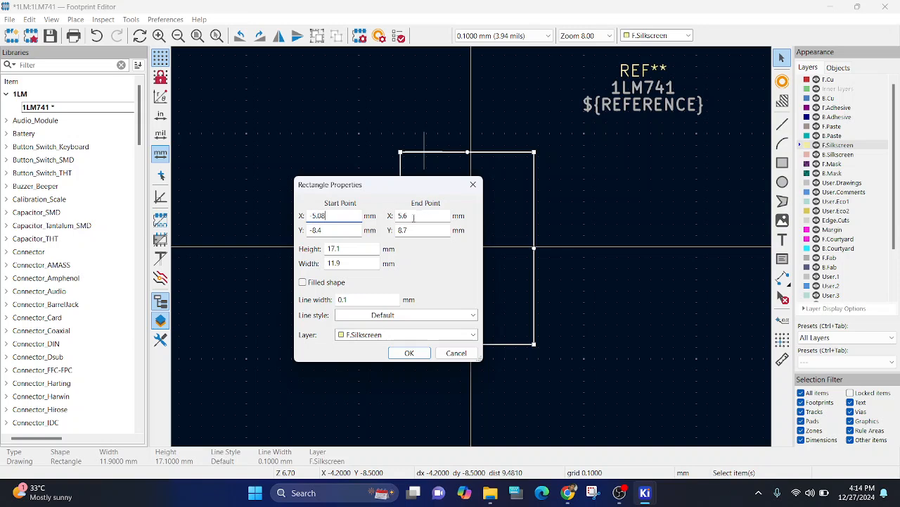
triple_click(334, 215)
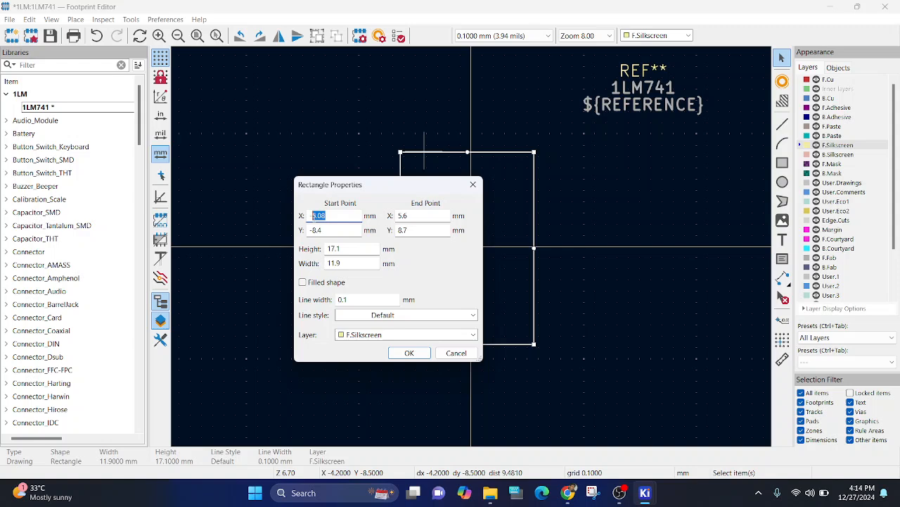
text(3.3)
click(423, 216)
text(5)
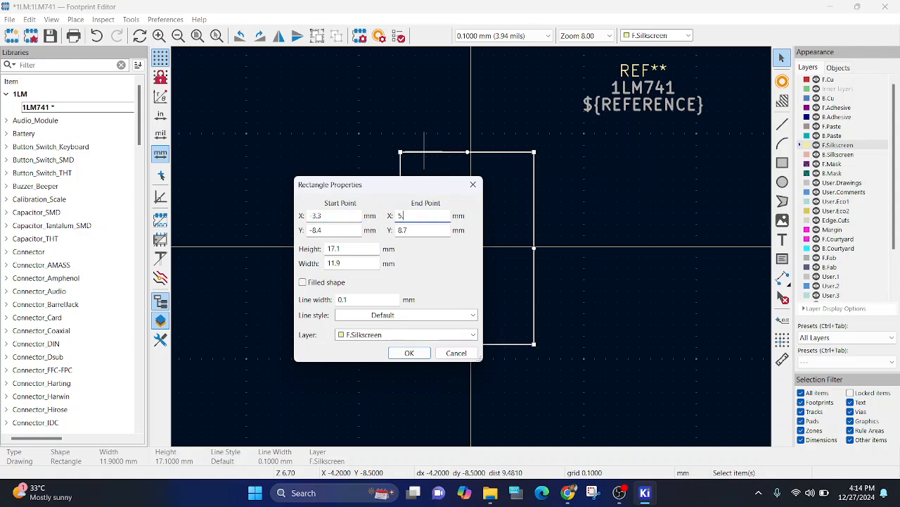
text(.08)
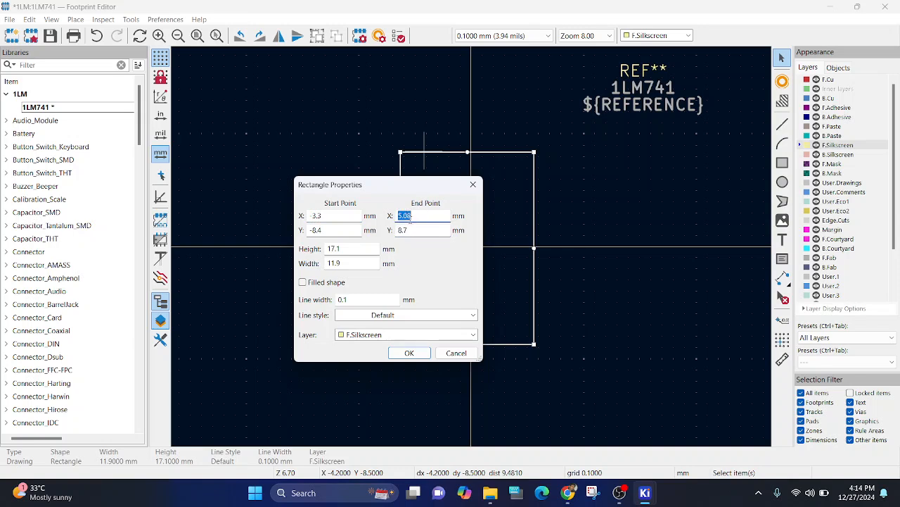
text(3.3)
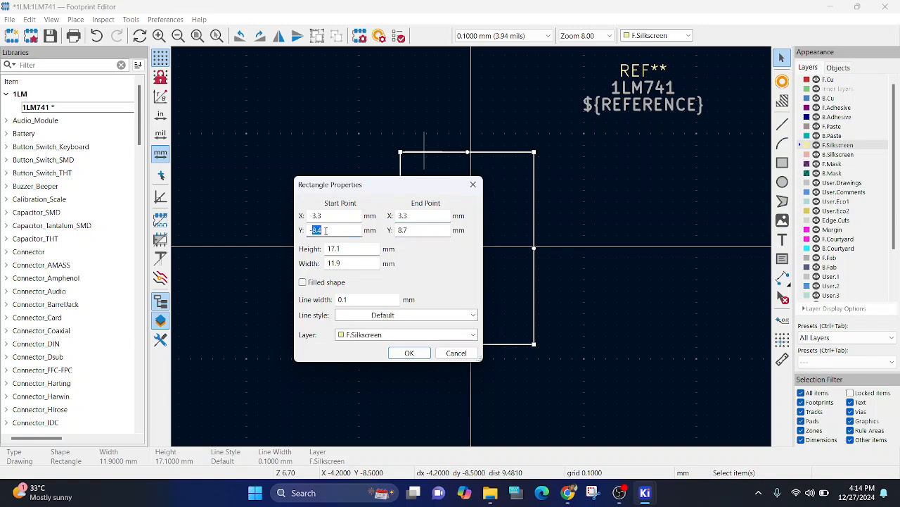
text(-5.08)
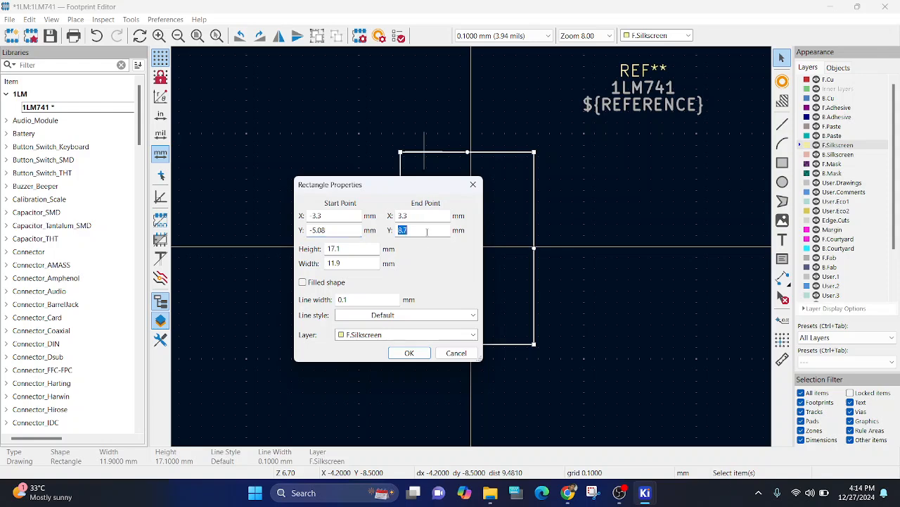
text(5.08)
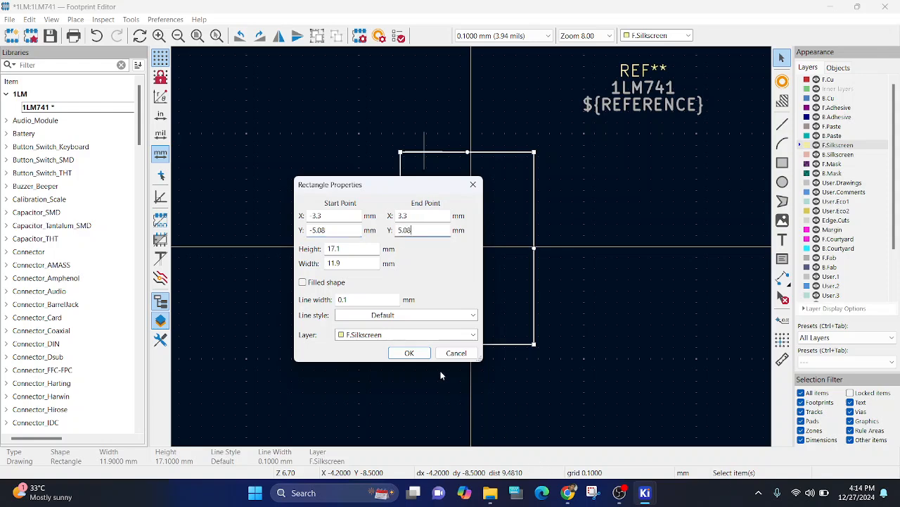
click(410, 353)
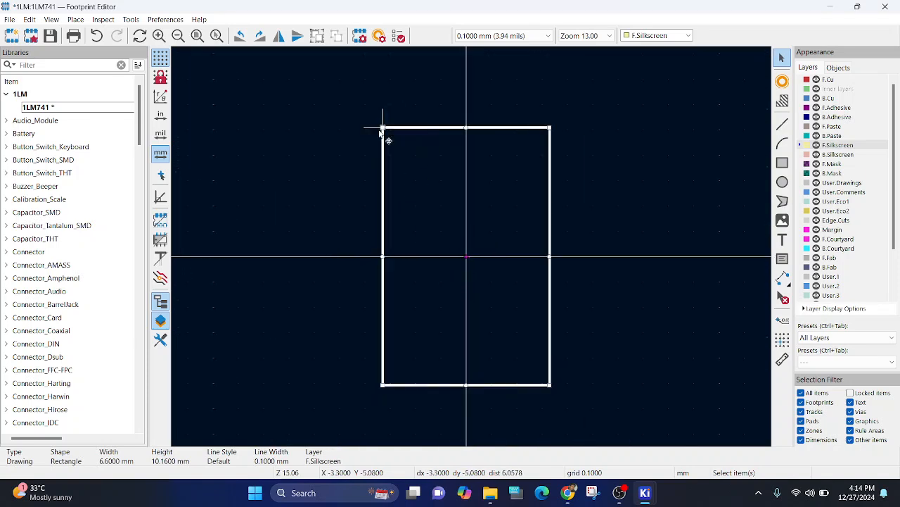
mouse_move(387, 136)
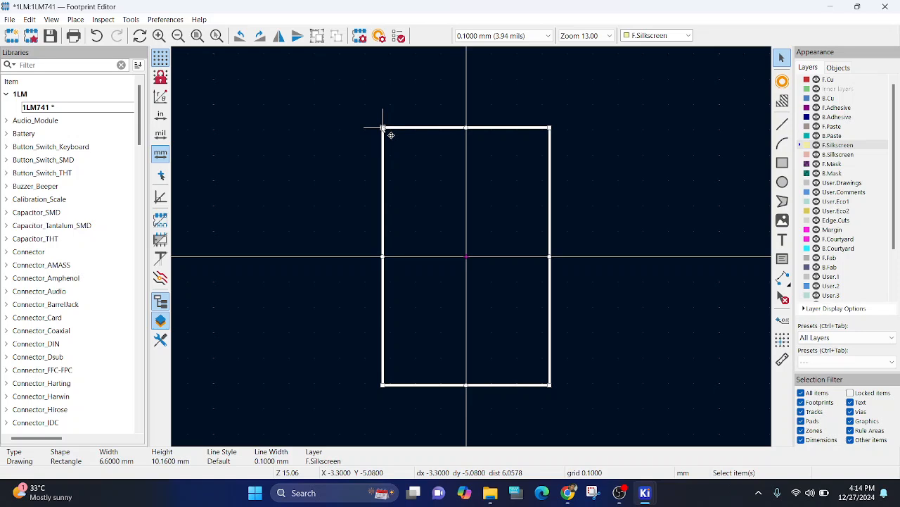
mouse_move(388, 132)
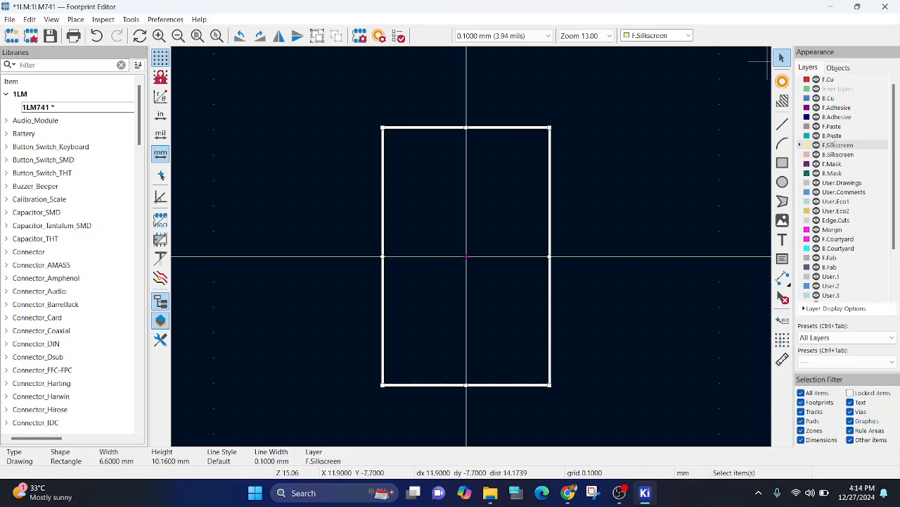
- Draw a small silkscreen circle near the outline's top-left corner as the pin-1 marker
click(783, 182)
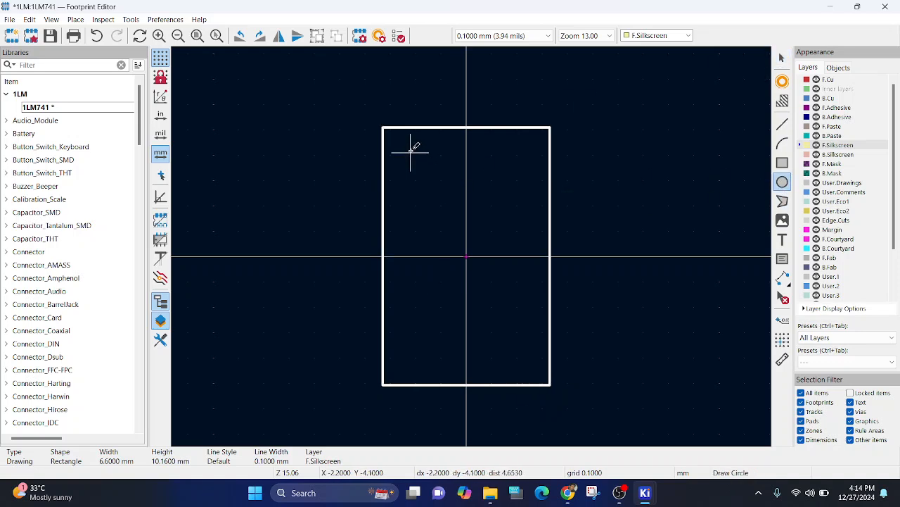
click(410, 152)
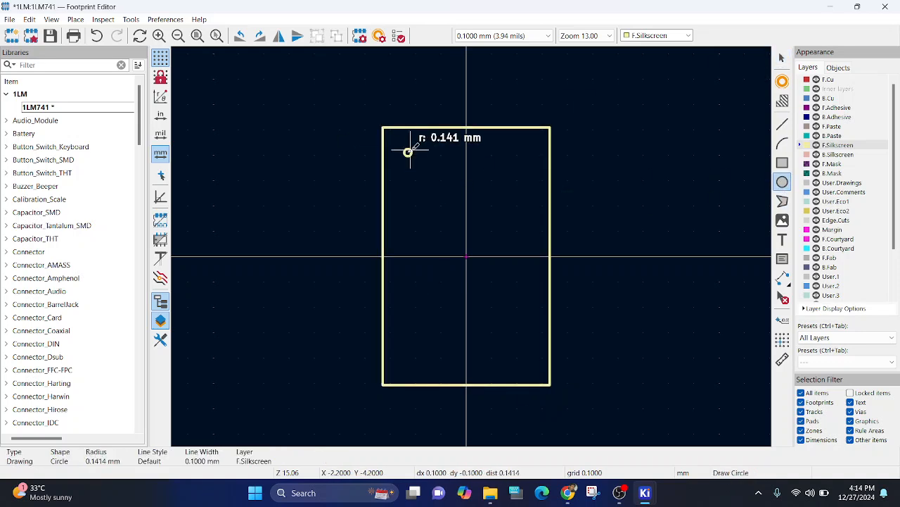
mouse_move(402, 151)
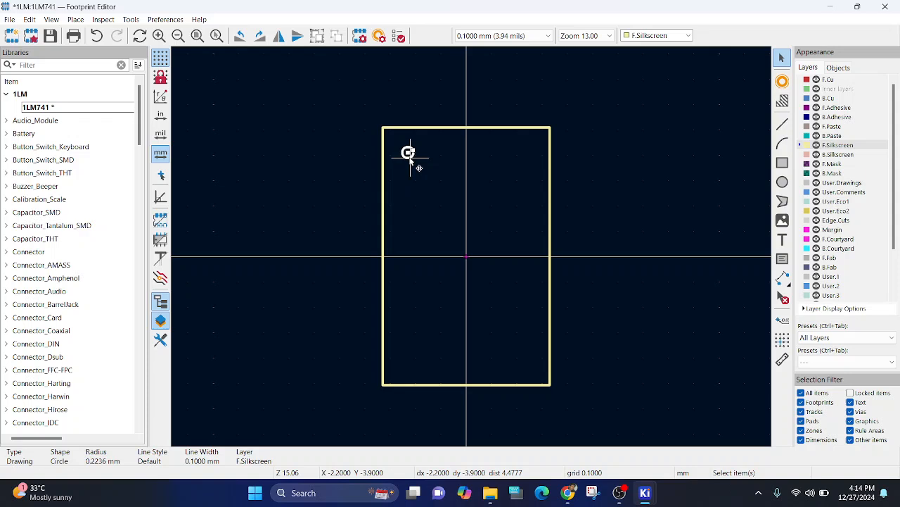
double_click(408, 152)
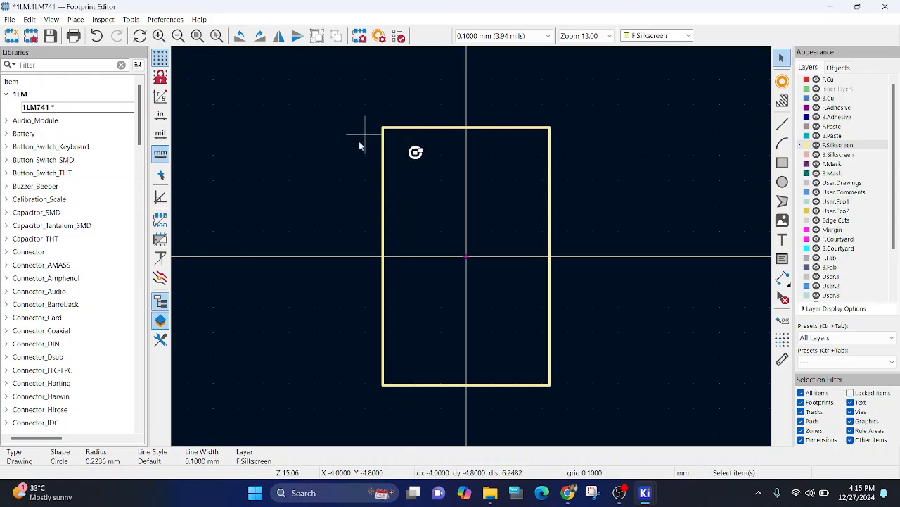
mouse_move(757, 95)
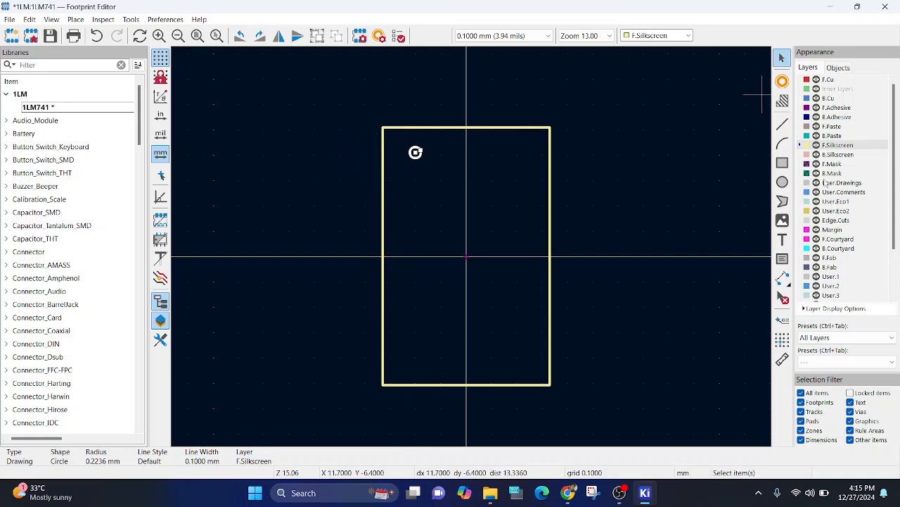
click(783, 143)
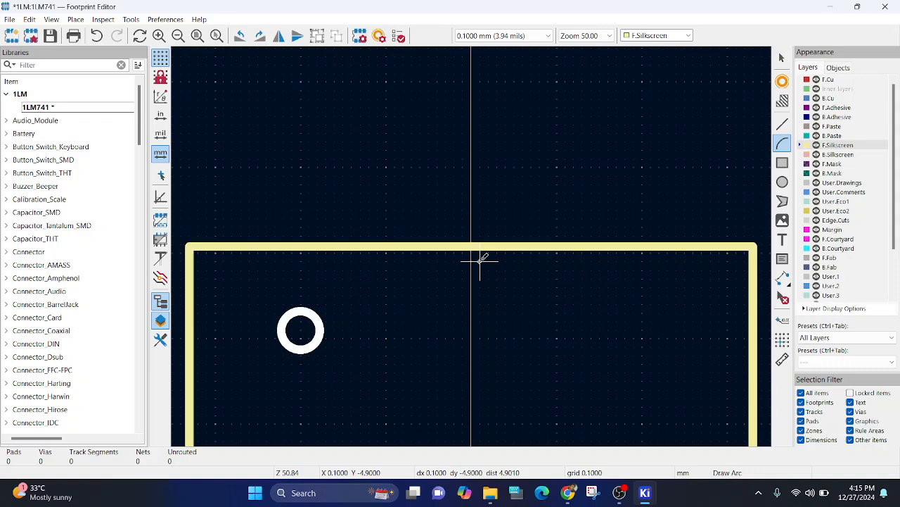
mouse_move(783, 144)
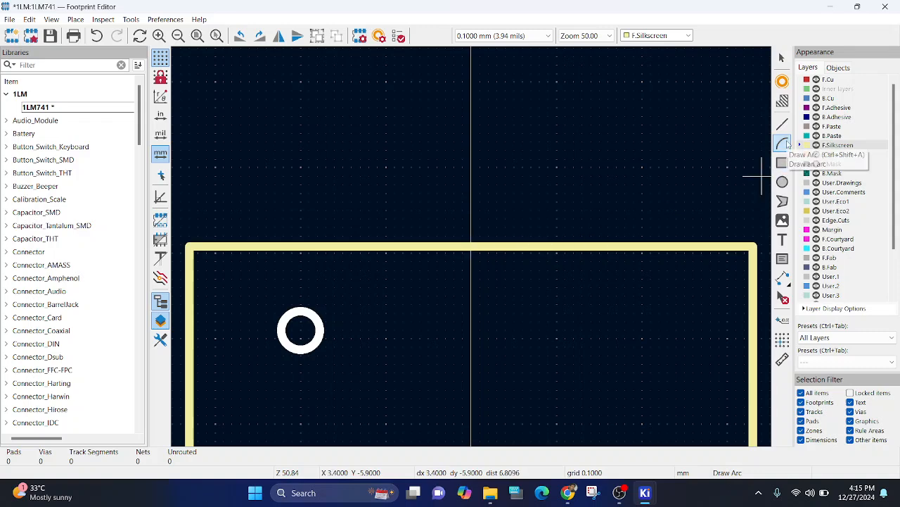
mouse_move(472, 245)
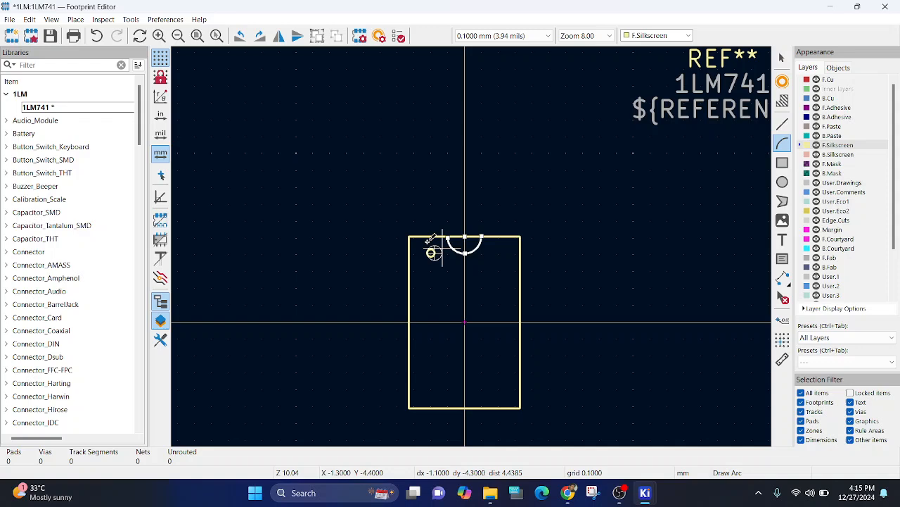
- Zoom the canvas around the top edge while drawing the semicircular notch arc
scroll(down, 3)
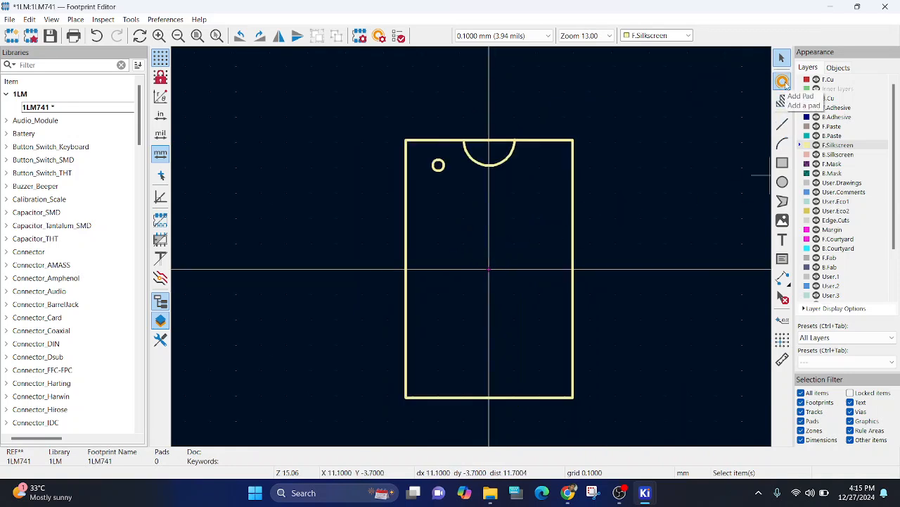
- Activate Add Pad to place pads 1–4 on the left and 5–8 on the right
click(782, 81)
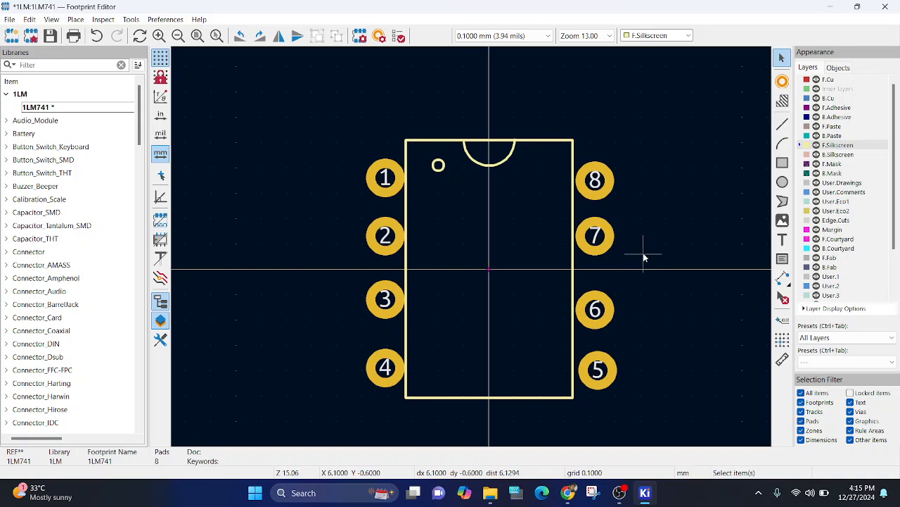
mouse_move(385, 176)
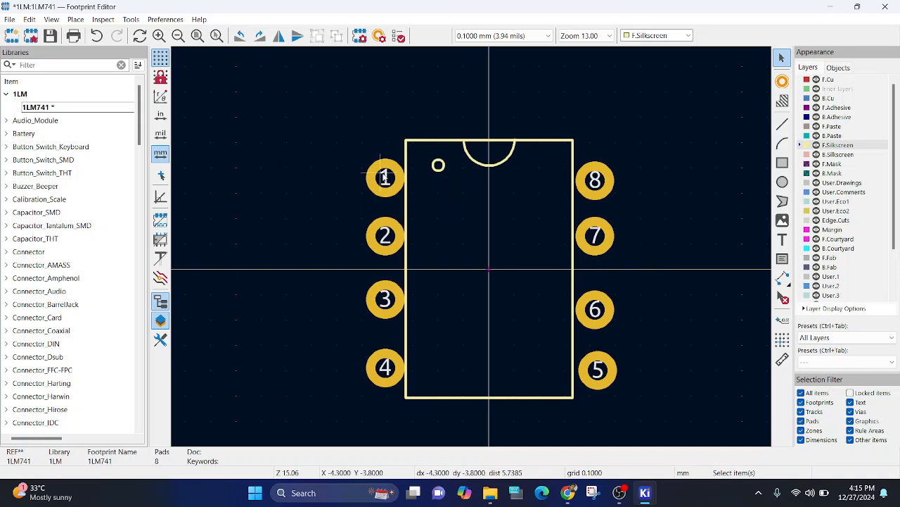
mouse_move(387, 260)
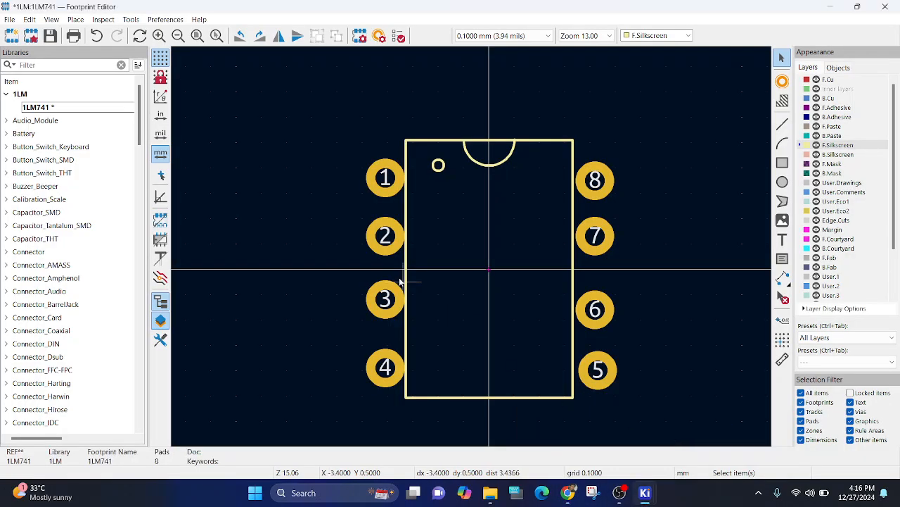
mouse_move(386, 266)
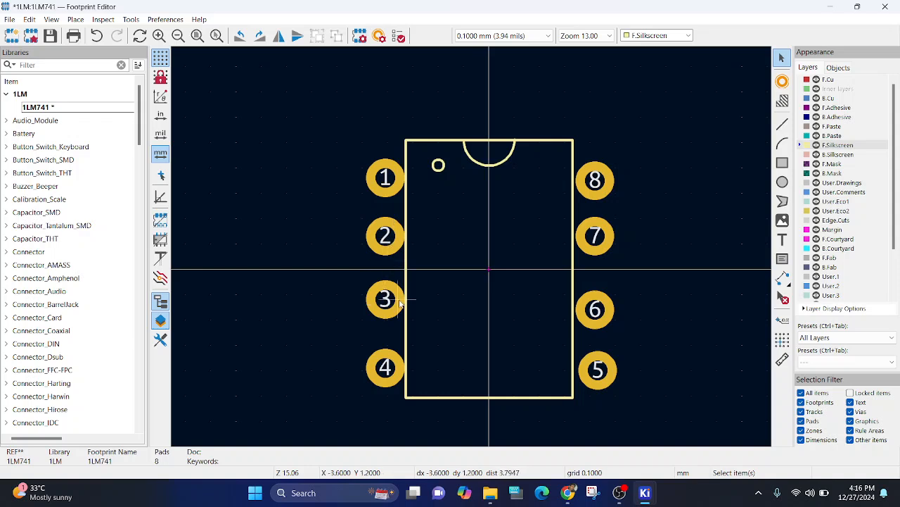
mouse_move(385, 178)
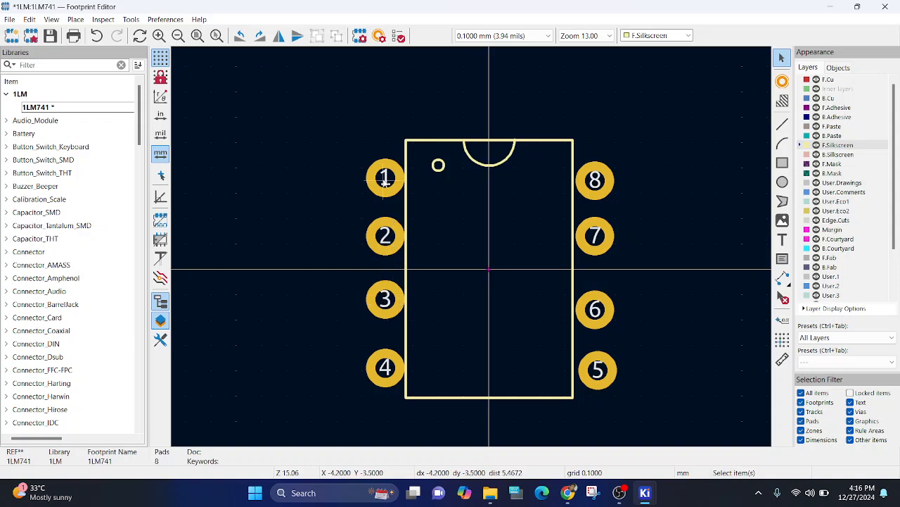
mouse_move(385, 223)
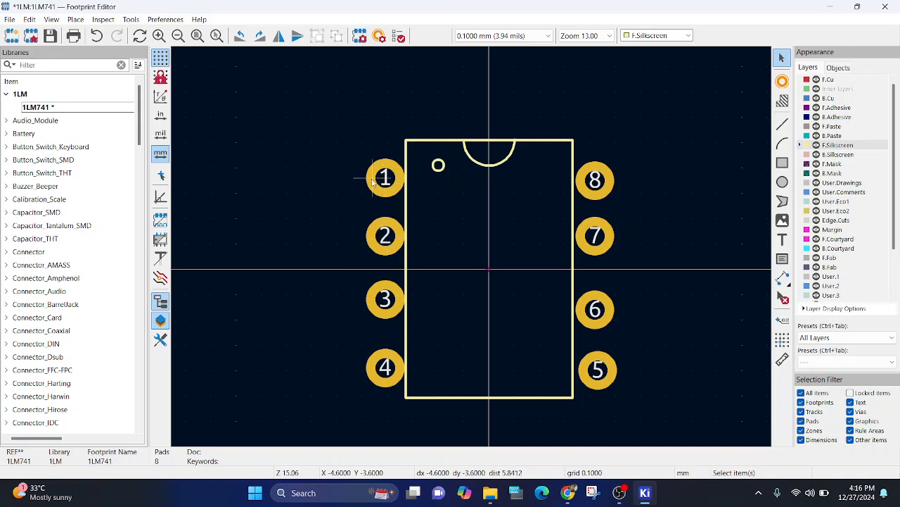
mouse_move(376, 298)
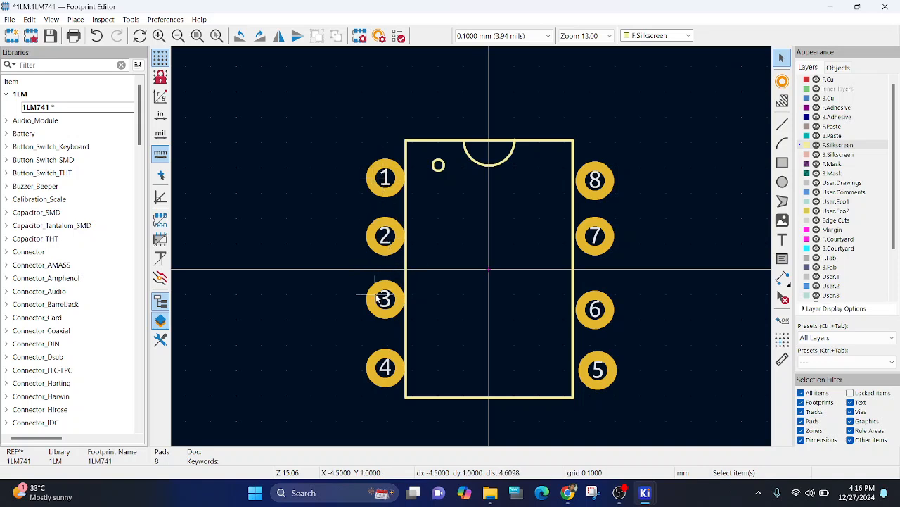
mouse_move(385, 367)
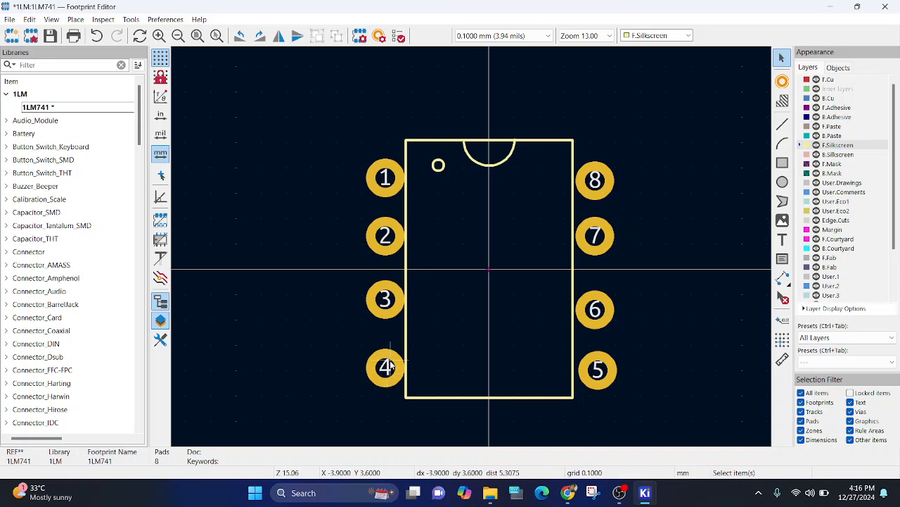
mouse_move(378, 130)
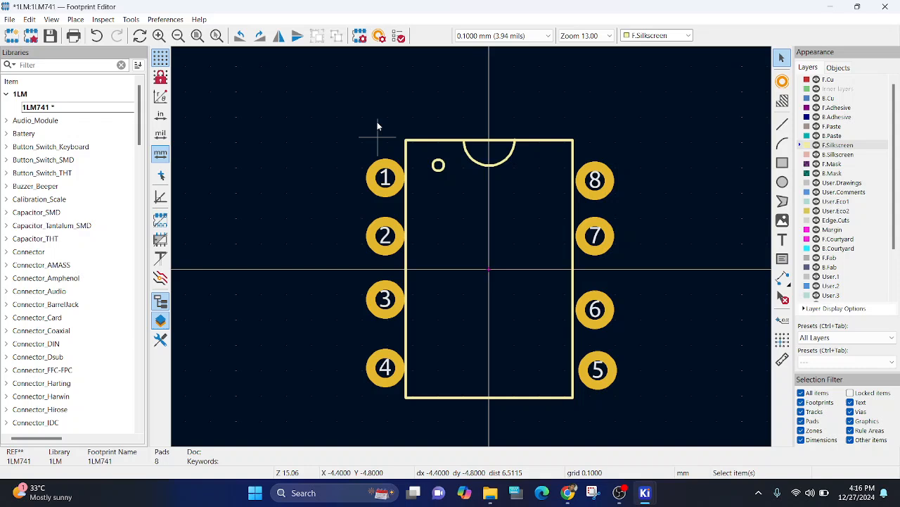
mouse_move(373, 429)
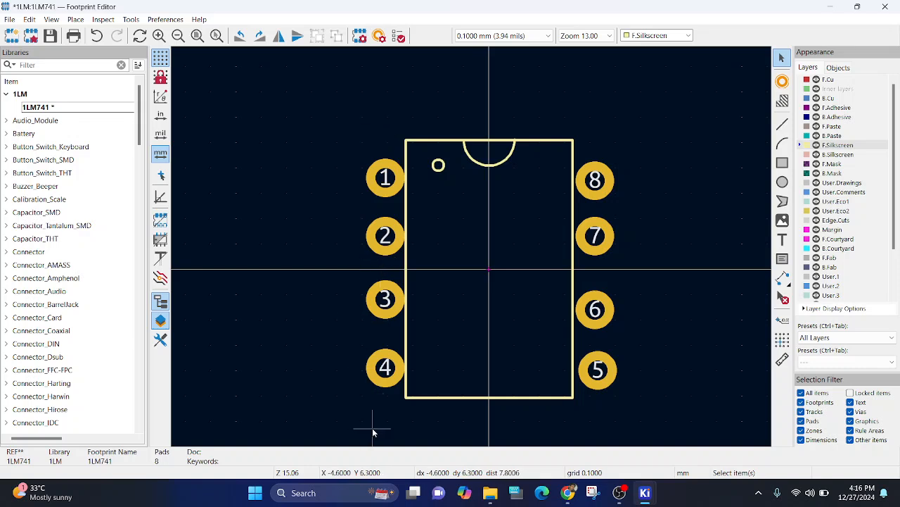
mouse_move(727, 255)
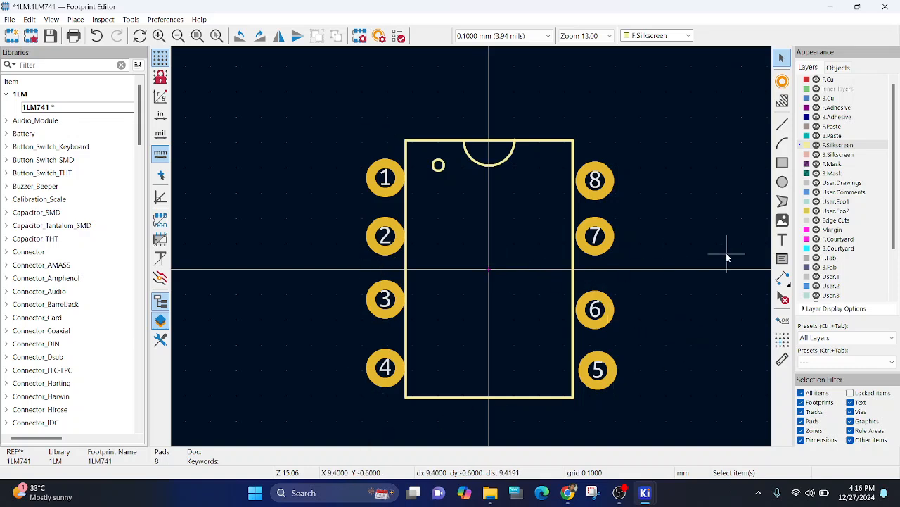
mouse_move(286, 277)
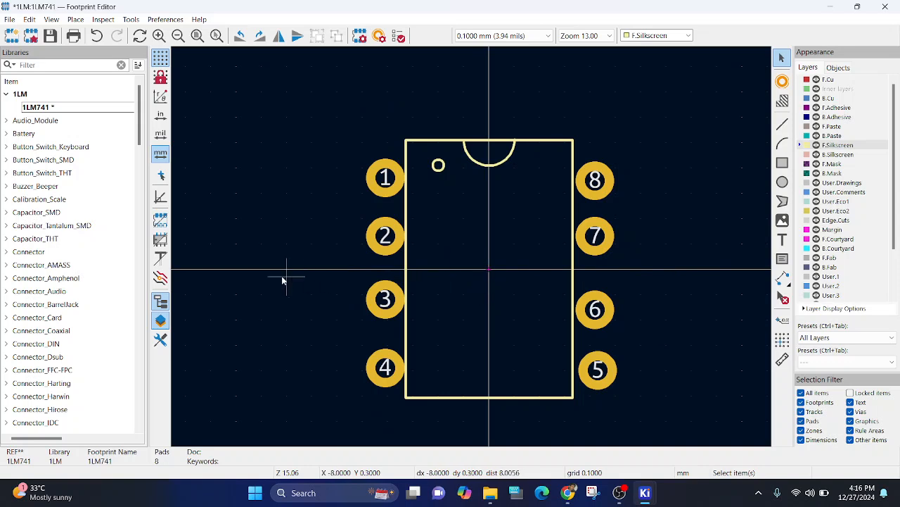
mouse_move(227, 251)
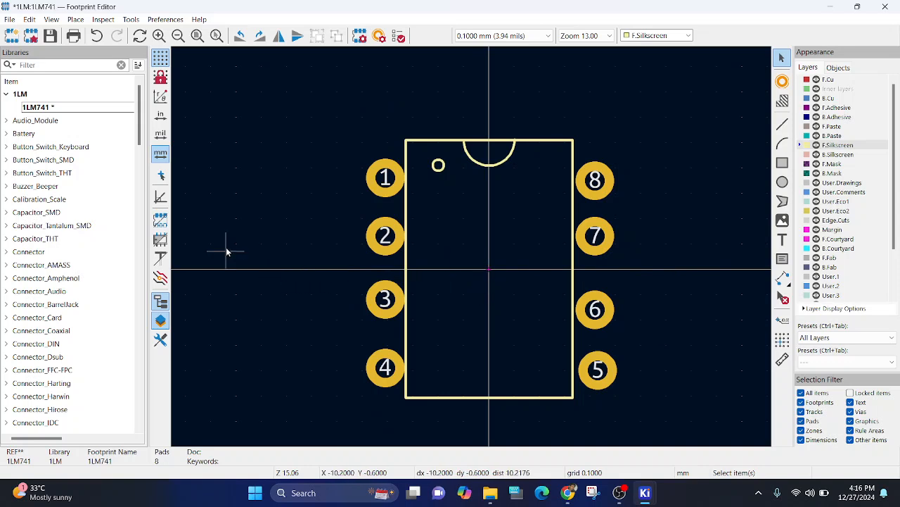
mouse_move(498, 286)
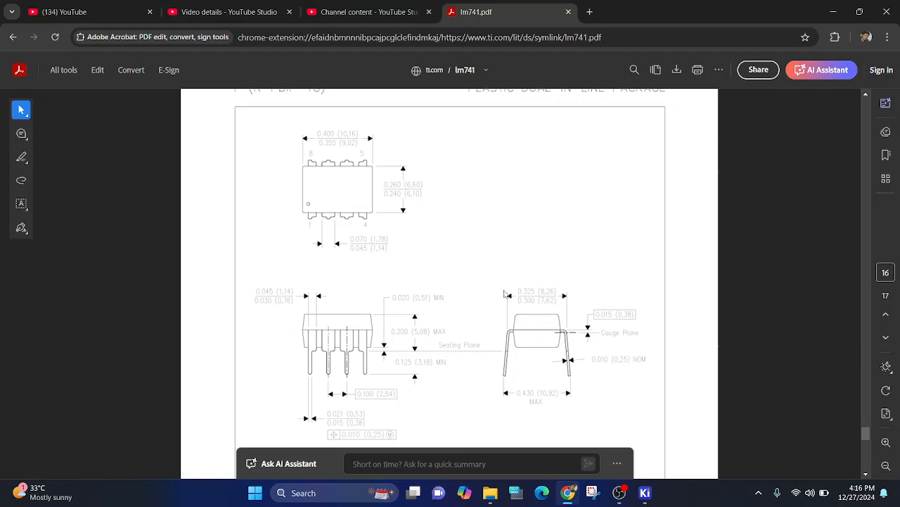
mouse_move(465, 317)
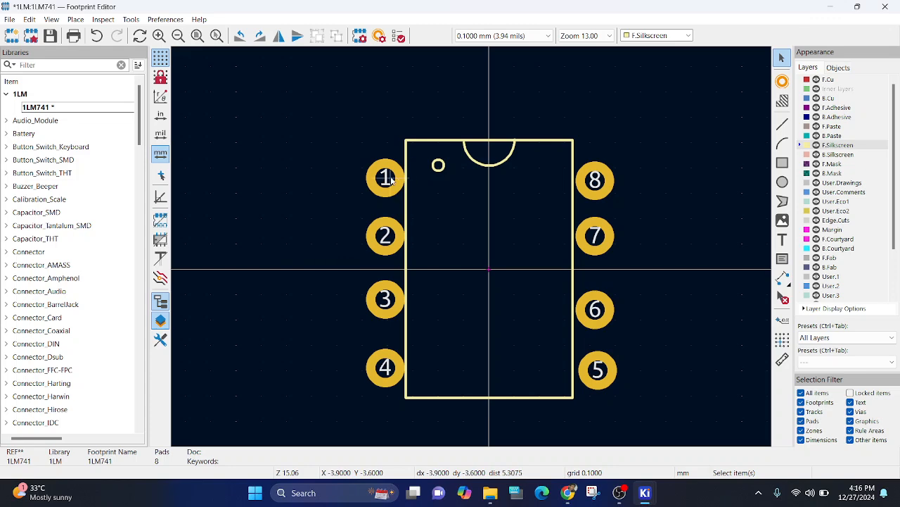
- Give pad 1 Y position -3.81, an Oval shape and a 2.5 mm X size
double_click(385, 176)
text(-4.13)
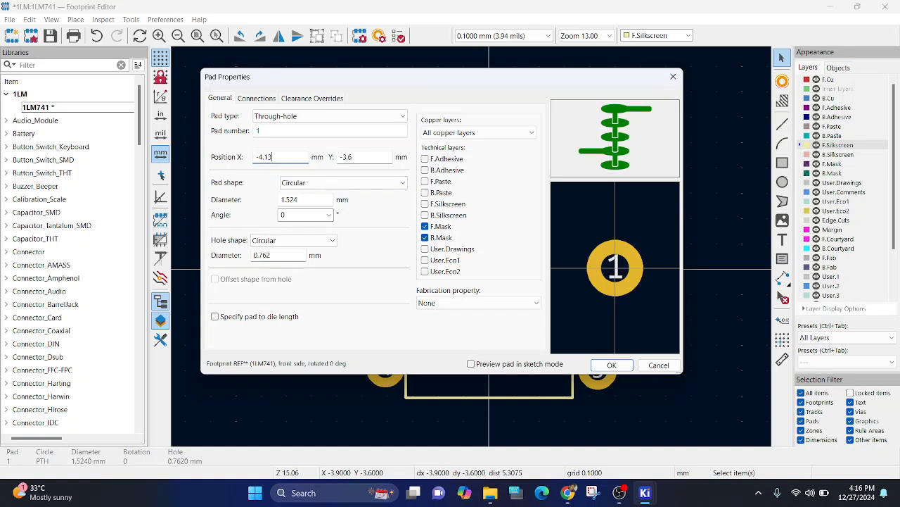
click(362, 157)
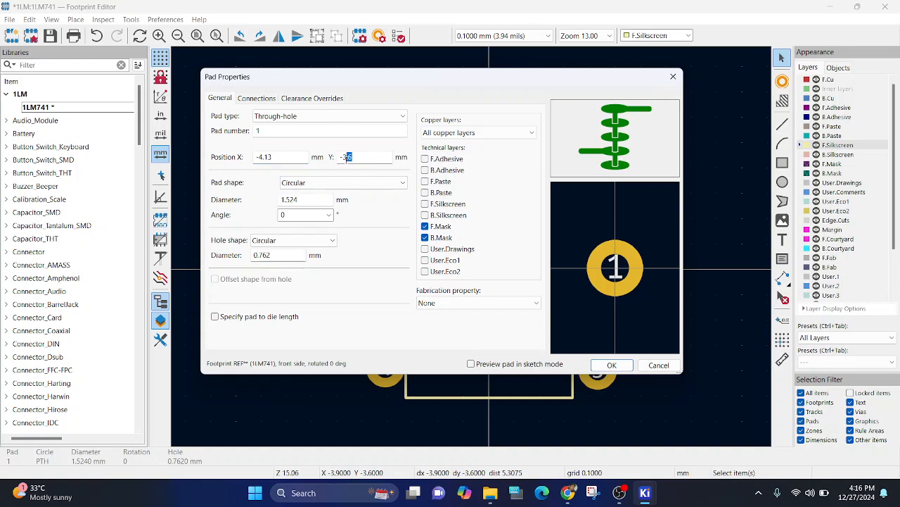
text(-3.81)
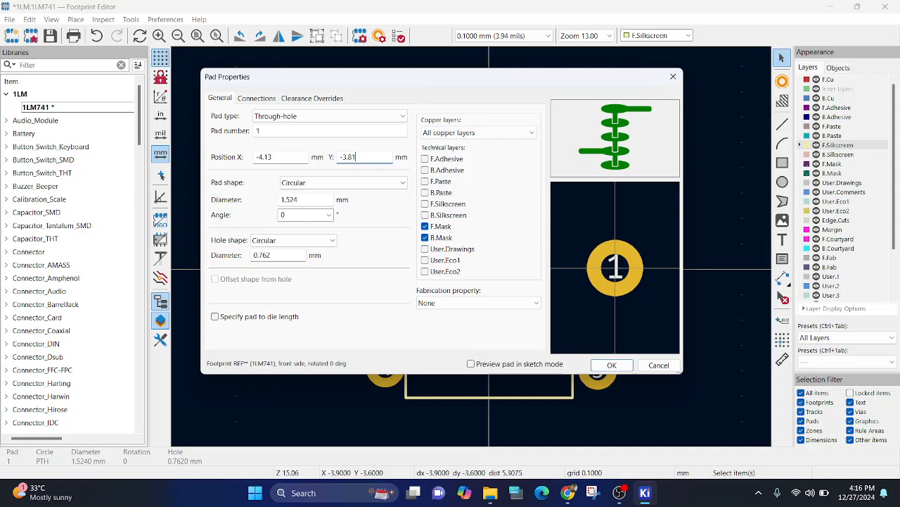
click(342, 182)
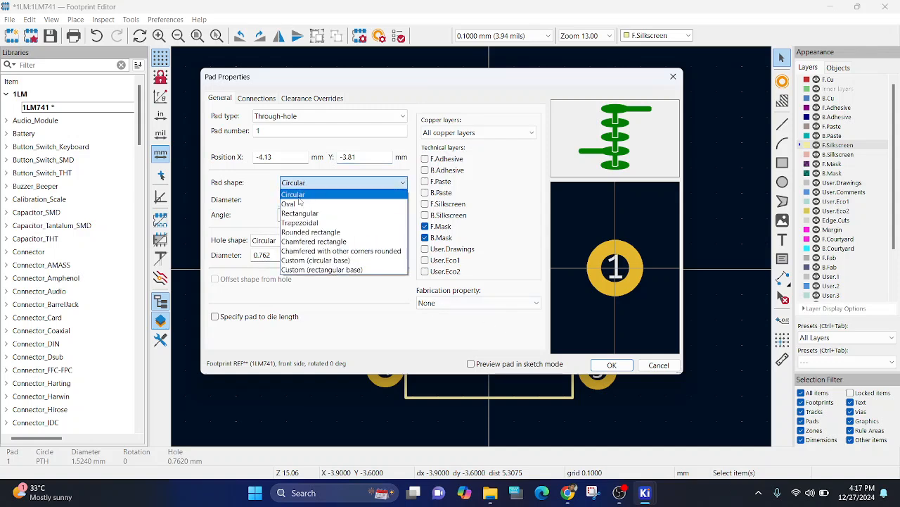
click(289, 203)
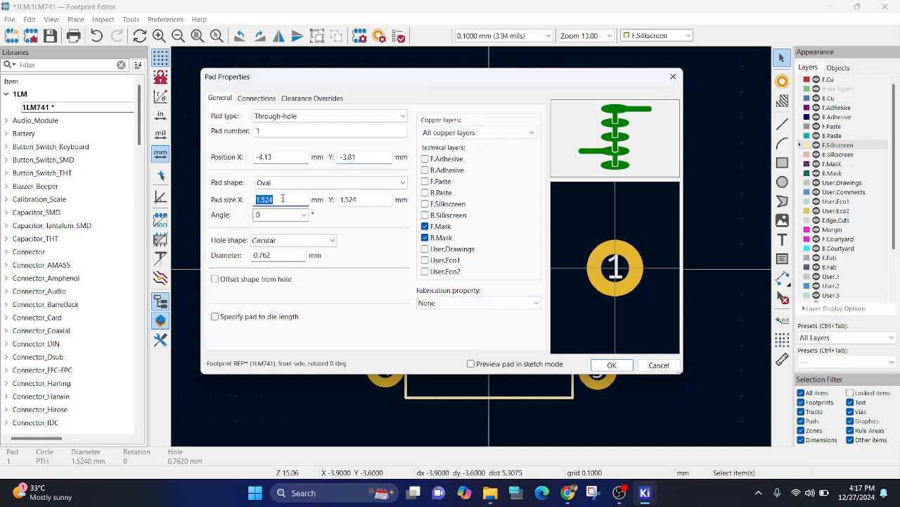
text(2.5)
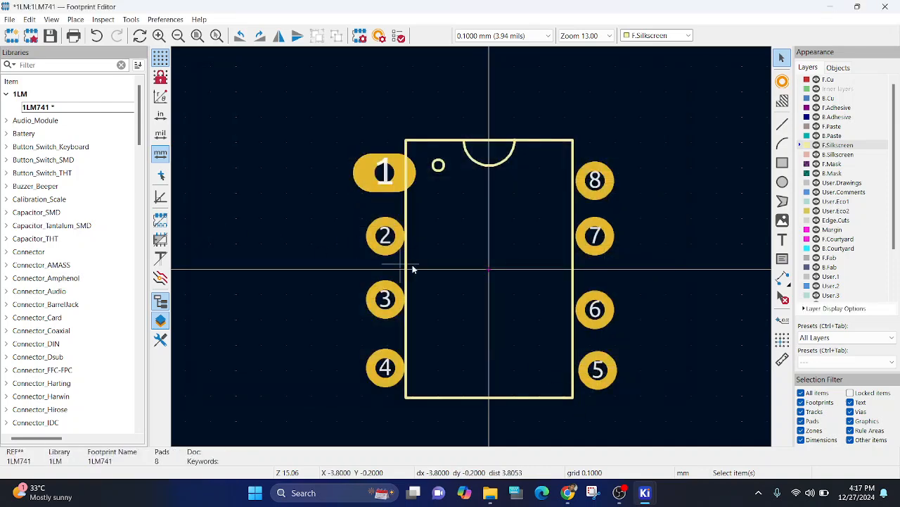
- Move pad 2 to -1.2 and make pads 2 and 3 oval, 2.5 mm wide
double_click(385, 172)
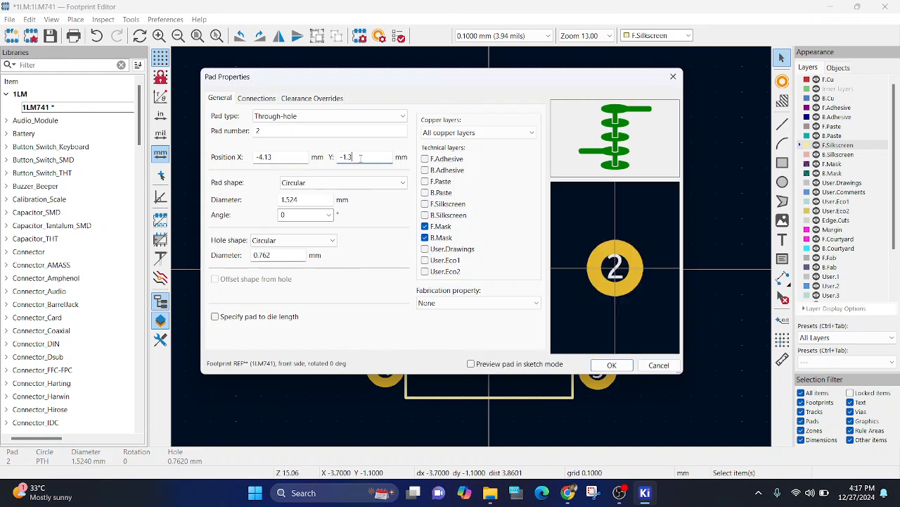
text(-1.2)
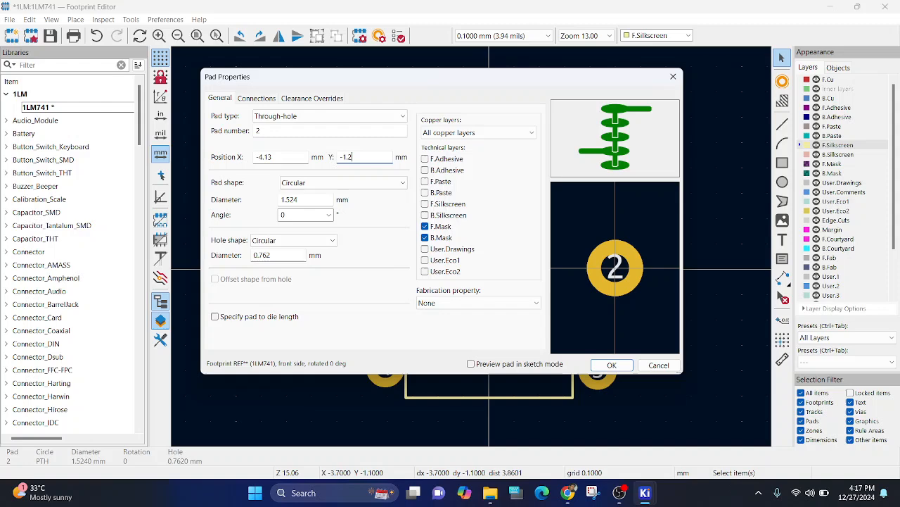
click(343, 182)
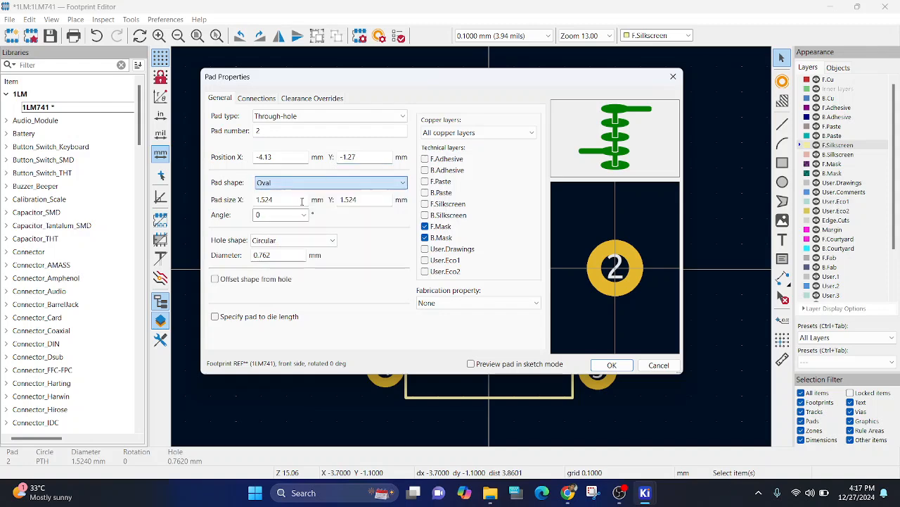
text(2.5)
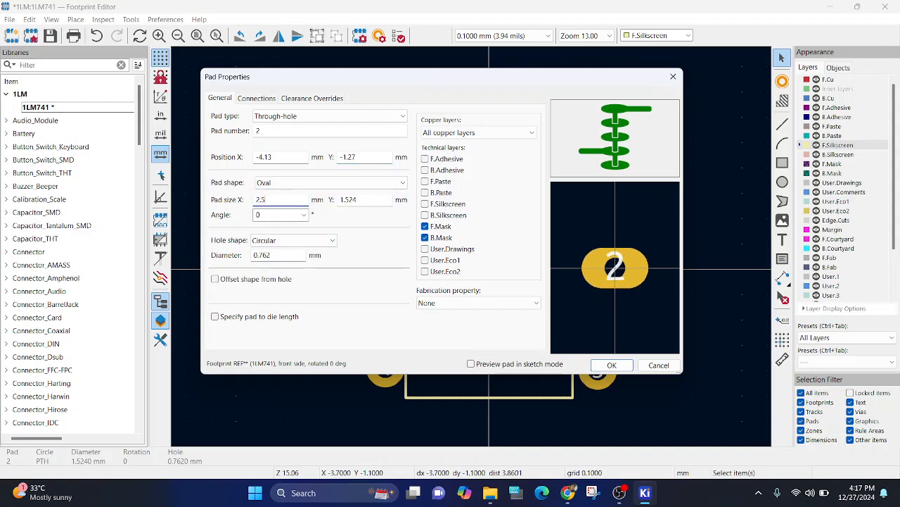
click(610, 365)
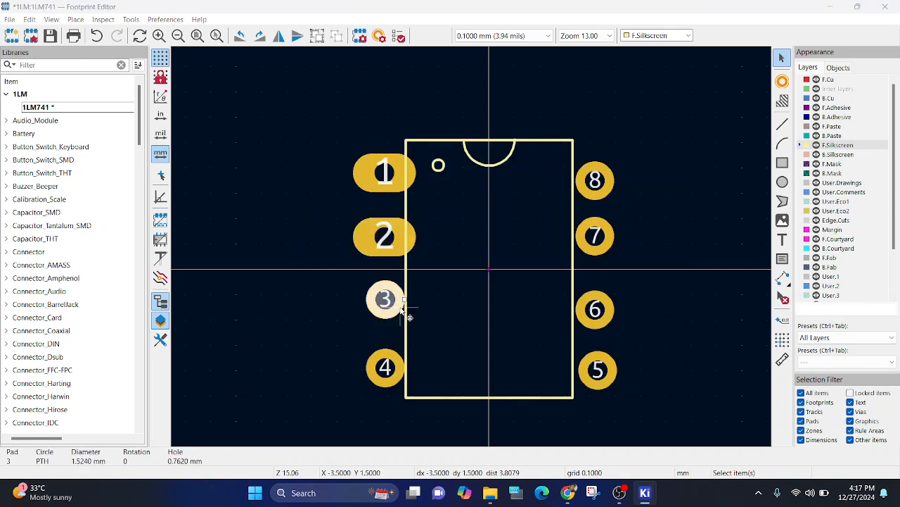
double_click(385, 299)
text(1.2)
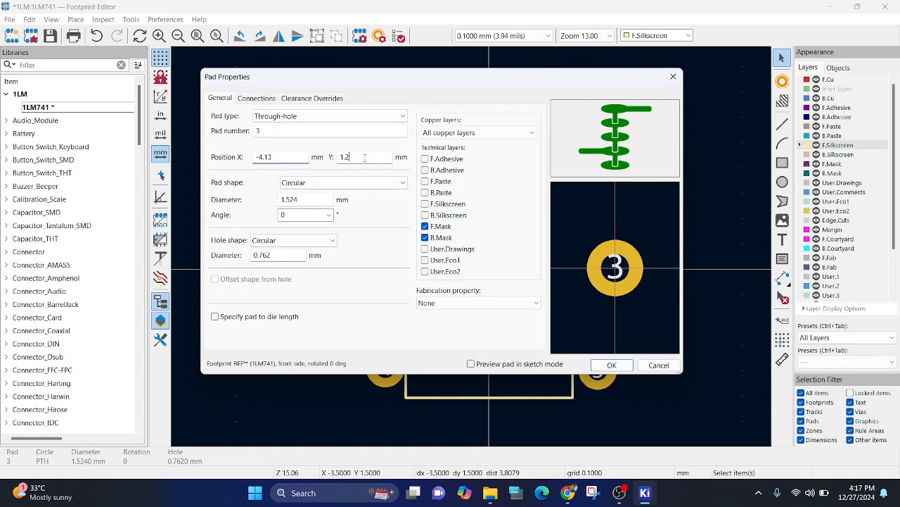
click(342, 182)
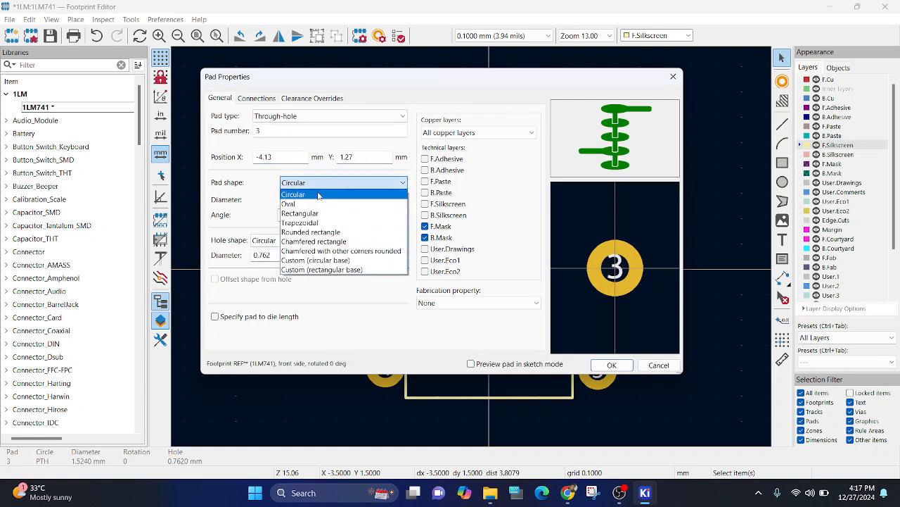
click(290, 204)
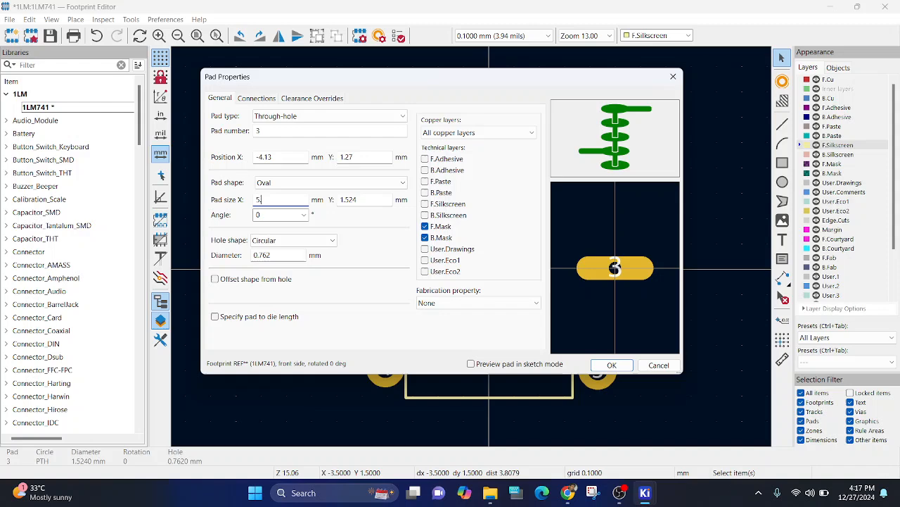
click(611, 365)
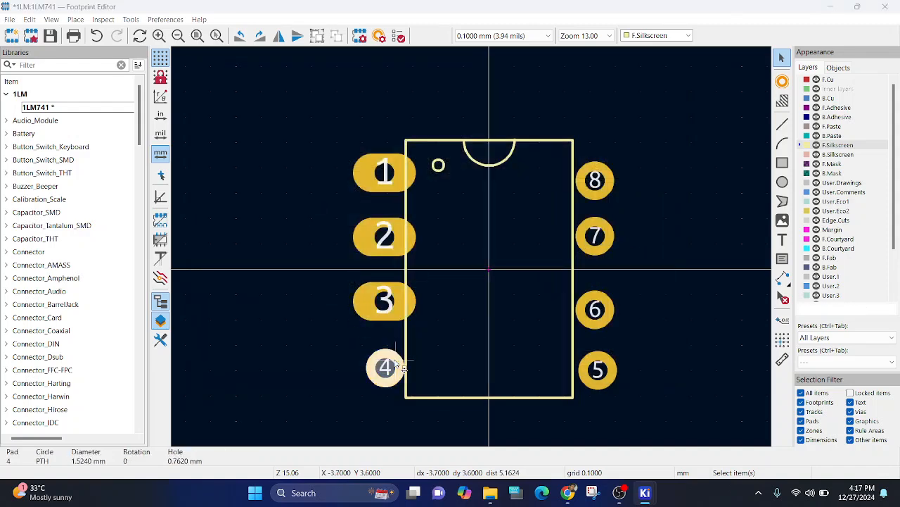
- Move pad 4 to 3.81 and make pads 4 and 5 oval, 2.5 mm wide
double_click(385, 367)
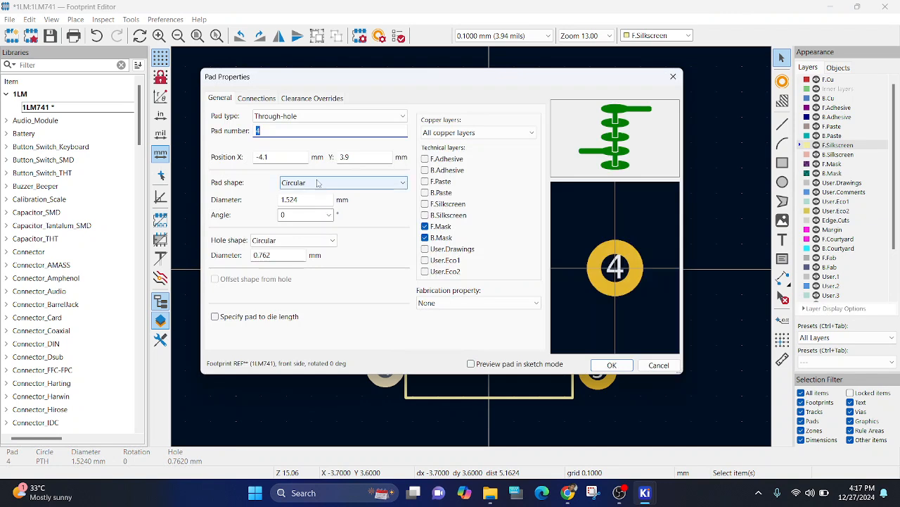
click(280, 156)
text(3)
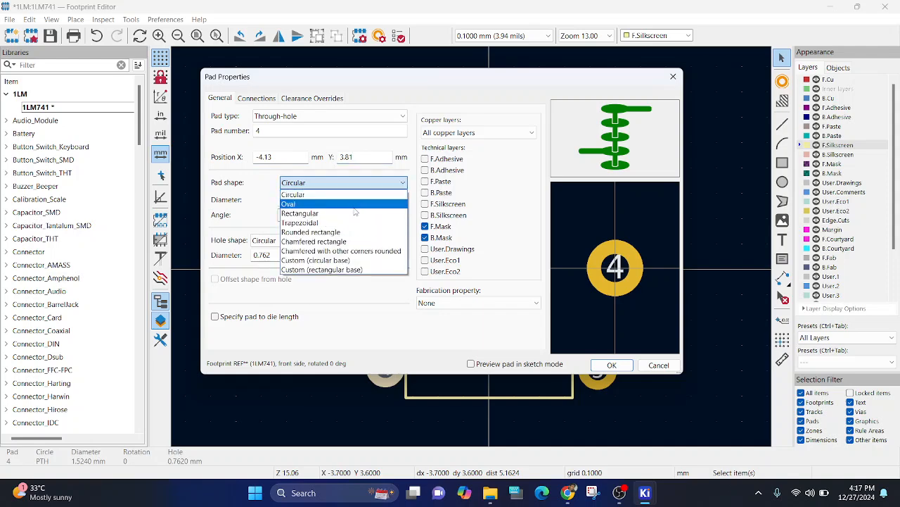
click(288, 204)
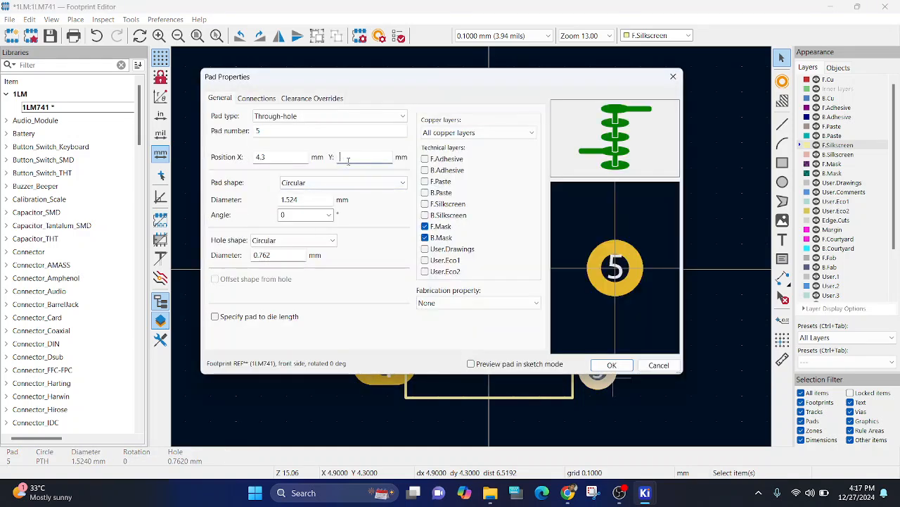
text(3.81)
click(280, 157)
text(4.13)
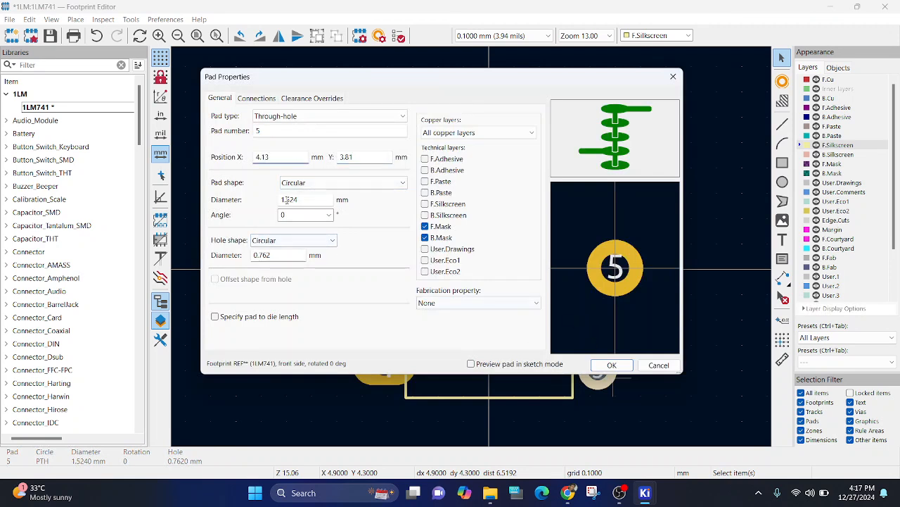
click(342, 182)
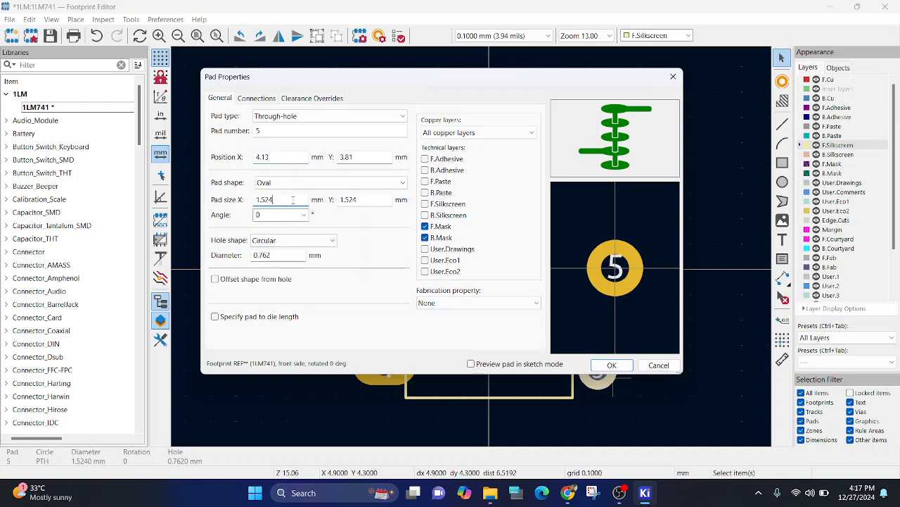
text(2.5)
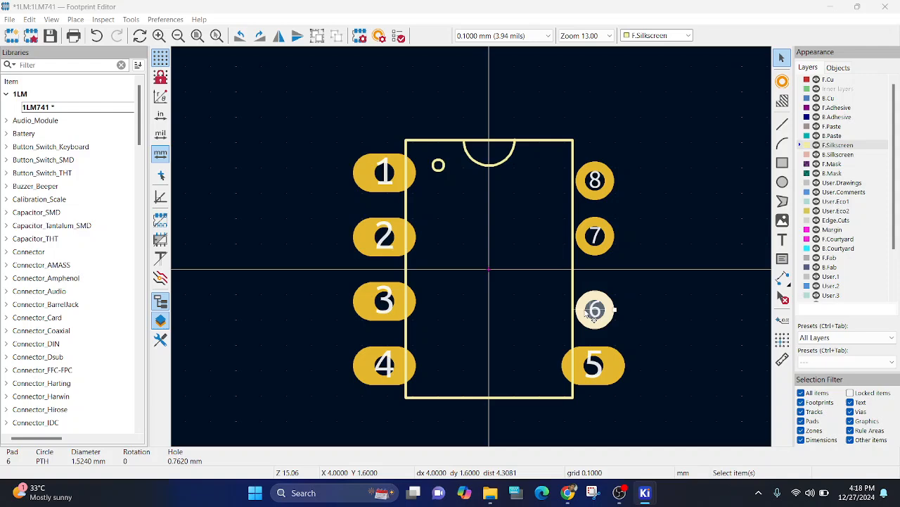
- Move pad 6 to 1.27 and make pads 6 and 7 oval
double_click(595, 309)
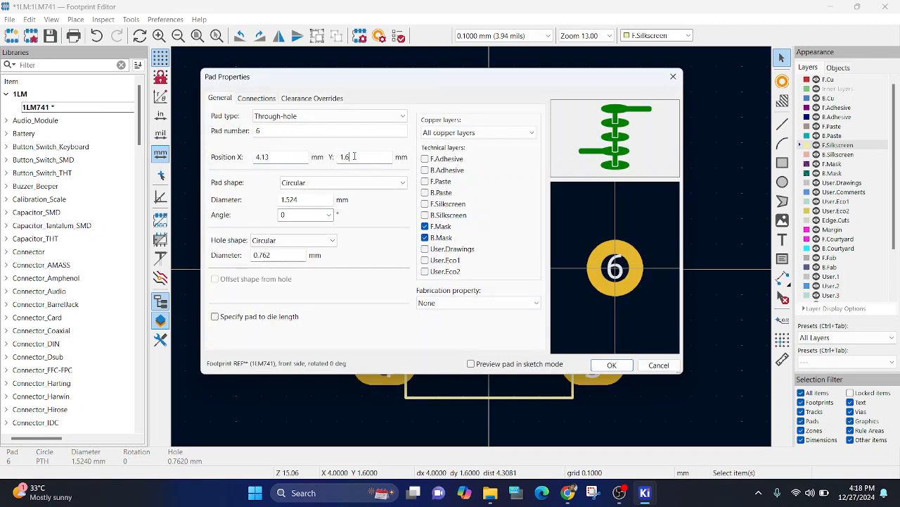
text(1.27)
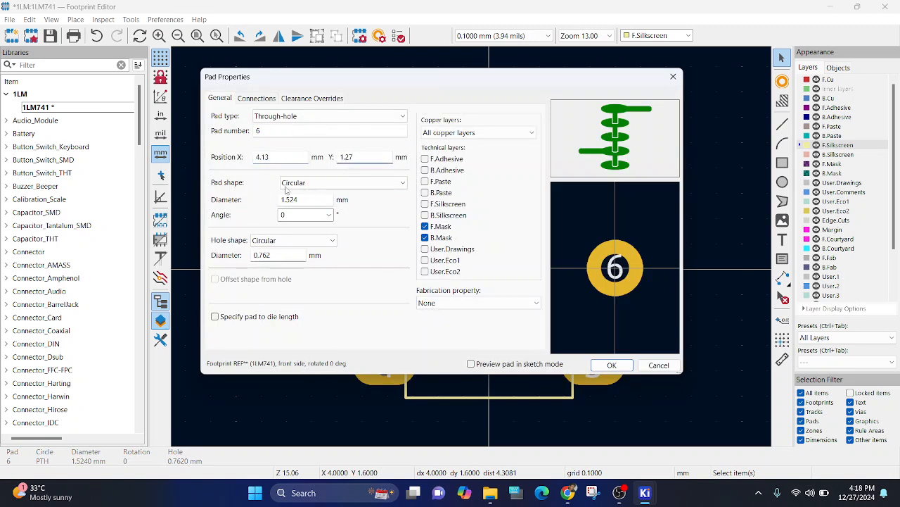
click(343, 183)
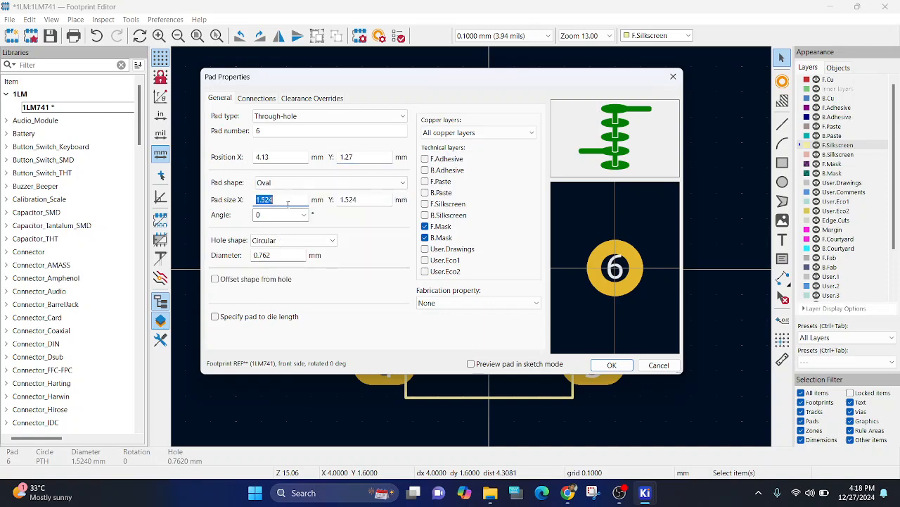
click(611, 365)
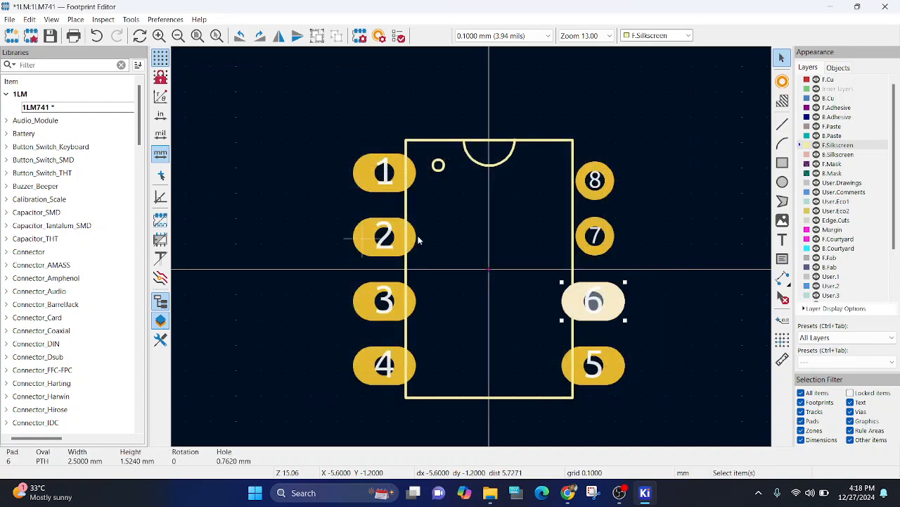
double_click(593, 301)
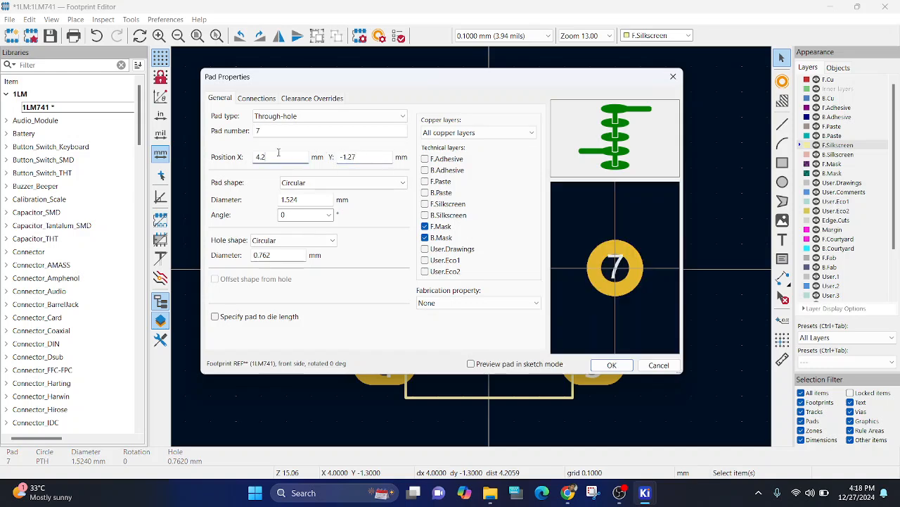
click(611, 365)
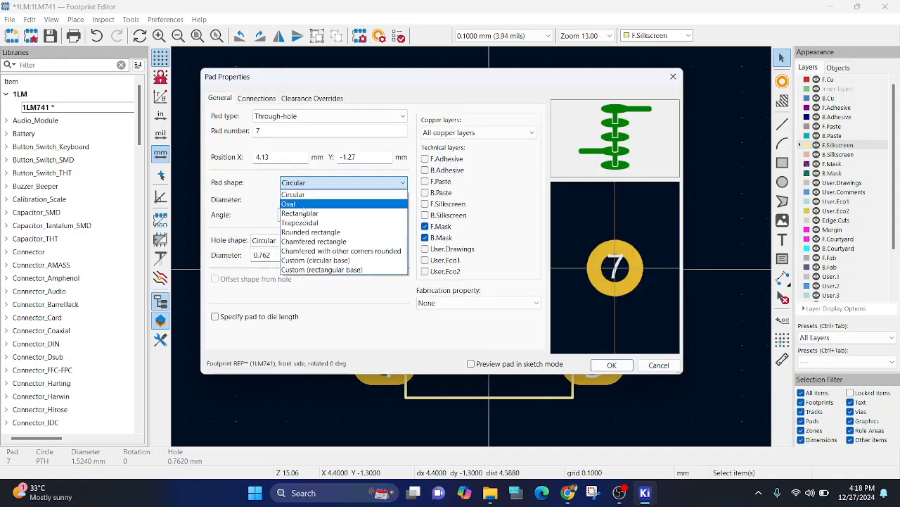
click(288, 203)
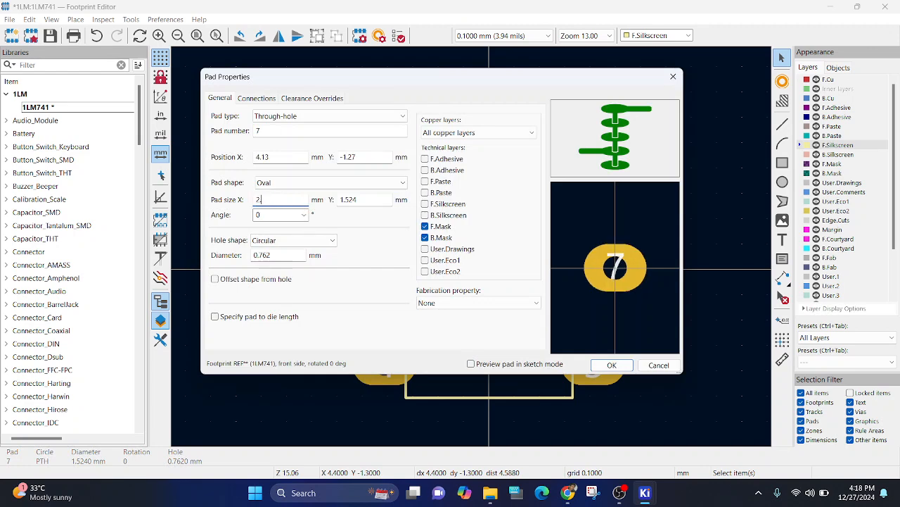
click(610, 364)
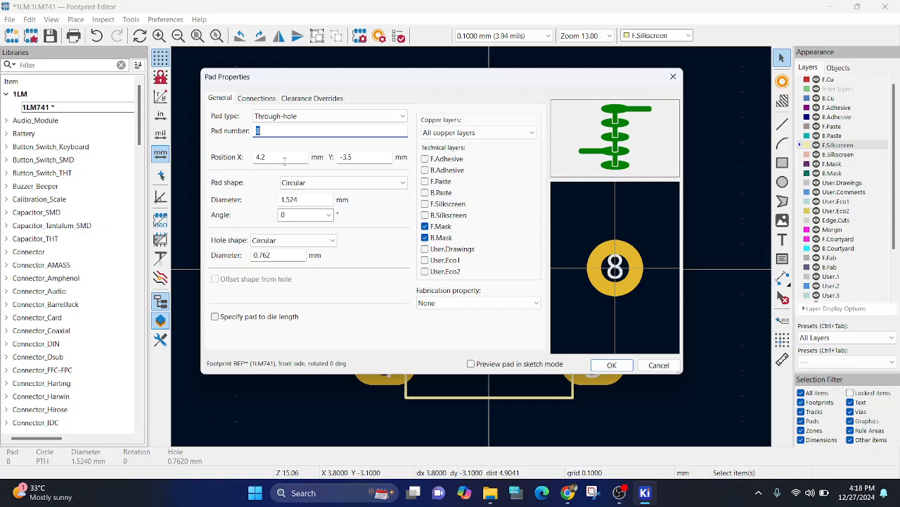
- Place pad 8 at X 4.13, Y -3.81 mm as an oval pad
text(4.13)
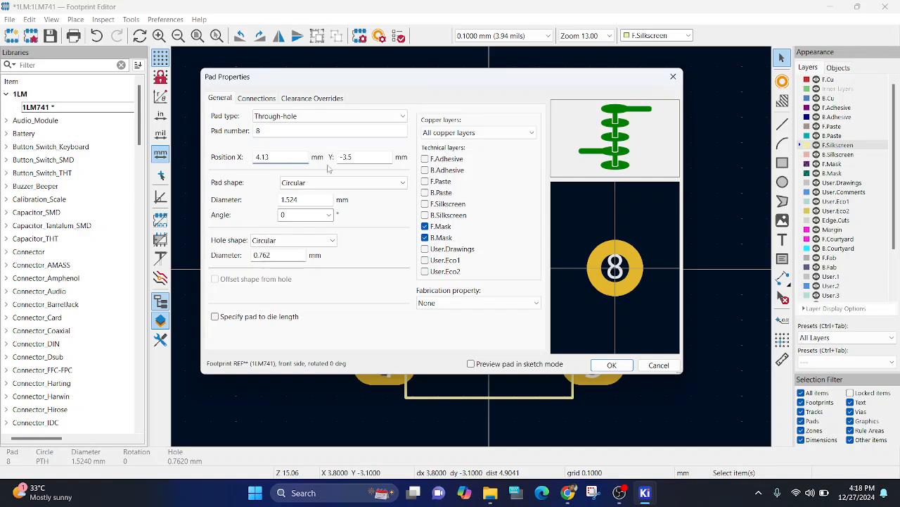
text(-3.8)
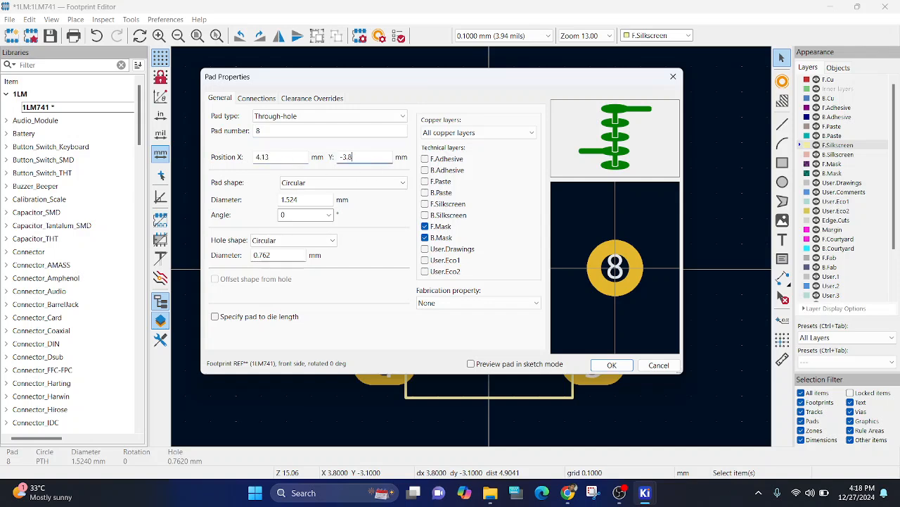
click(343, 182)
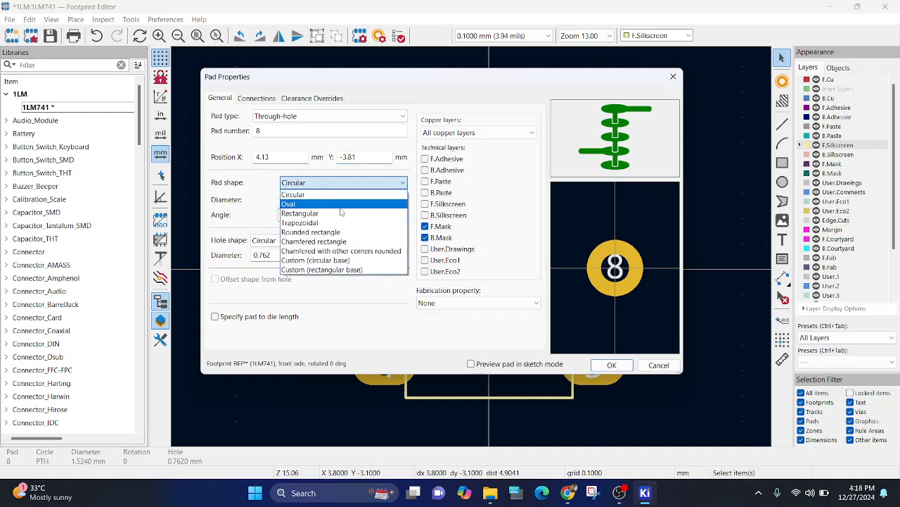
click(289, 204)
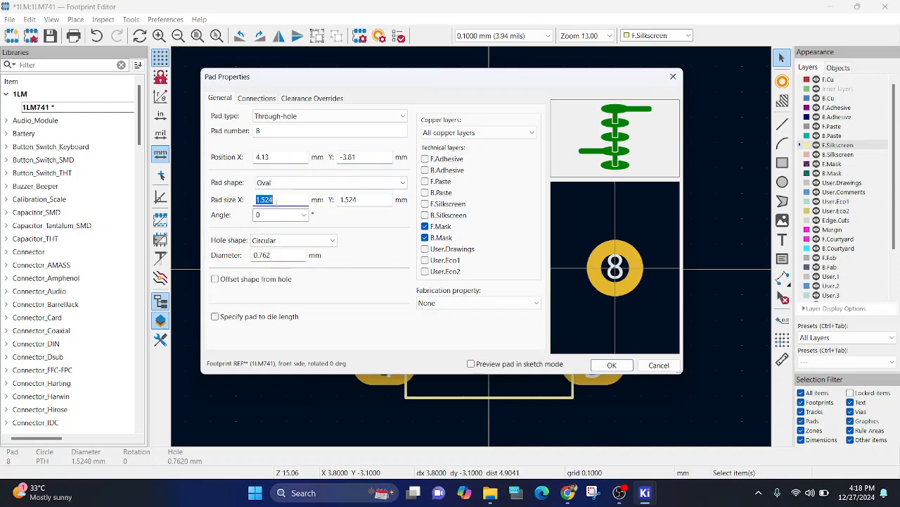
click(610, 365)
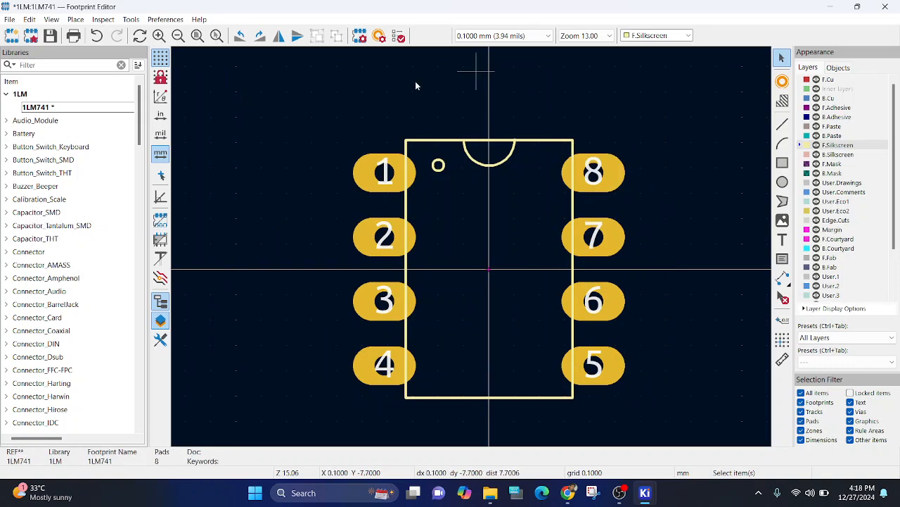
mouse_move(365, 174)
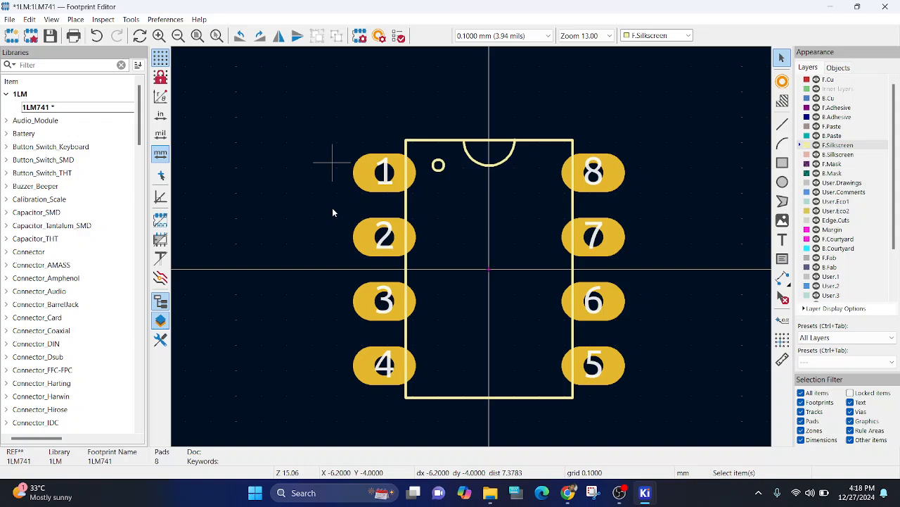
mouse_move(744, 227)
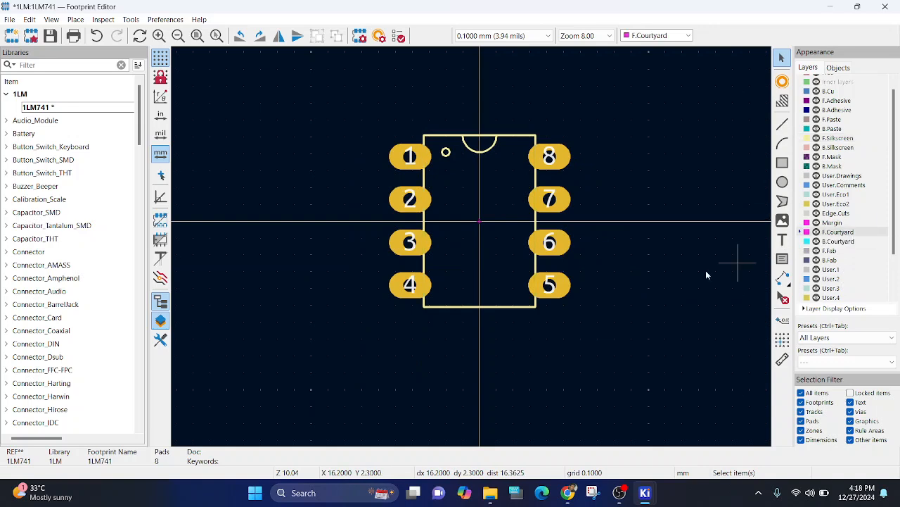
- Draw a 13.7 by 14.9 mm courtyard rectangle and move the REF**/value text above it
click(783, 163)
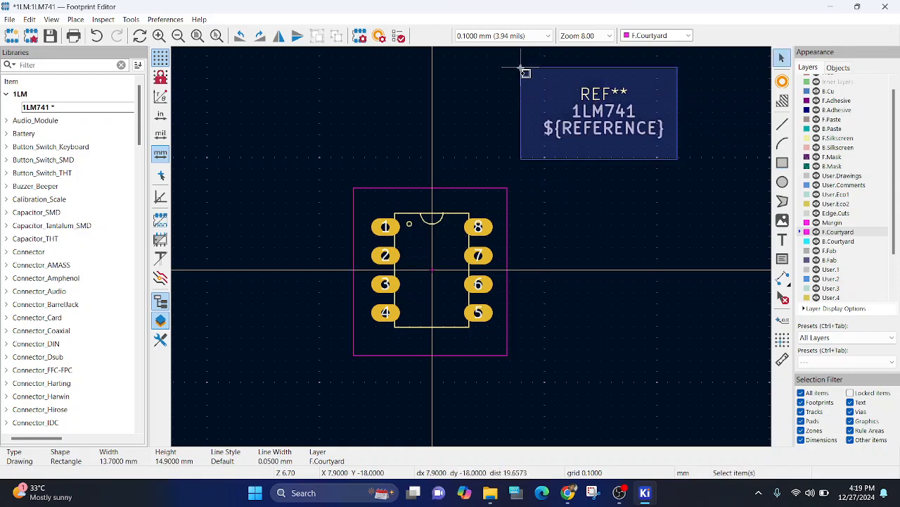
drag(598, 112, 426, 148)
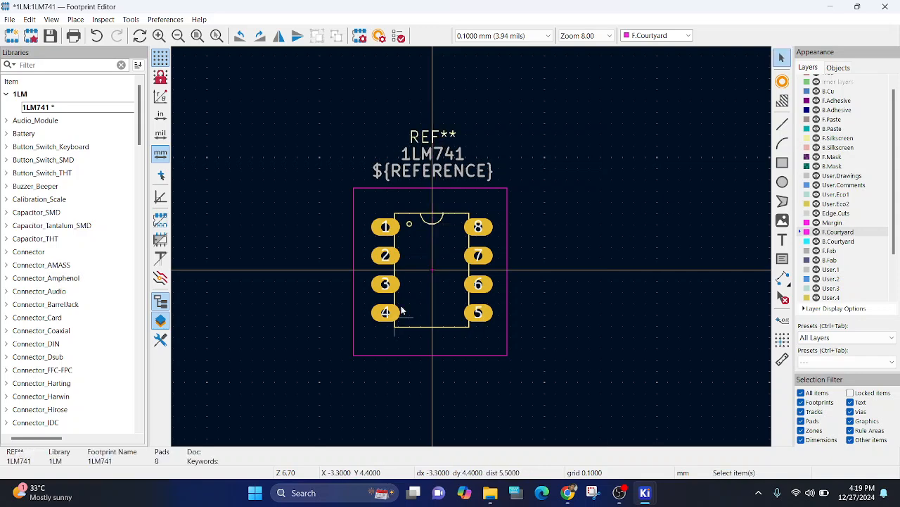
mouse_move(494, 254)
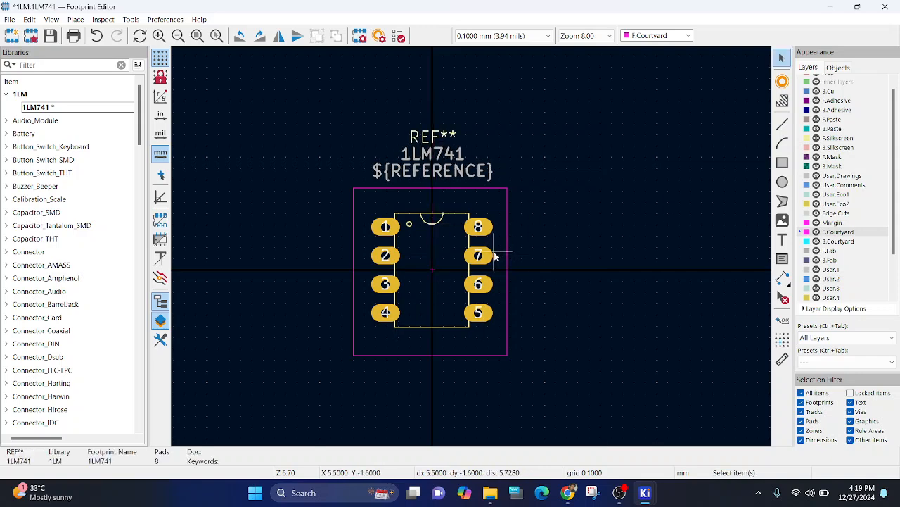
mouse_move(542, 263)
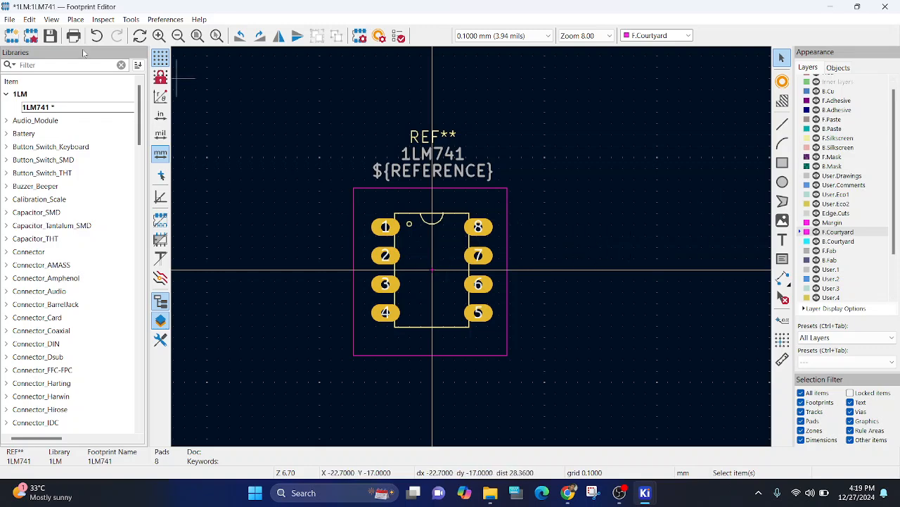
- Save the 1LM741 footprint, then close the 3D preview after inspecting it
click(50, 35)
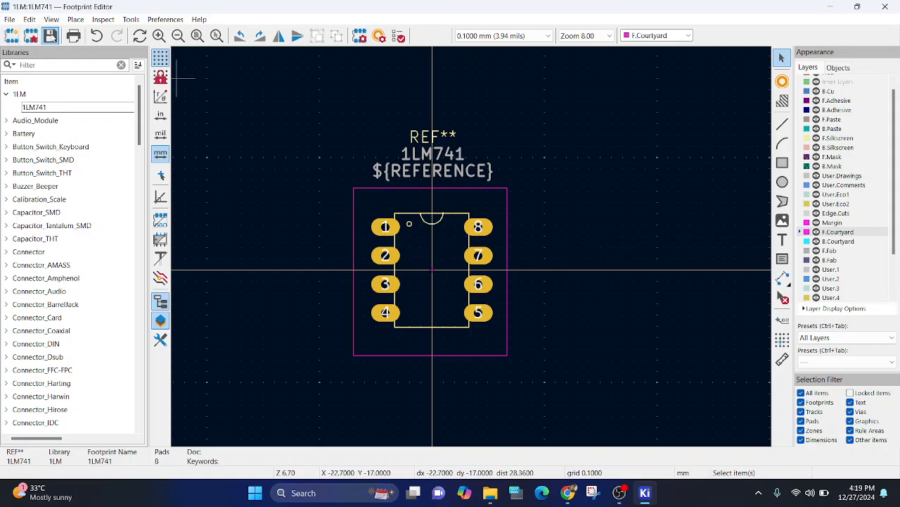
mouse_move(340, 237)
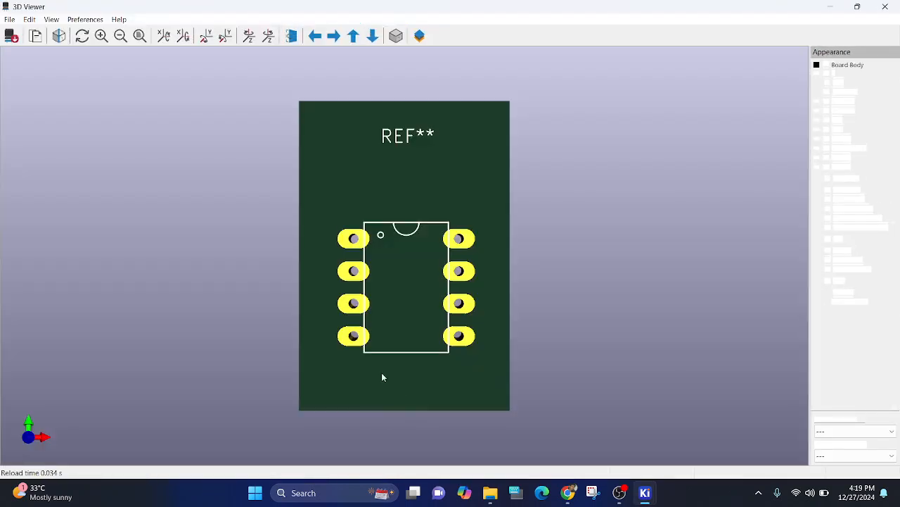
click(419, 36)
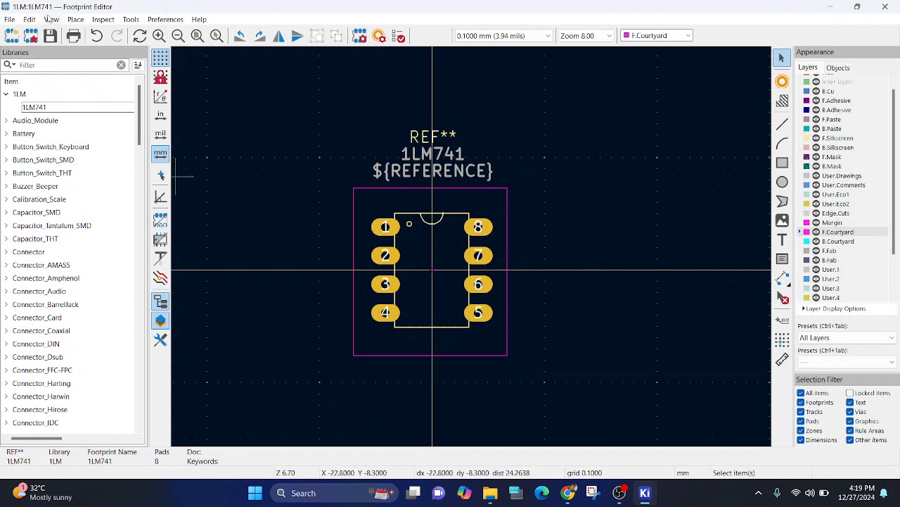
- Attach DIP-8_W7.62mm.step from Package_DIP.3dshapes as the footprint's 3D model
click(278, 35)
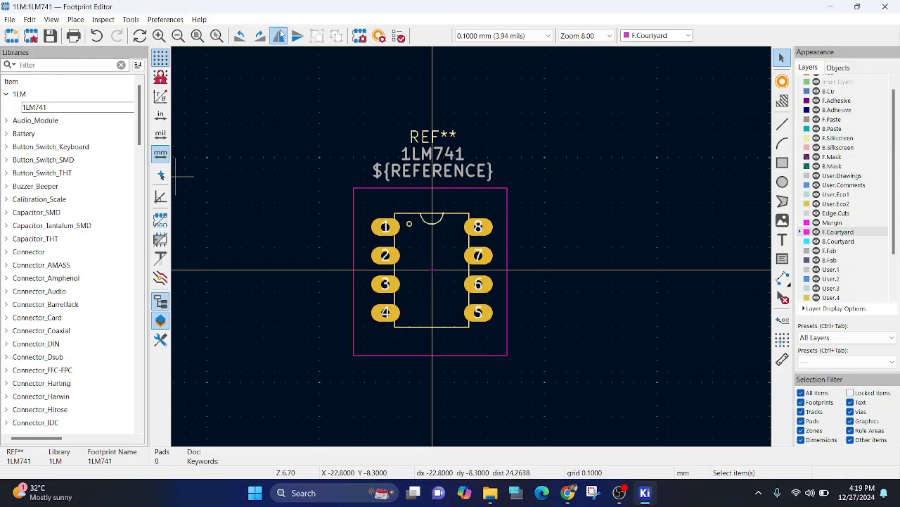
mouse_move(360, 35)
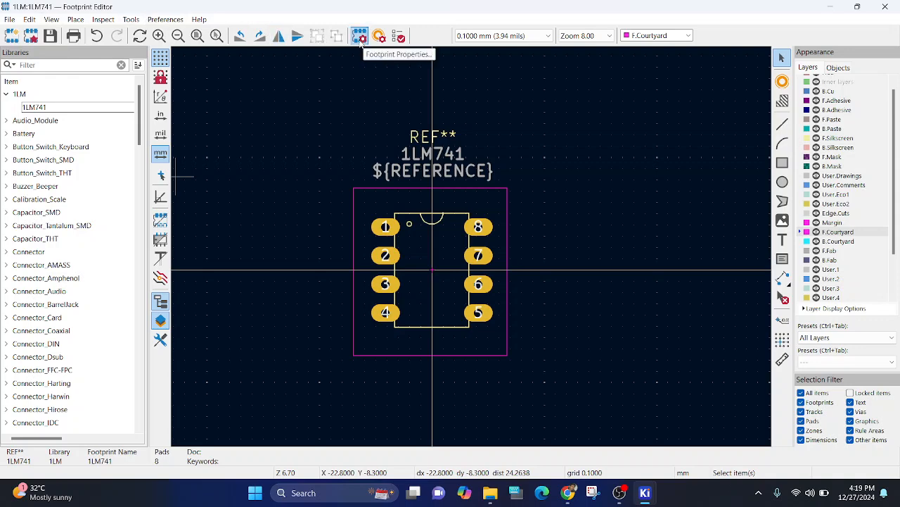
click(359, 35)
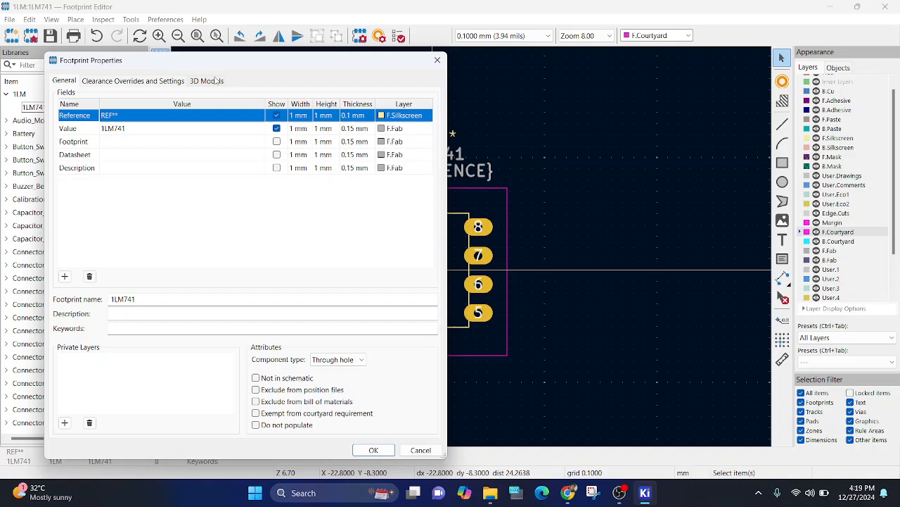
click(206, 80)
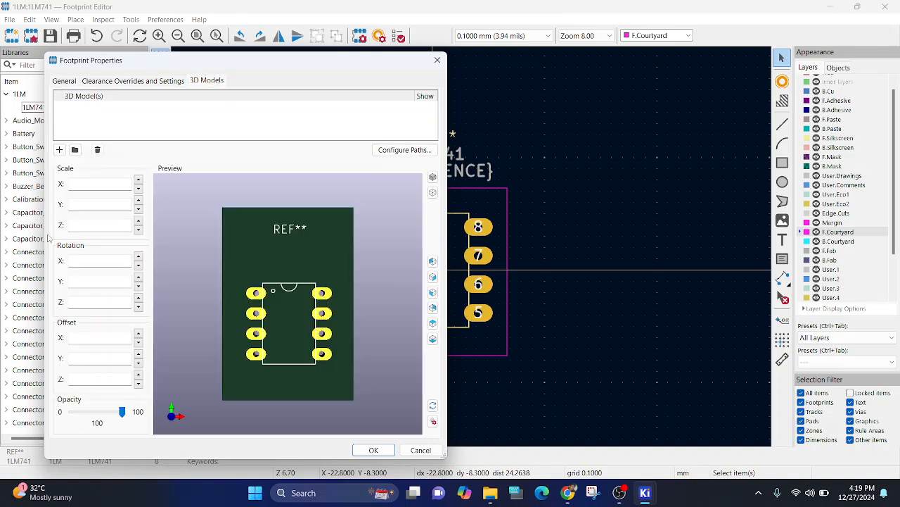
mouse_move(93, 164)
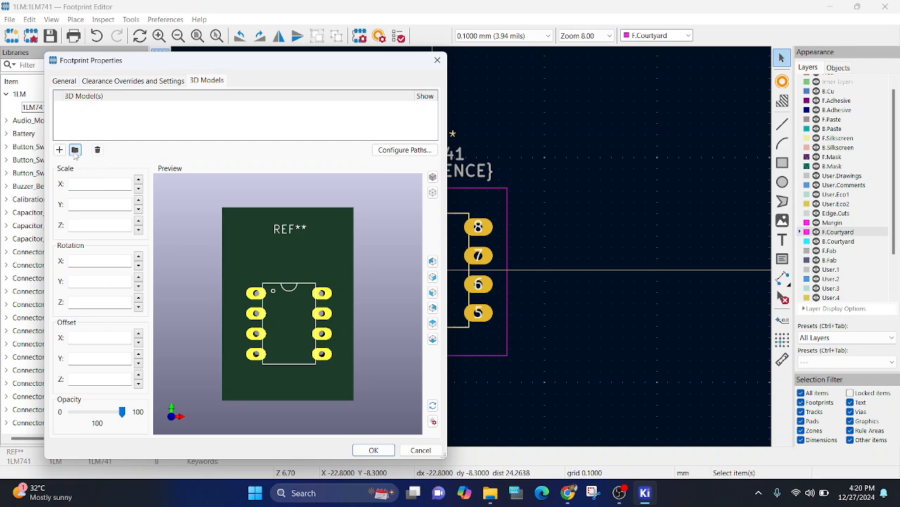
click(59, 149)
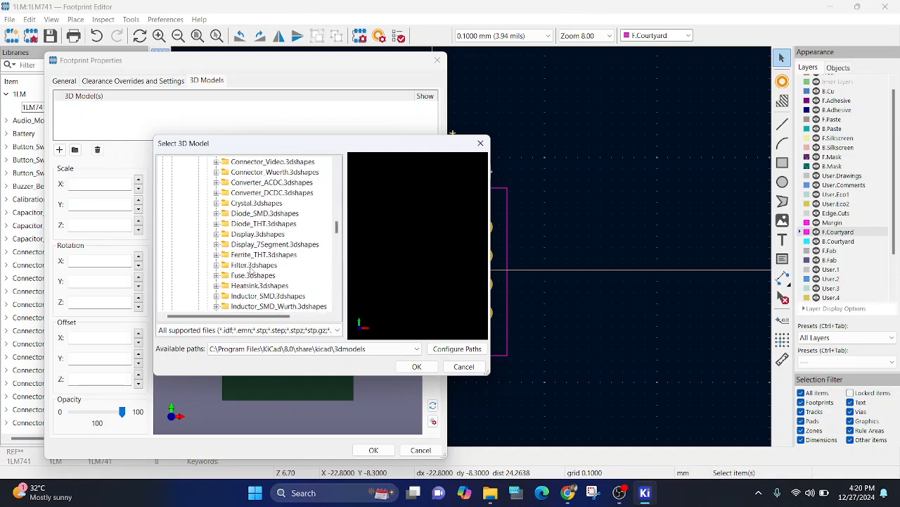
scroll(down, 3)
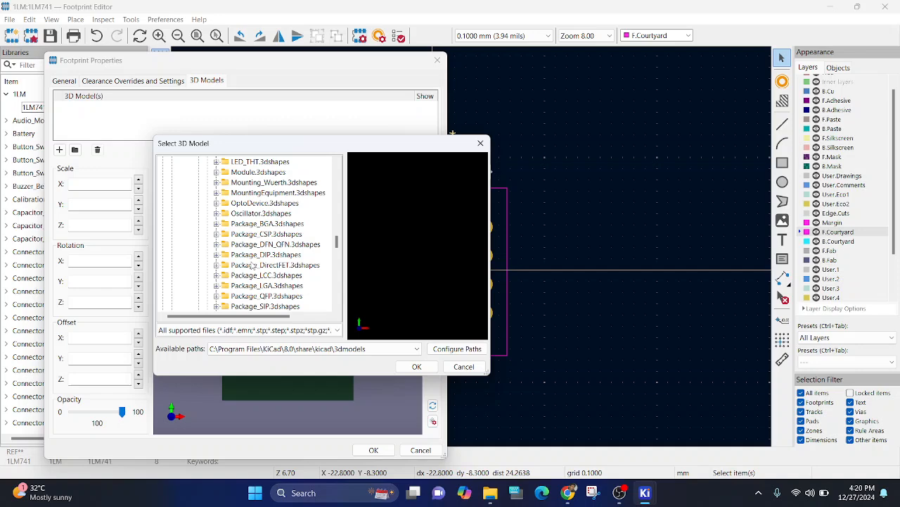
mouse_move(254, 285)
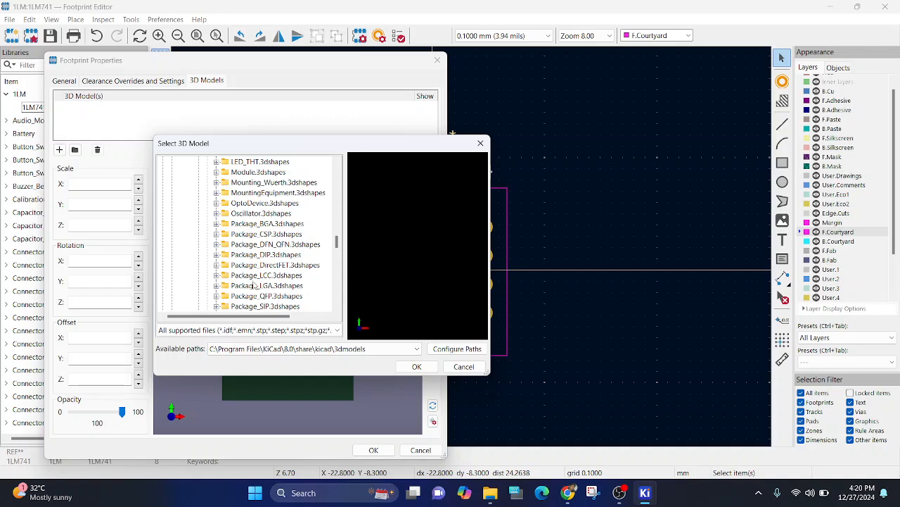
mouse_move(257, 281)
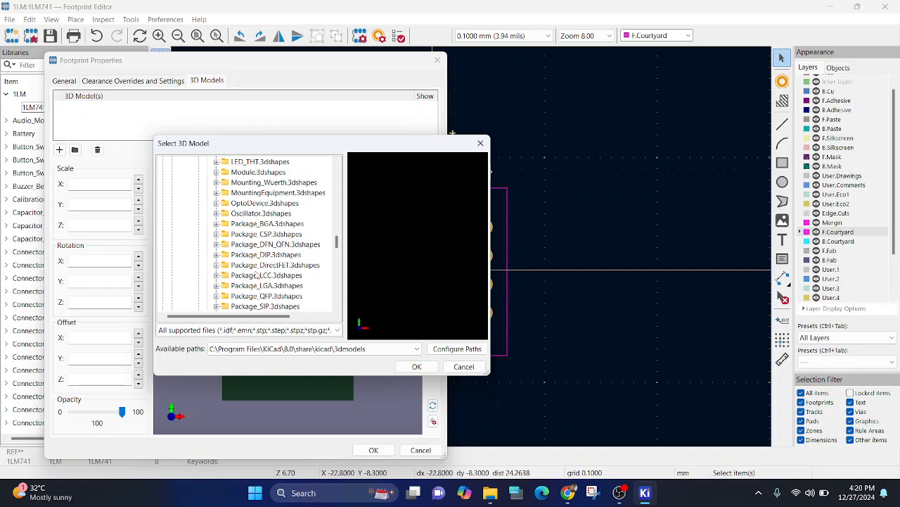
scroll(down, 3)
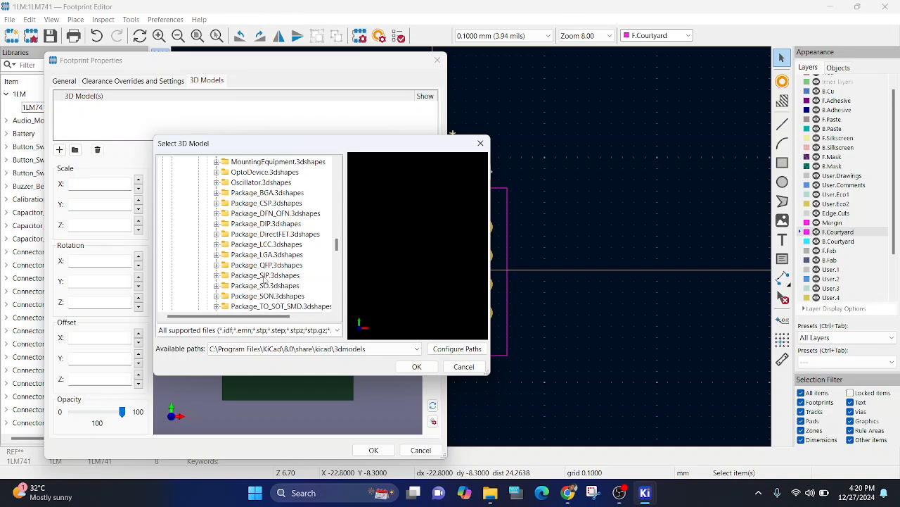
double_click(266, 162)
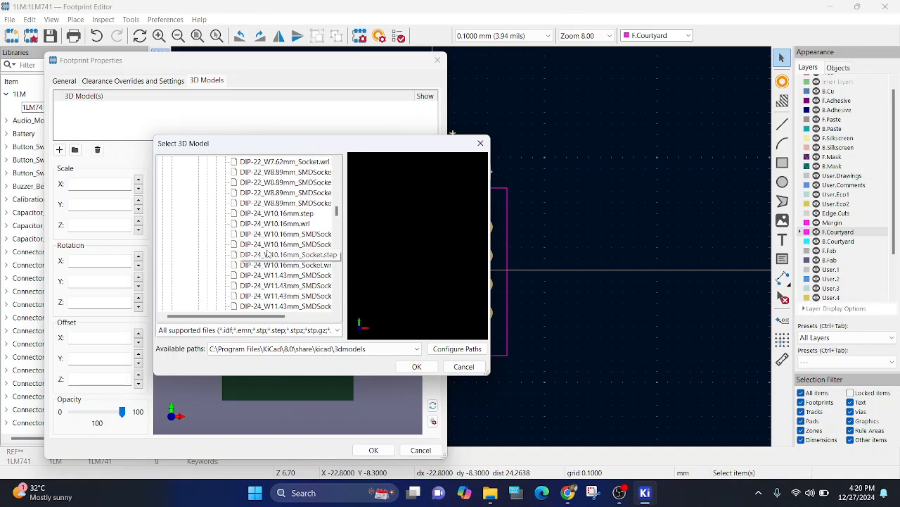
scroll(down, 3)
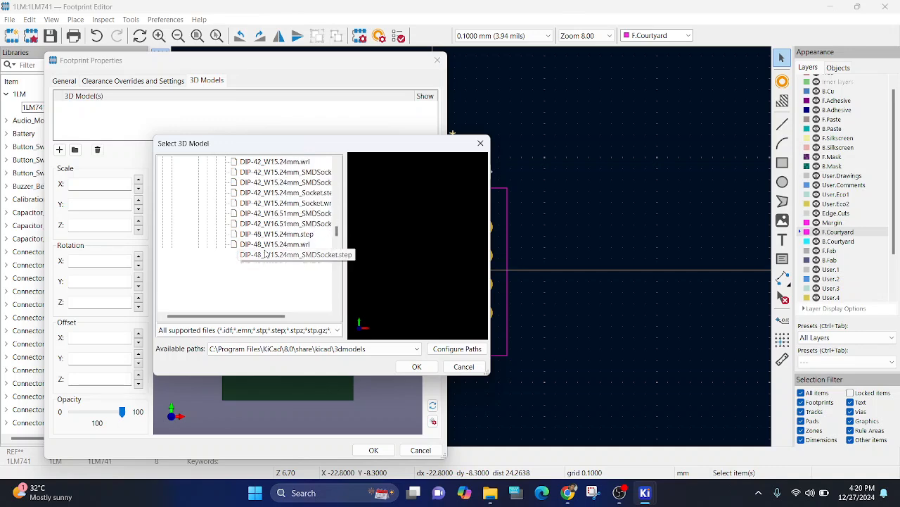
scroll(down, 3)
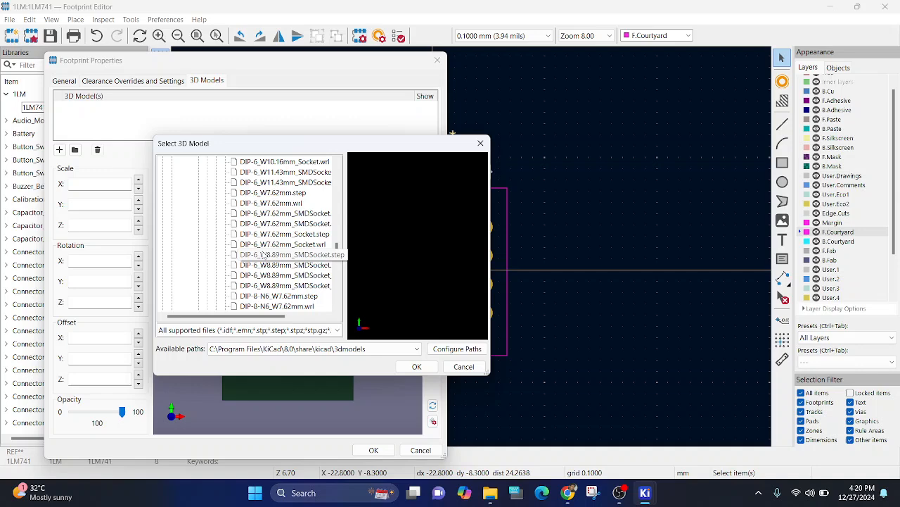
scroll(down, 3)
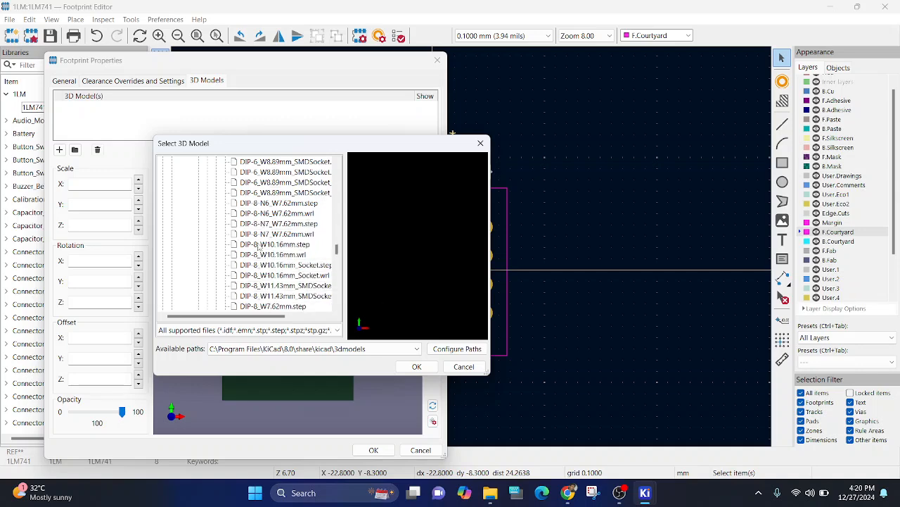
scroll(down, 3)
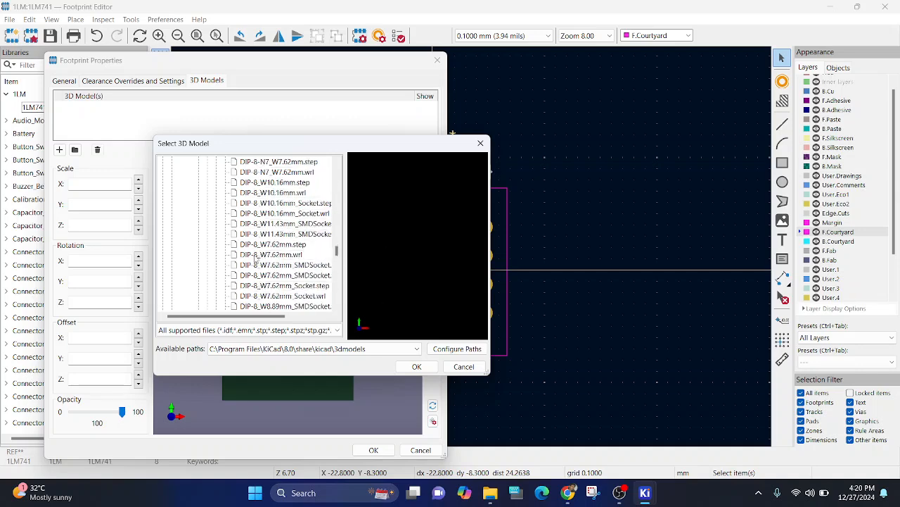
click(273, 245)
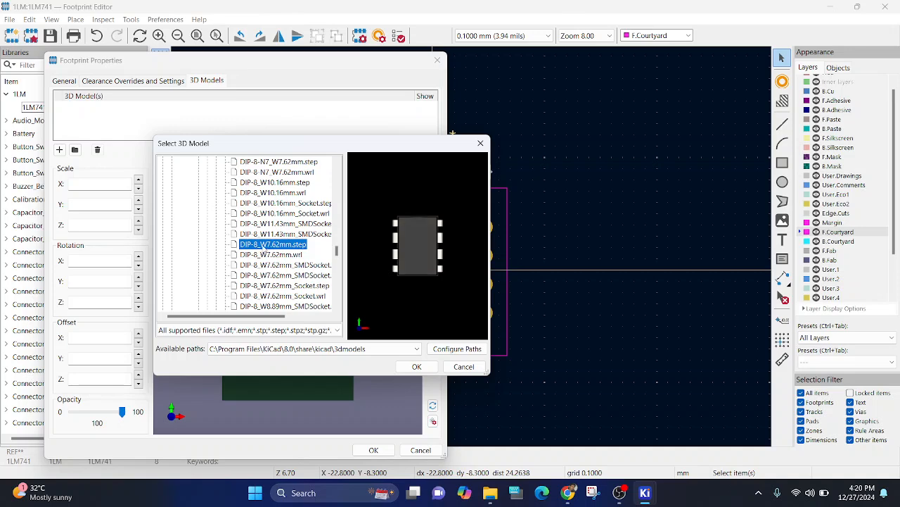
click(417, 366)
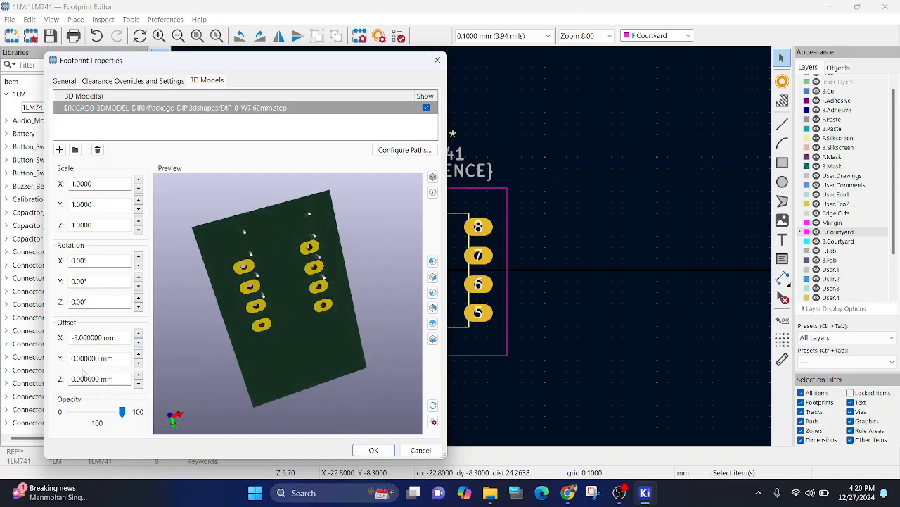
- Shift the 3D model's X offset to about -4 mm and set X scale 1.07
click(139, 341)
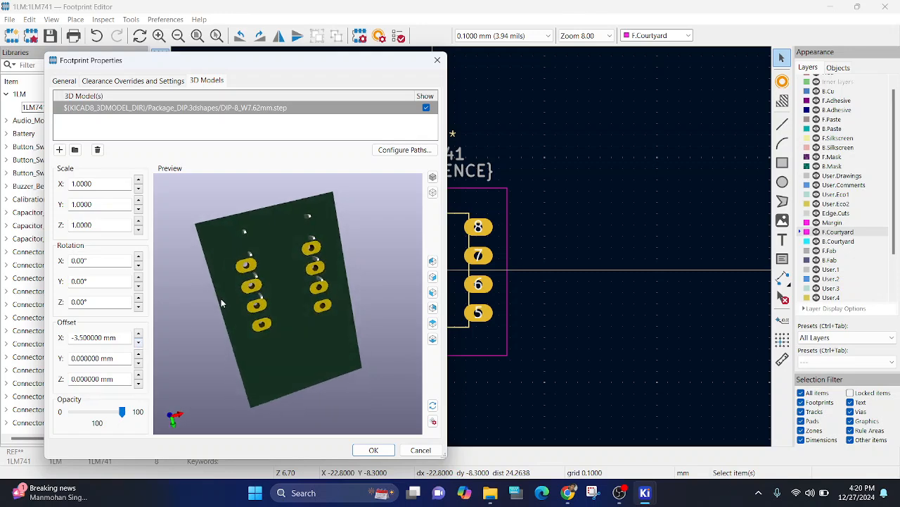
click(139, 180)
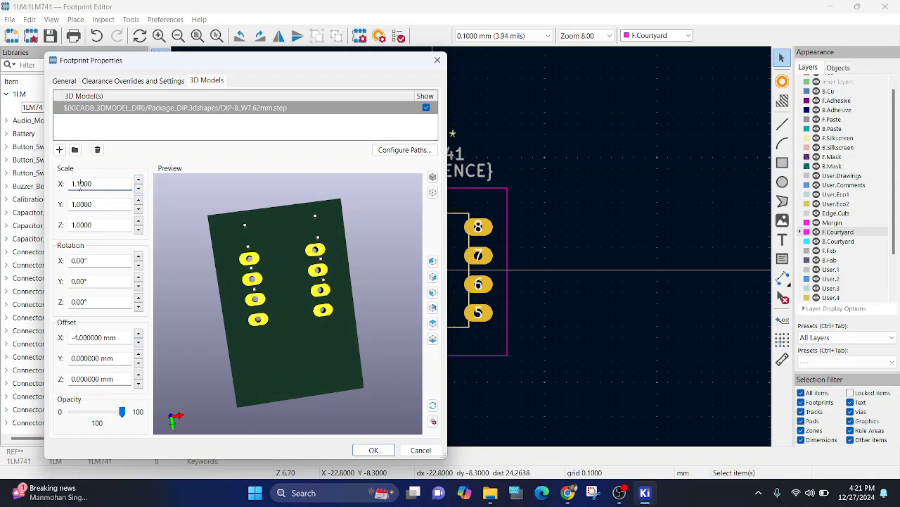
click(83, 184)
text(1.0800)
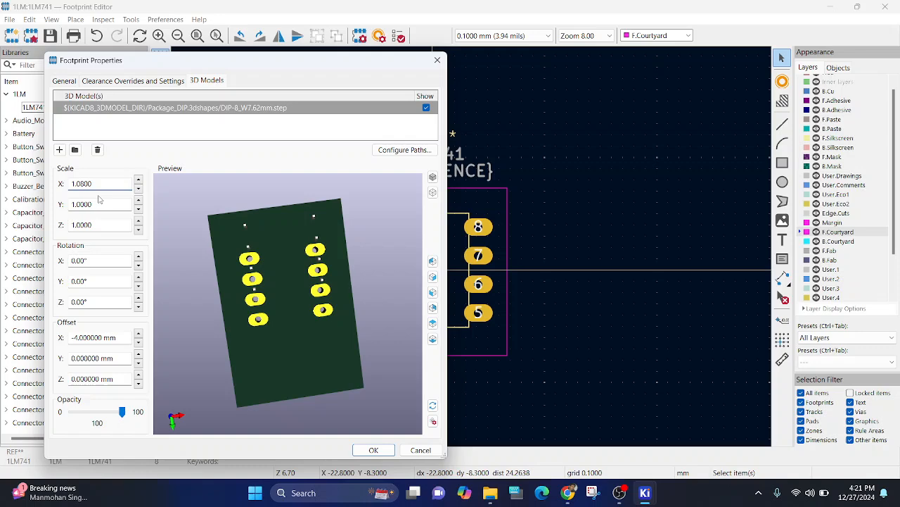
click(100, 184)
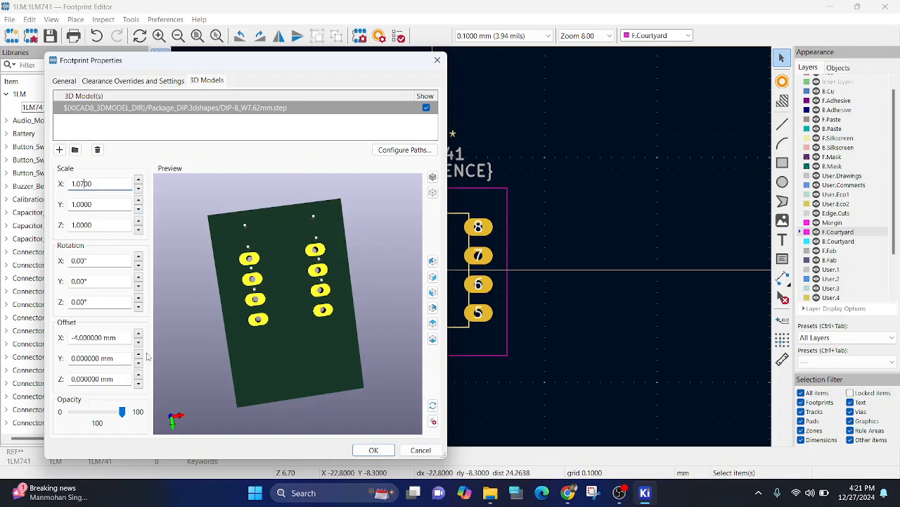
- Raise the model's Y offset to 3.7 mm and apply the footprint properties
click(139, 361)
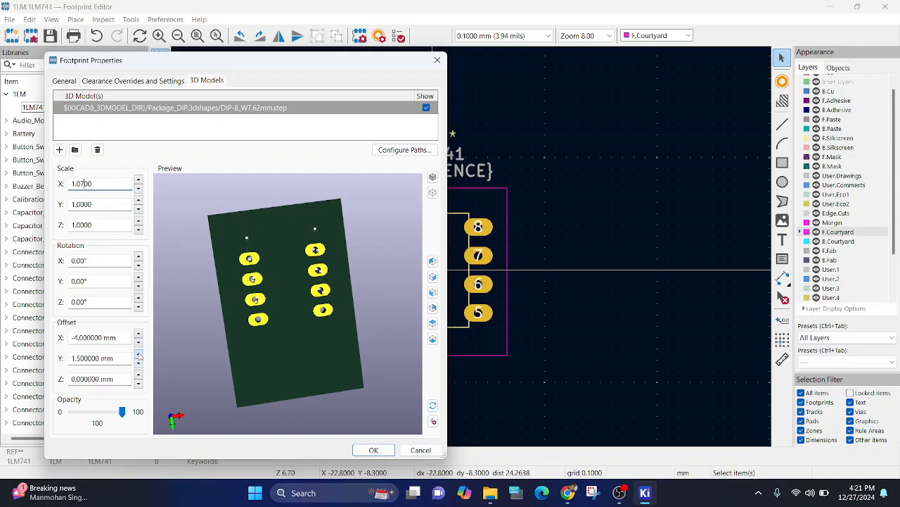
click(139, 354)
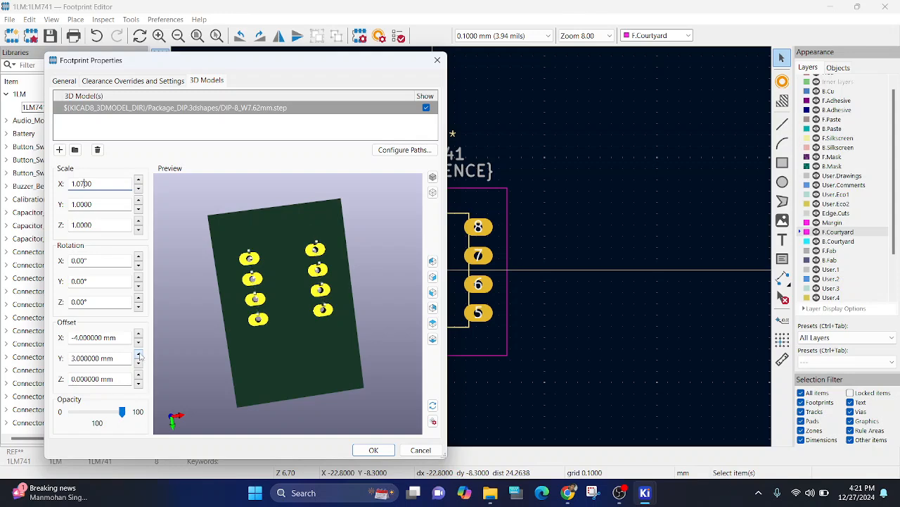
click(138, 355)
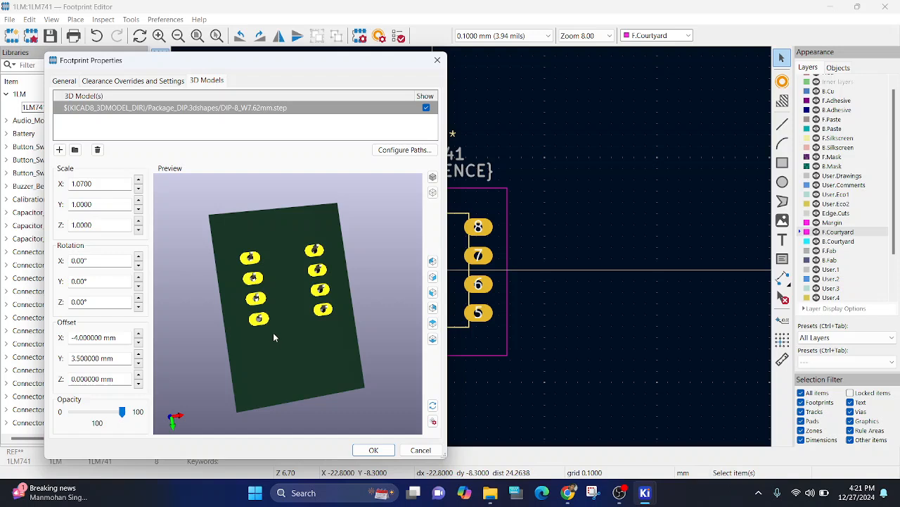
click(99, 357)
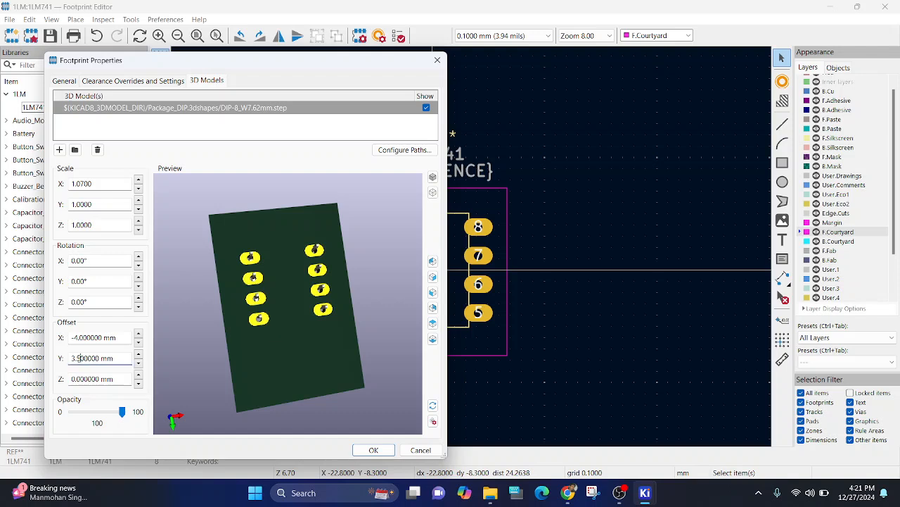
text(3.700000)
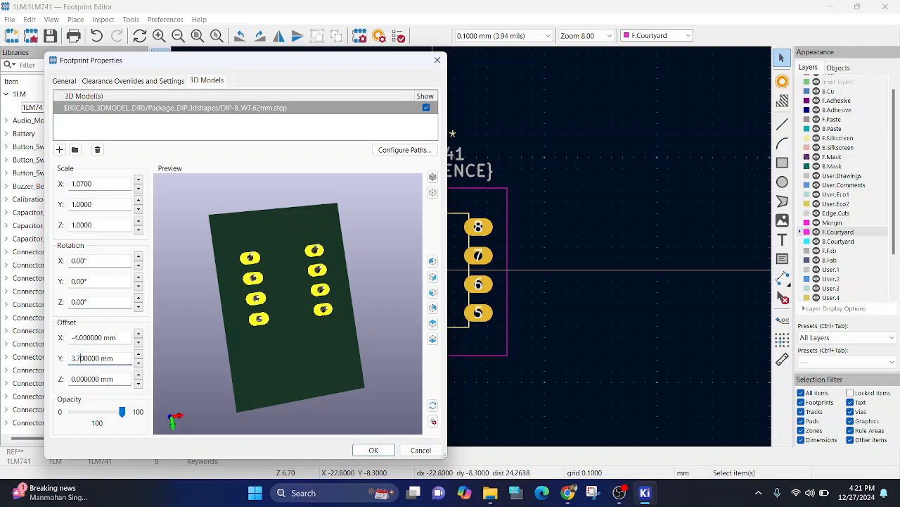
mouse_move(91, 345)
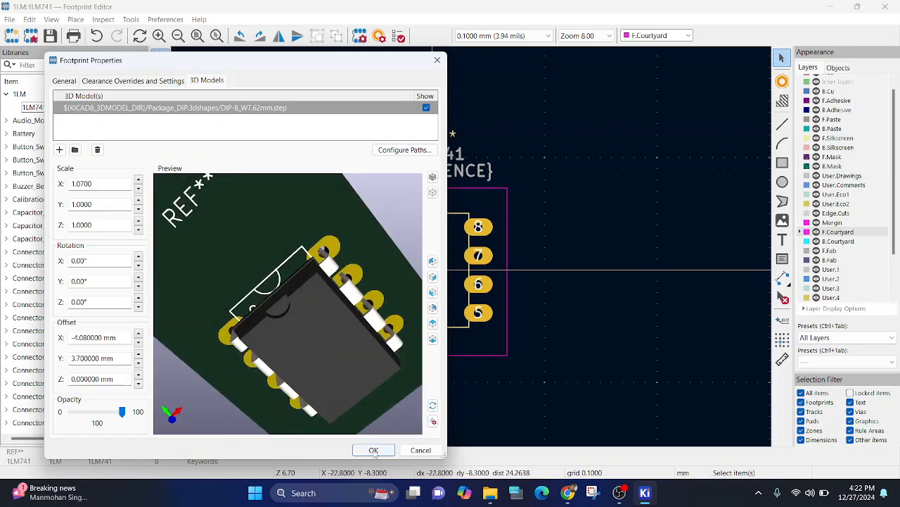
click(374, 449)
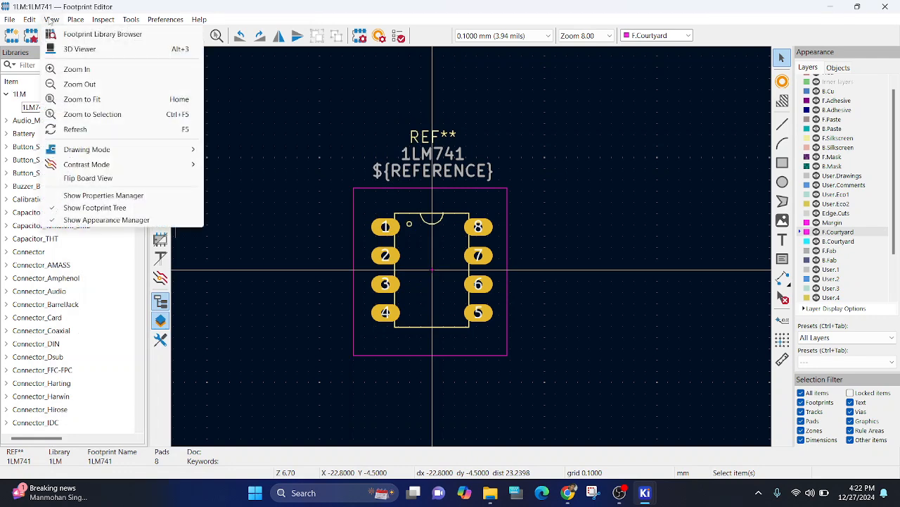
- Exit the Footprint Editor and start the Symbol Editor from the KiCad project manager
click(79, 49)
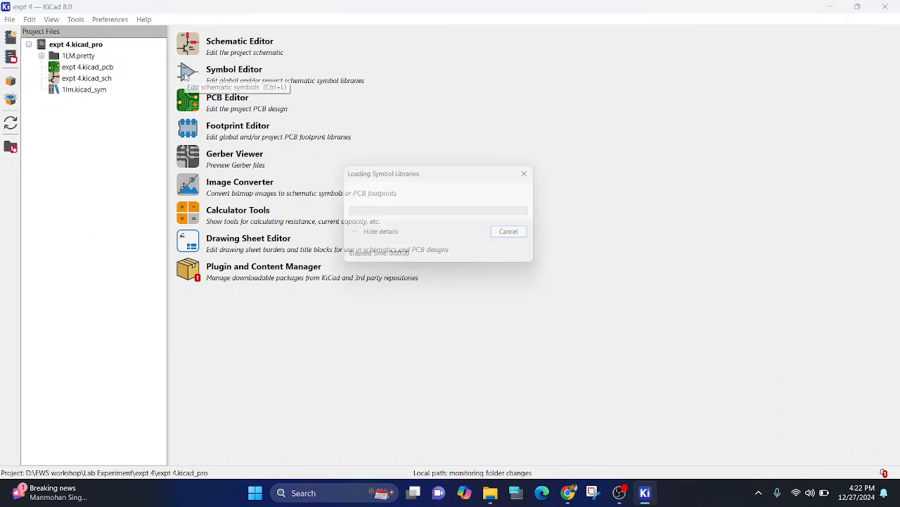
- Expand the 1lm library and open the 1LM741 symbol
click(234, 69)
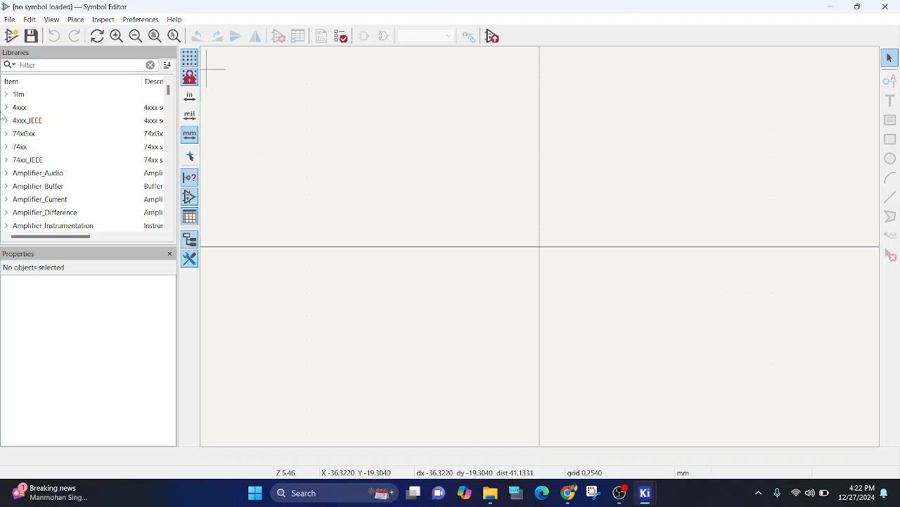
click(19, 94)
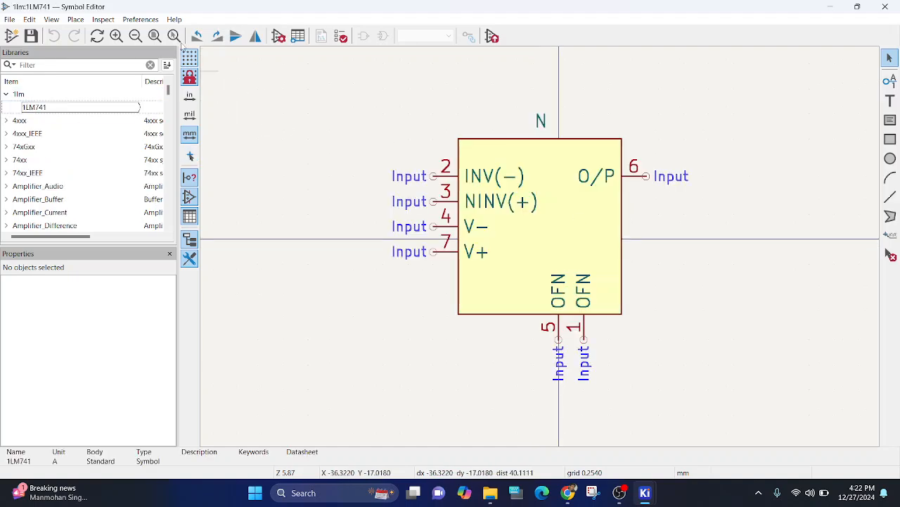
mouse_move(341, 36)
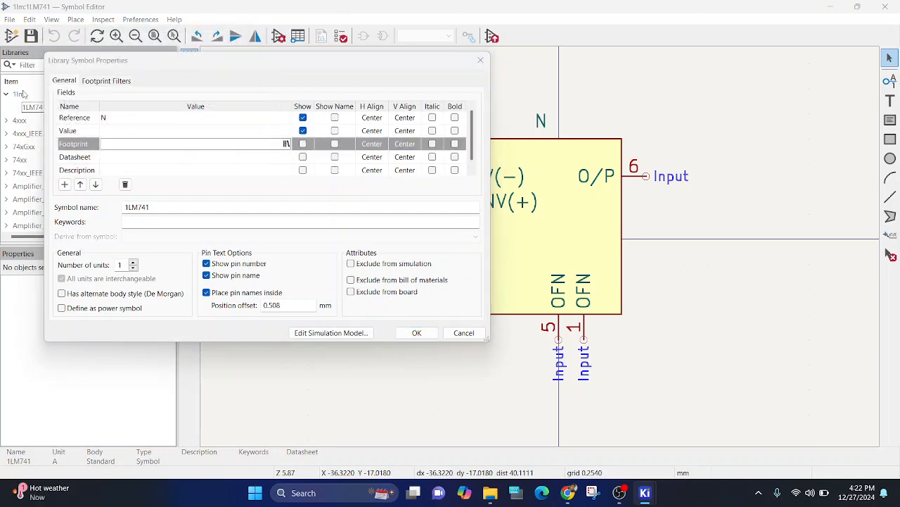
- Set the symbol's footprint field to 1LM:1LM741 and copy the datasheet URL from Chrome
click(286, 144)
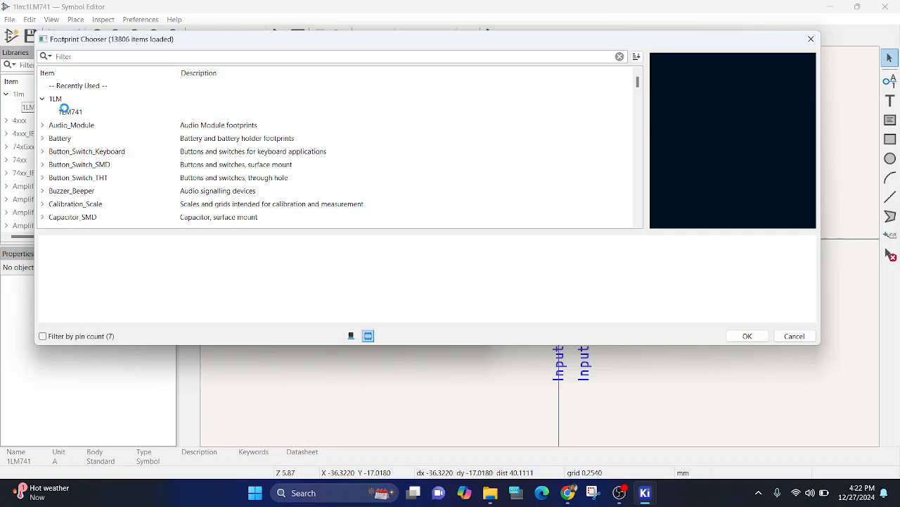
click(71, 112)
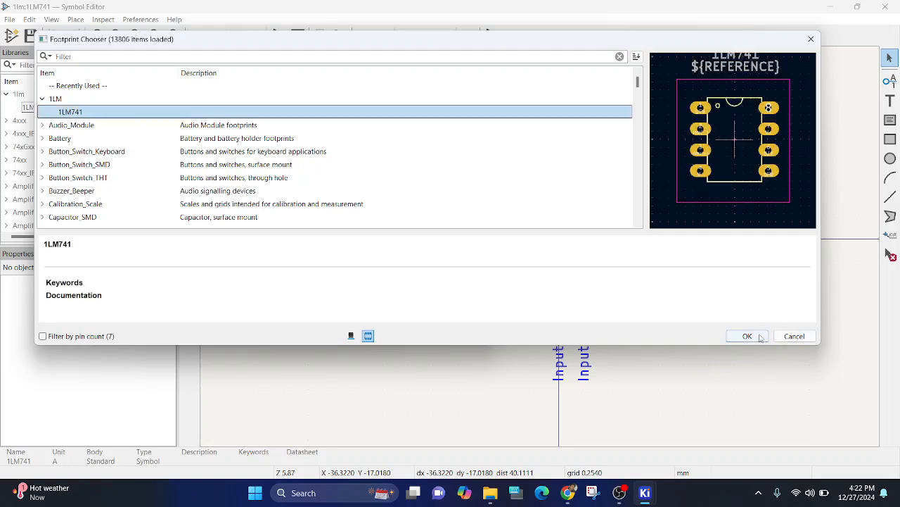
click(747, 335)
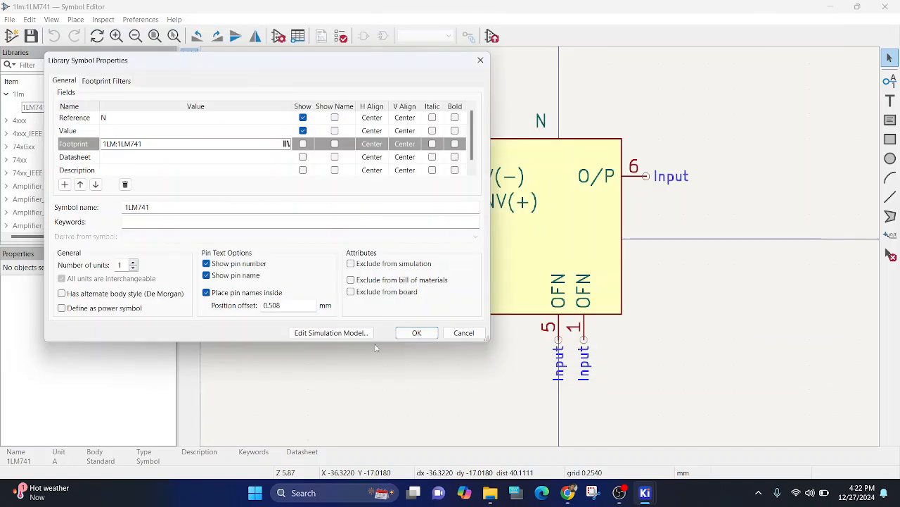
click(416, 332)
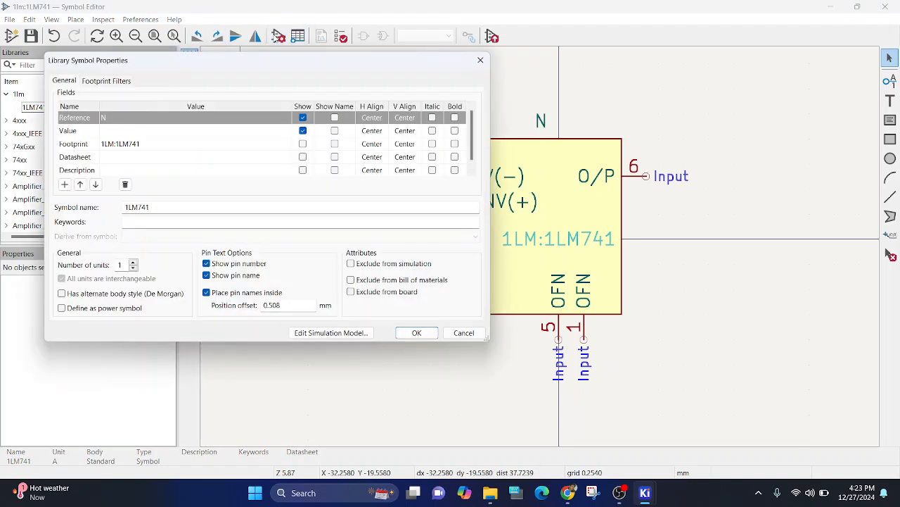
mouse_move(79, 139)
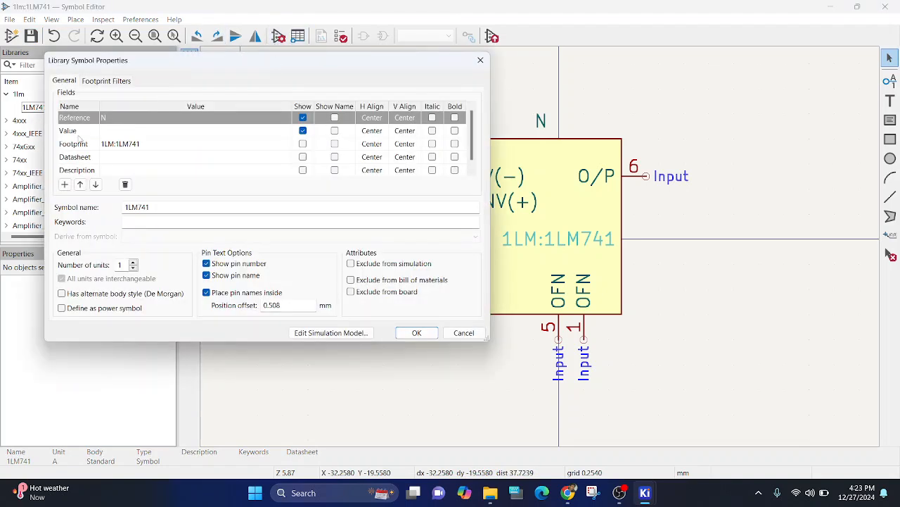
mouse_move(570, 491)
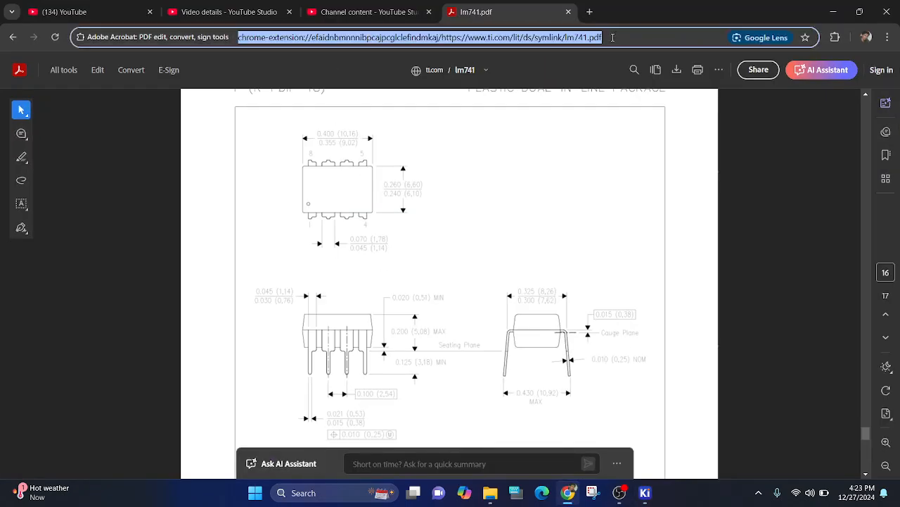
click(520, 38)
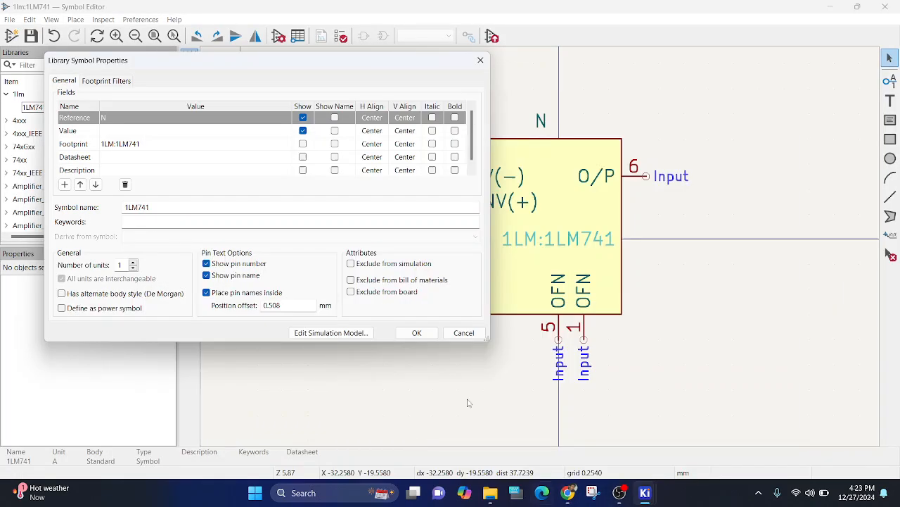
text(https://www.ti.com/lit/ds/symlink/lm741.pdf)
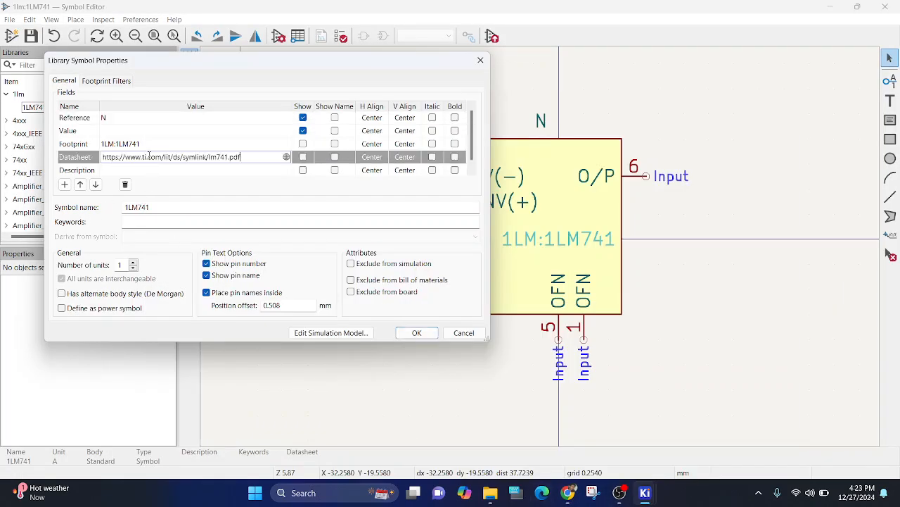
click(416, 332)
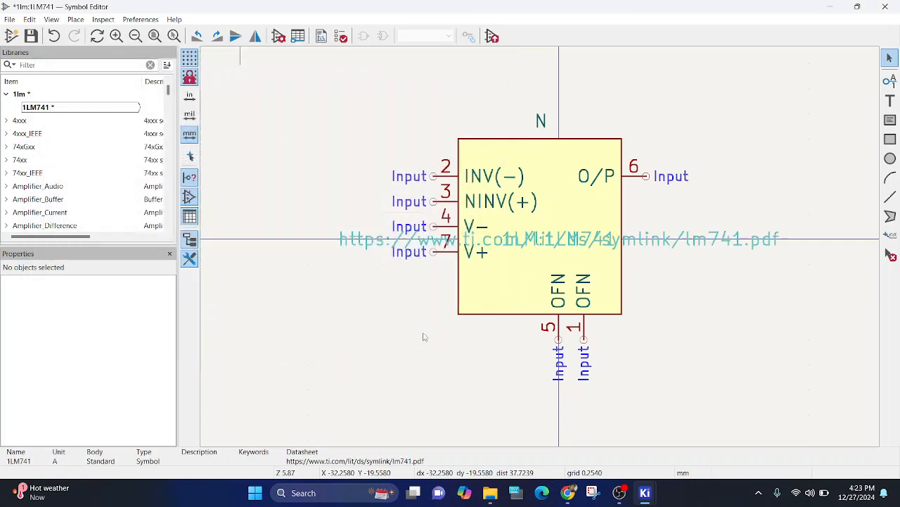
mouse_move(619, 253)
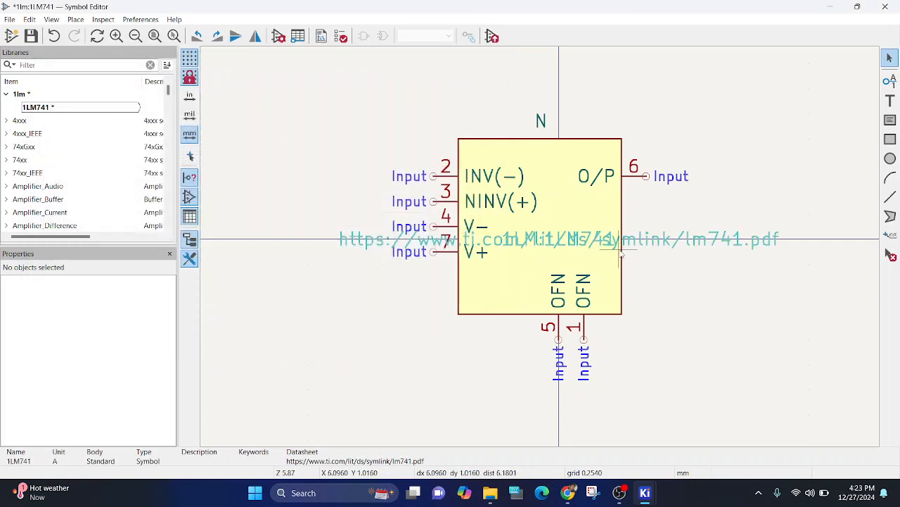